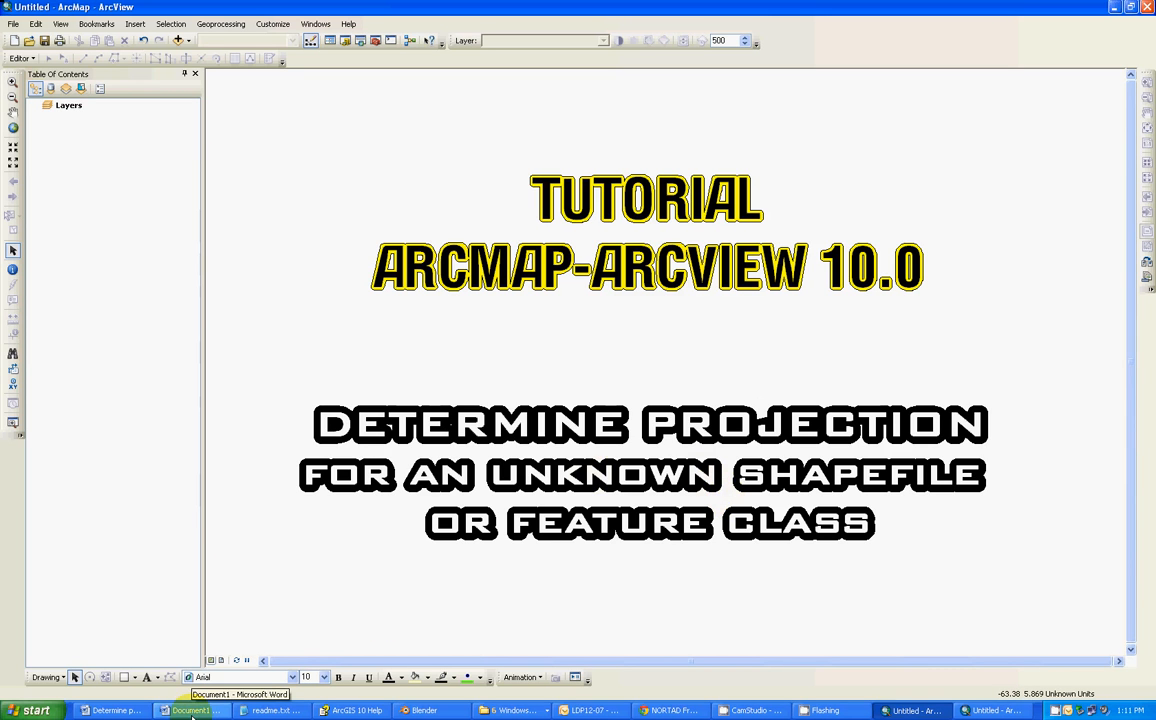
- Switch from ArcMap to the Word document on map projections via the taskbar
{"action": "left_click", "coordinate": [190, 710]}
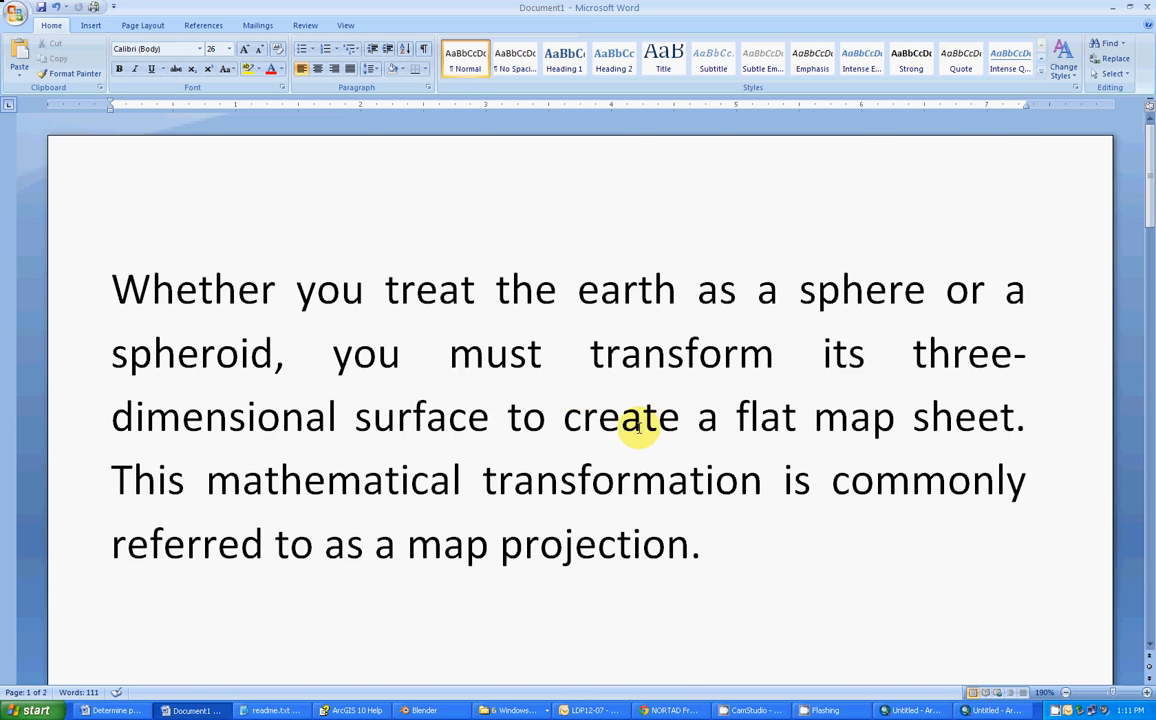
- Scroll down through the projection explanation to the paragraph on planar coordinates
{"action": "scroll", "scroll_direction": "down", "scroll_amount": 3}
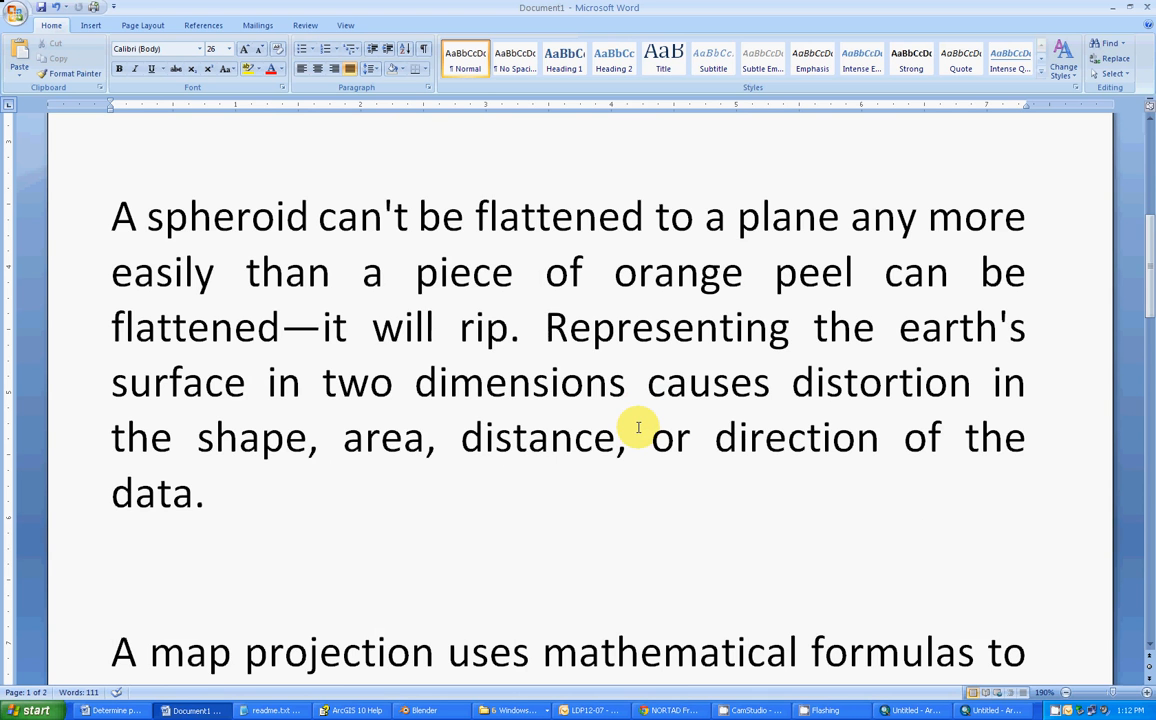
{"action": "scroll", "scroll_direction": "down", "scroll_amount": 3}
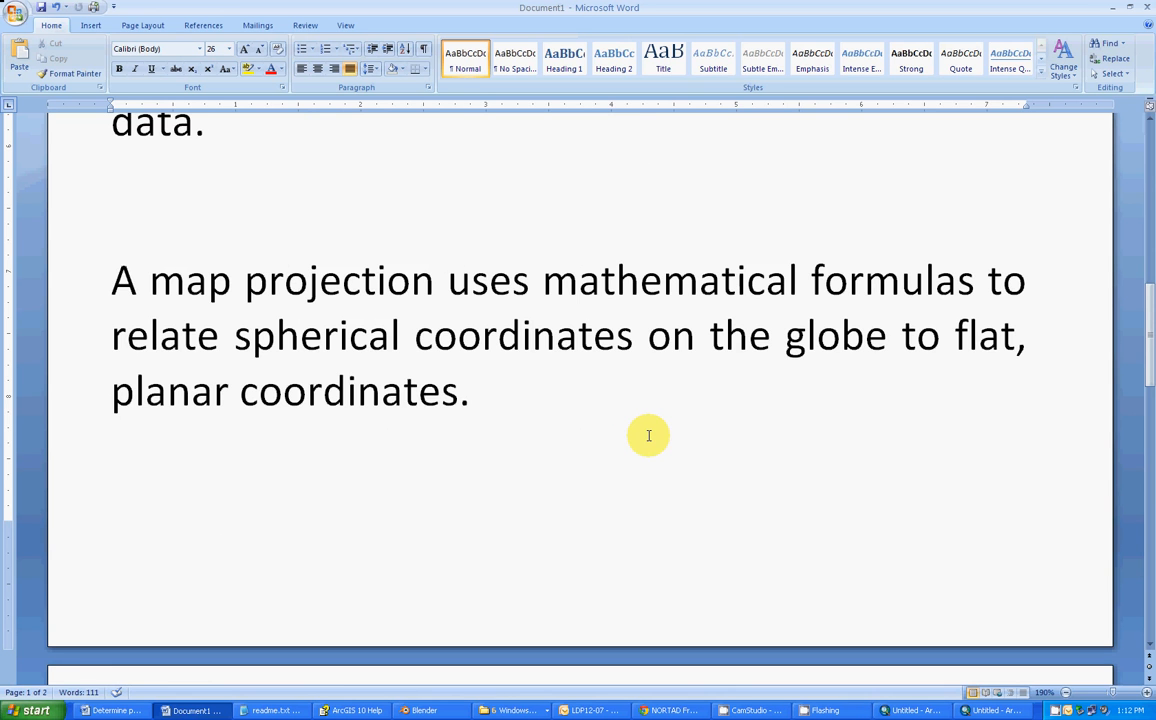
{"action": "scroll", "scroll_direction": "down", "scroll_amount": 3}
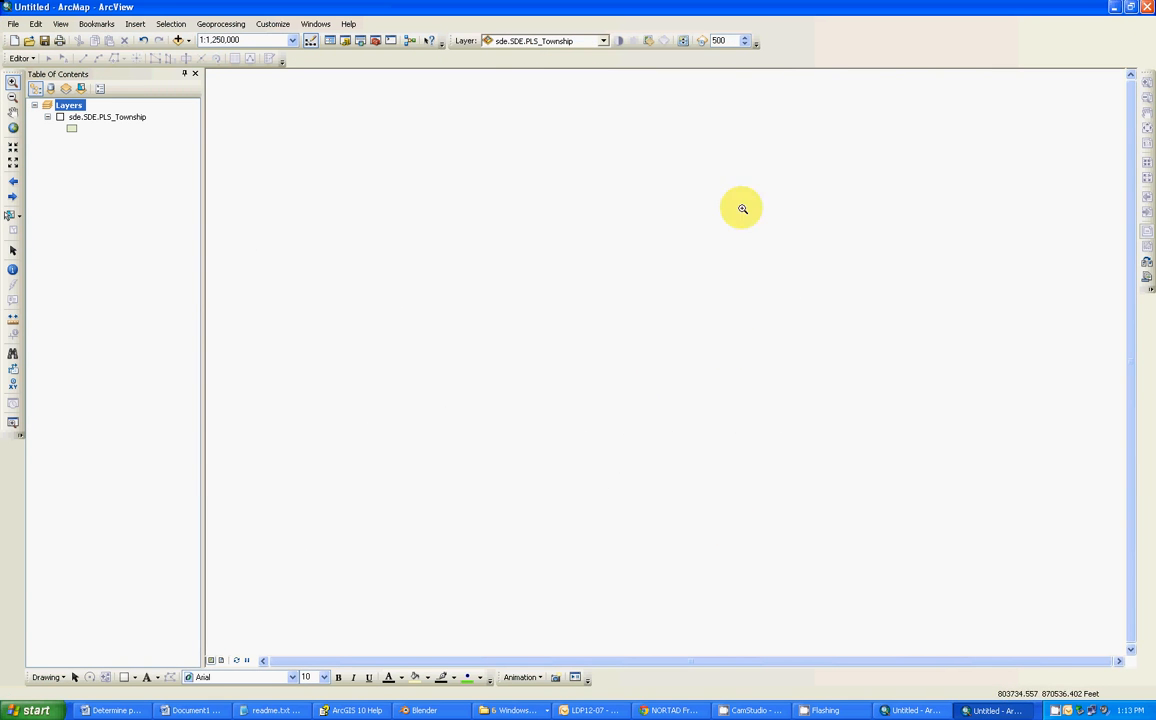
{"action": "mouse_move", "coordinate": [646, 248]}
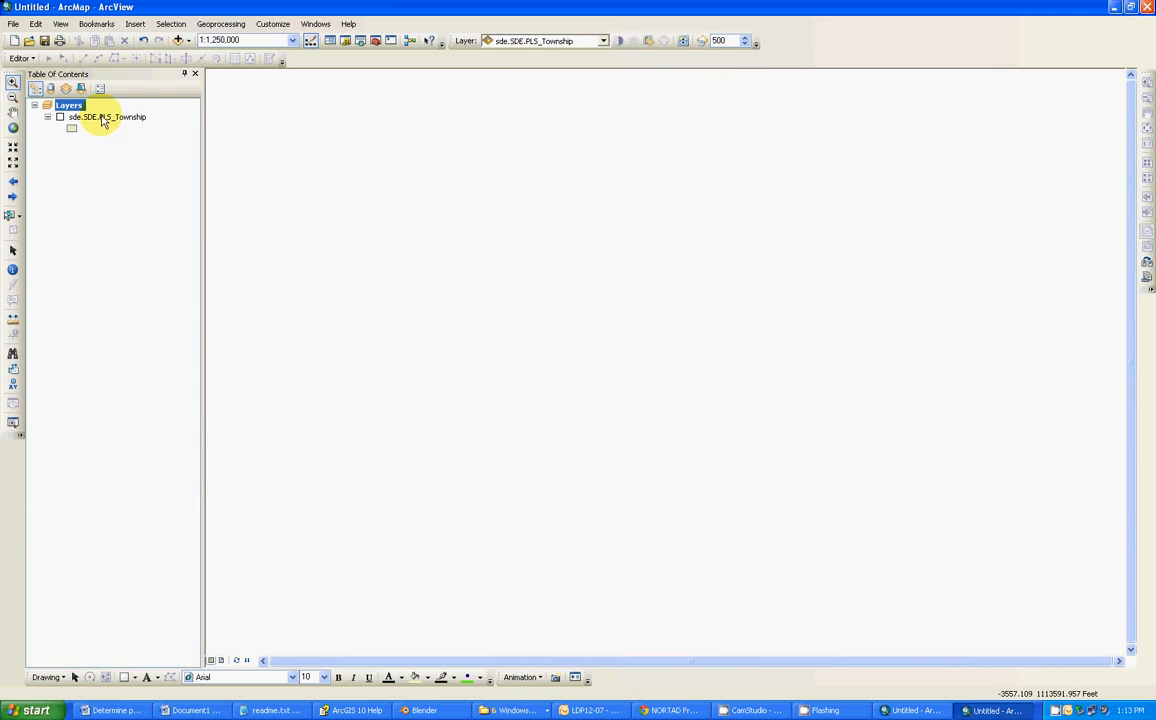
- Turn on the PLS_Township layer so the township grid draws, then check its data source
{"action": "left_click", "coordinate": [108, 116]}
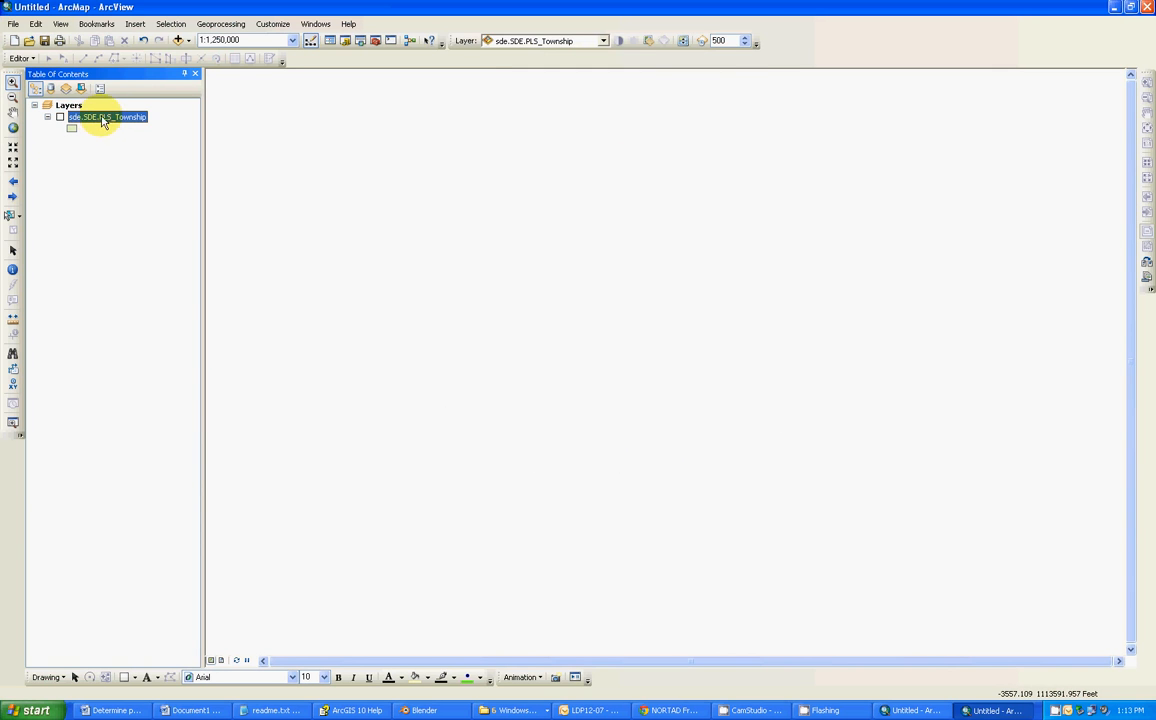
{"action": "left_click", "coordinate": [60, 116]}
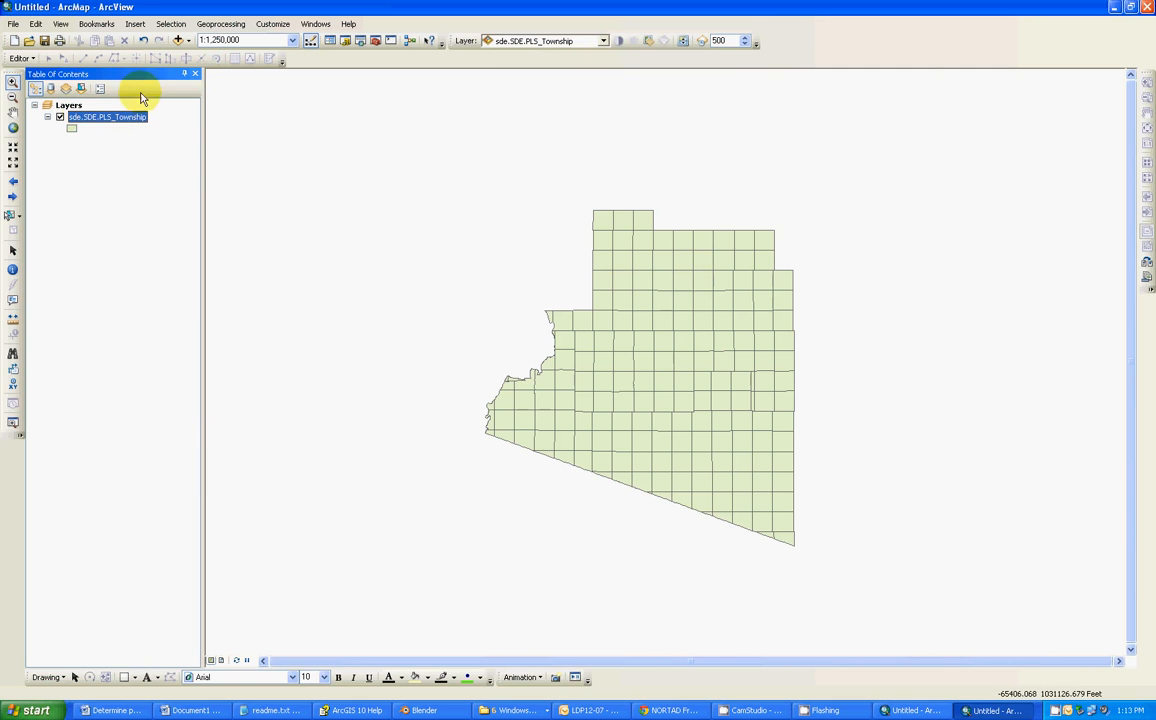
{"action": "mouse_move", "coordinate": [330, 324]}
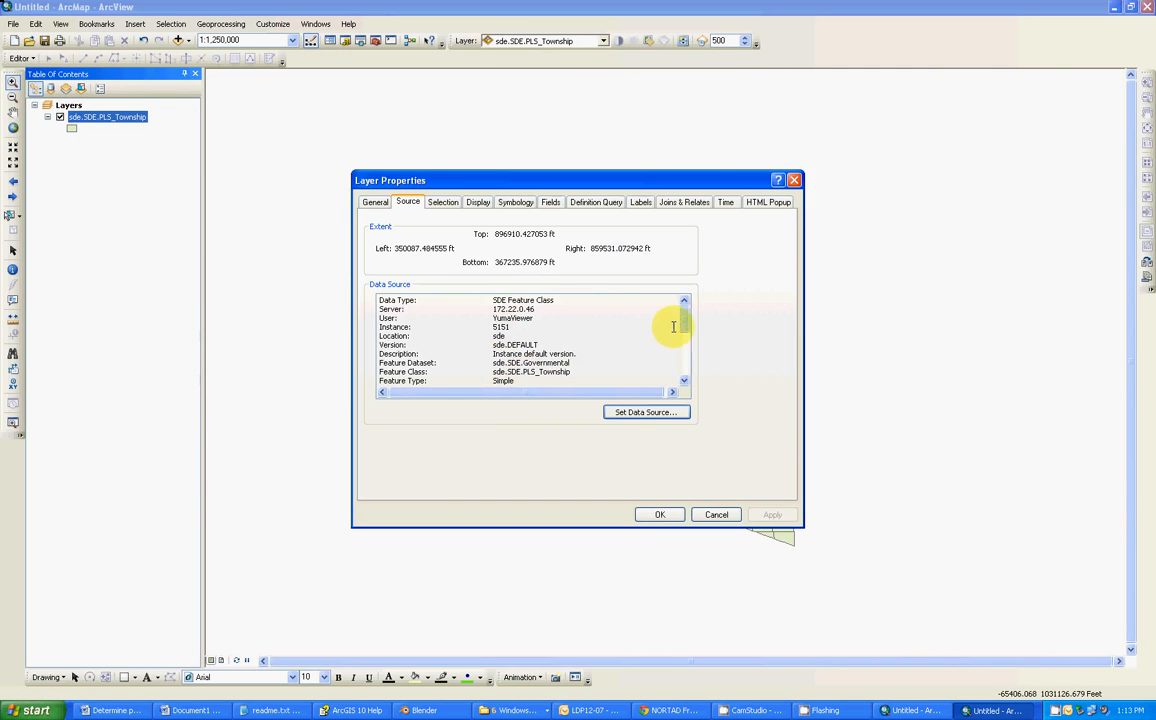
{"action": "scroll", "scroll_direction": "down", "scroll_amount": 3}
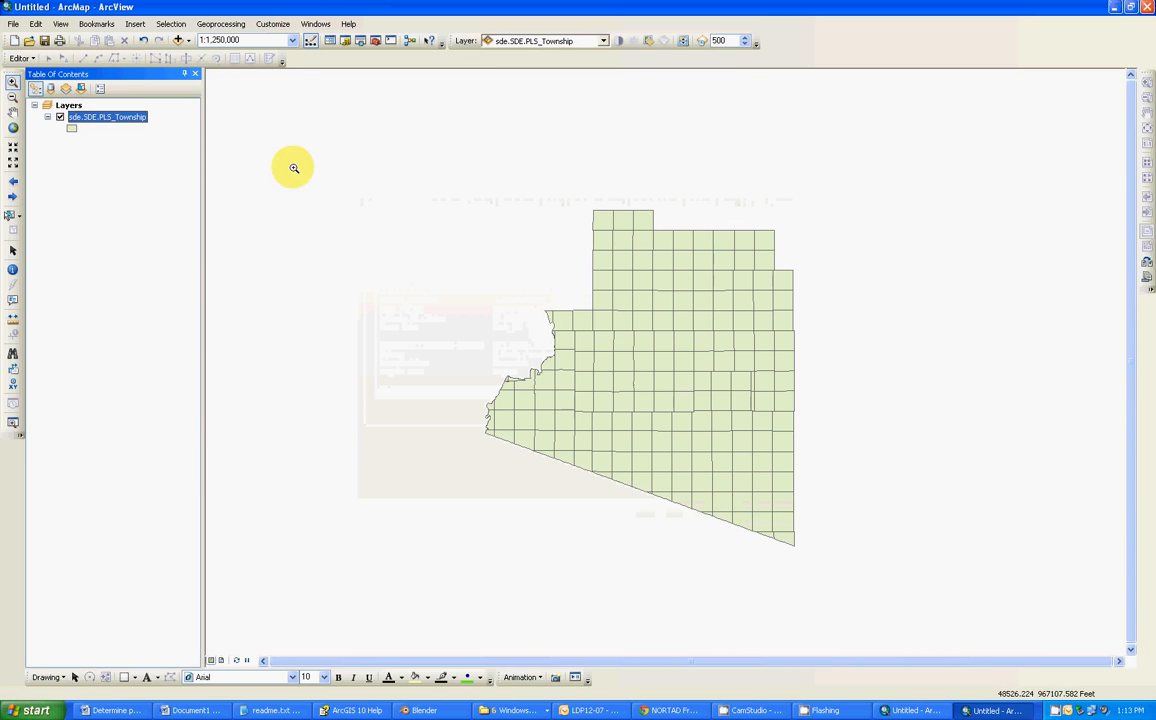
{"action": "left_click", "coordinate": [180, 40]}
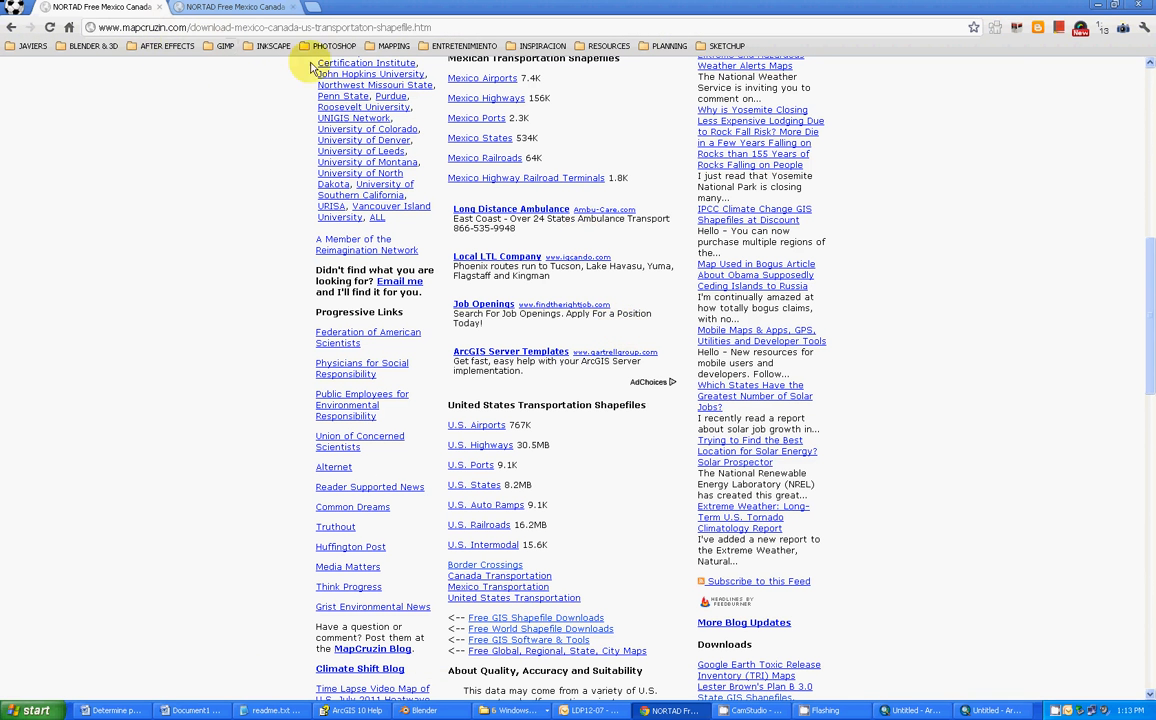
- Navigate from the MapCruzin home page to the free GIS shapefiles listing
{"action": "scroll", "scroll_direction": "down", "scroll_amount": 3}
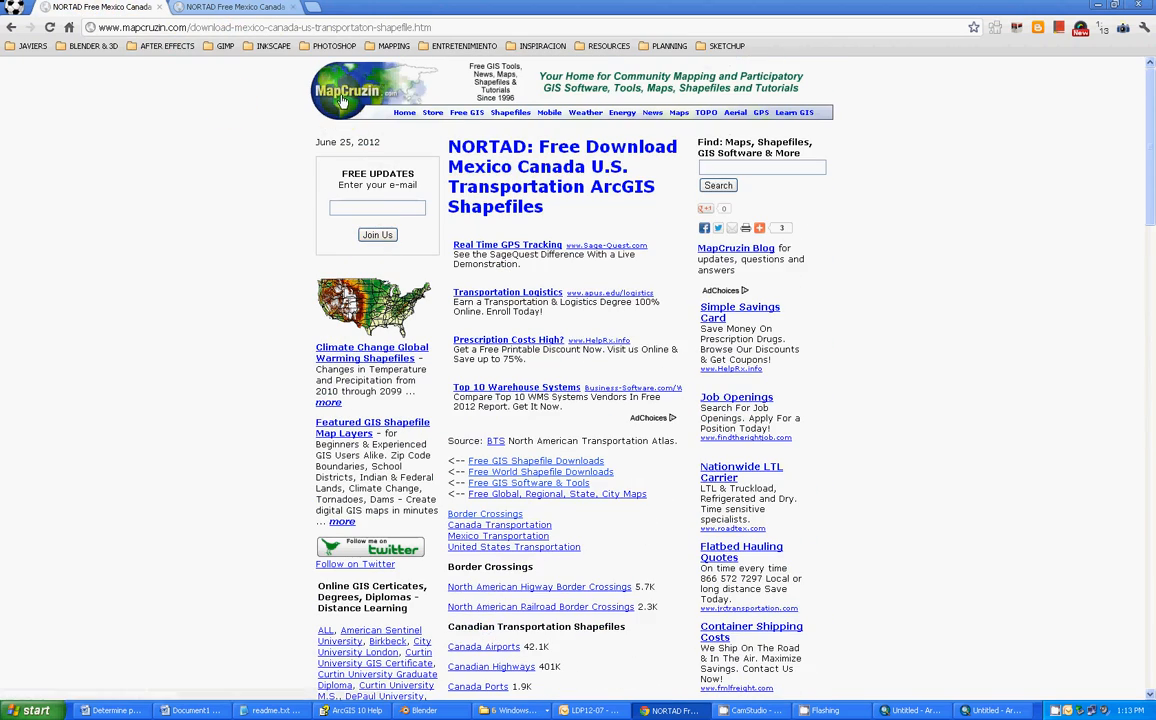
{"action": "left_click", "coordinate": [370, 90]}
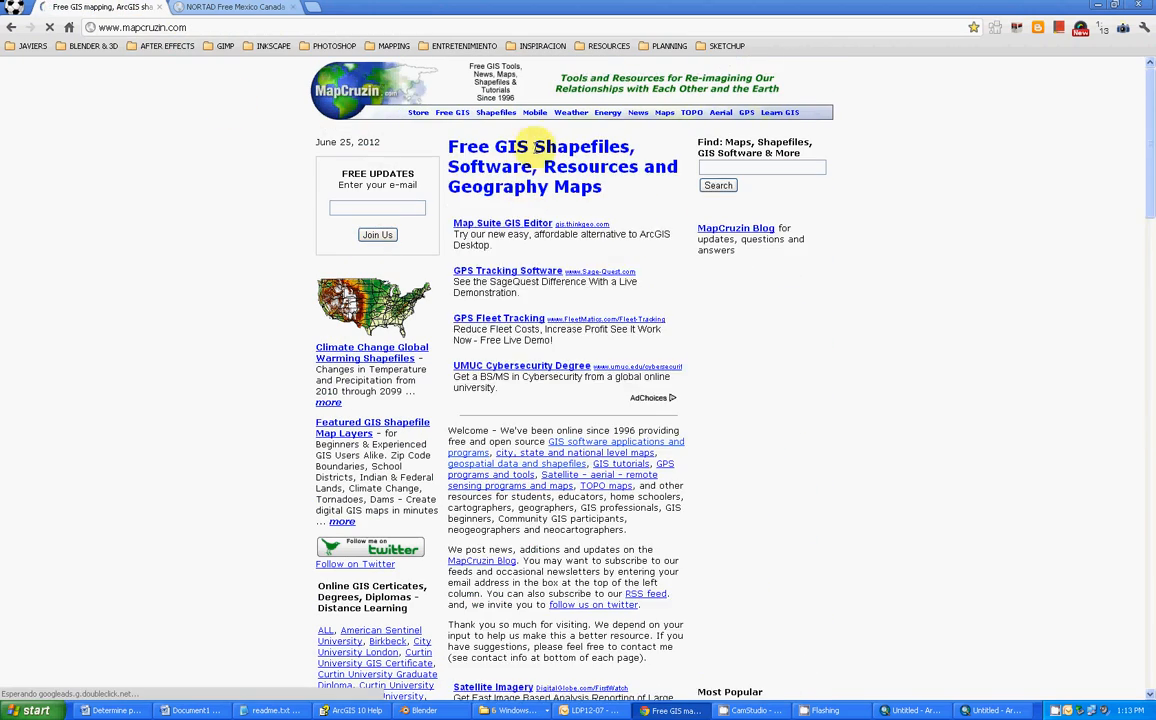
{"action": "scroll", "scroll_direction": "down", "scroll_amount": 3}
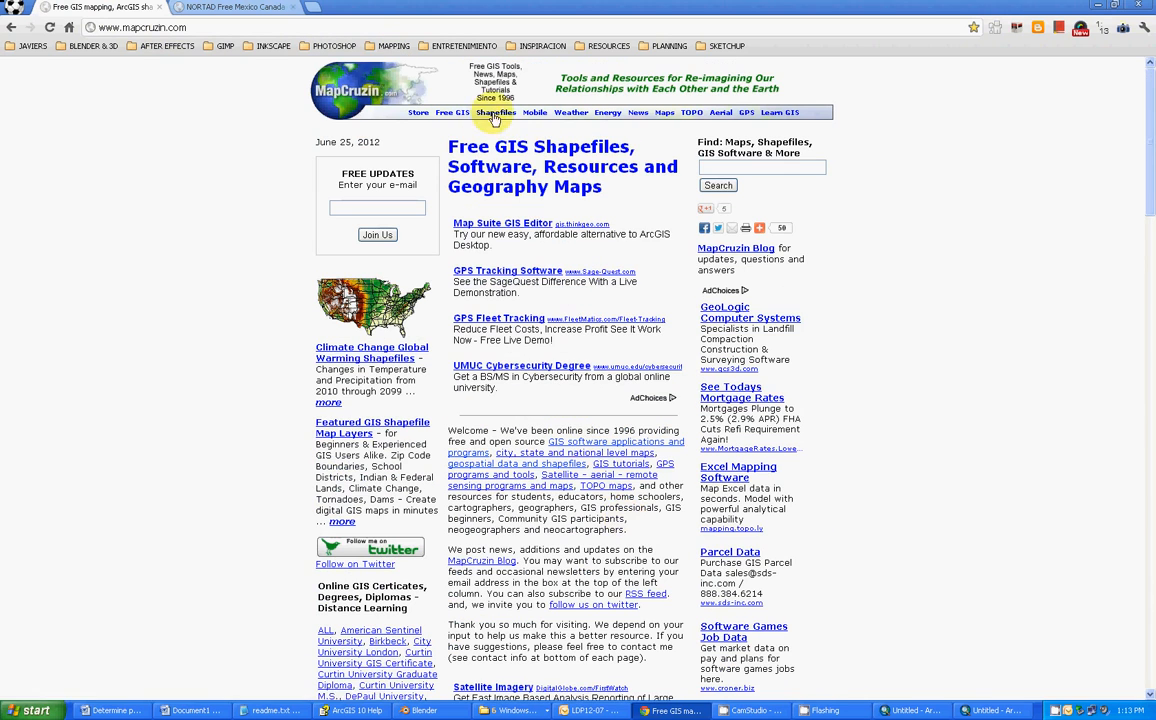
{"action": "mouse_move", "coordinate": [496, 112]}
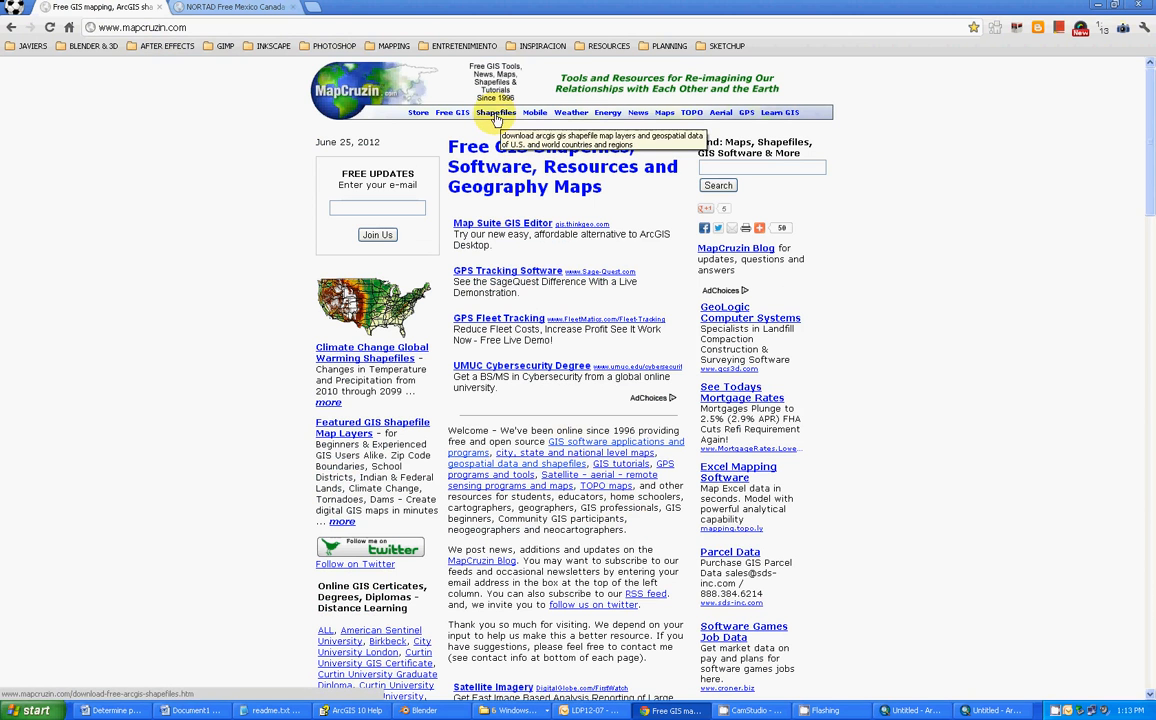
{"action": "left_click", "coordinate": [496, 112]}
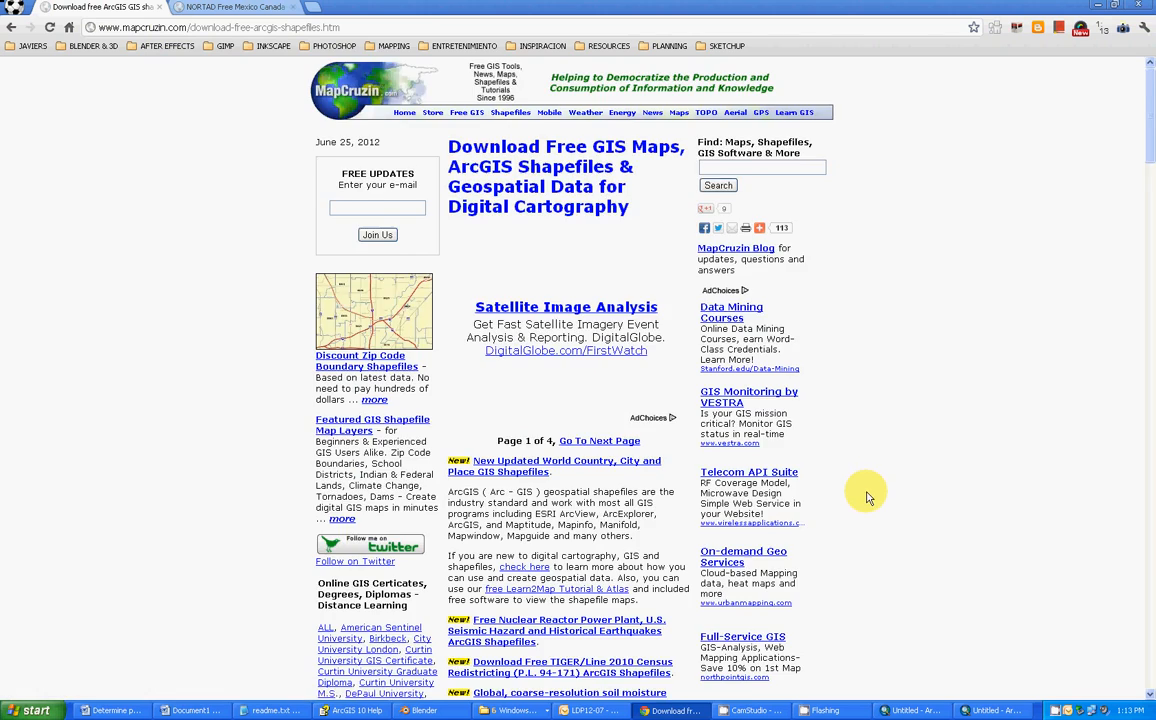
{"action": "scroll", "scroll_direction": "down", "scroll_amount": 3}
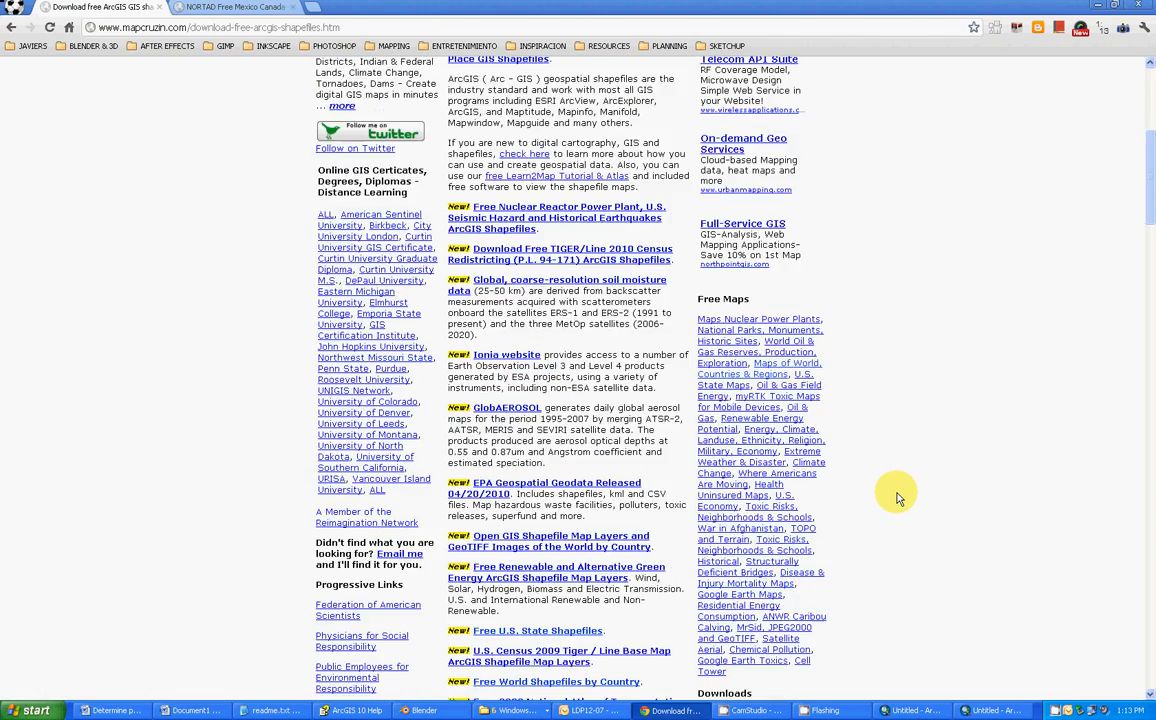
{"action": "scroll", "scroll_direction": "down", "scroll_amount": 3}
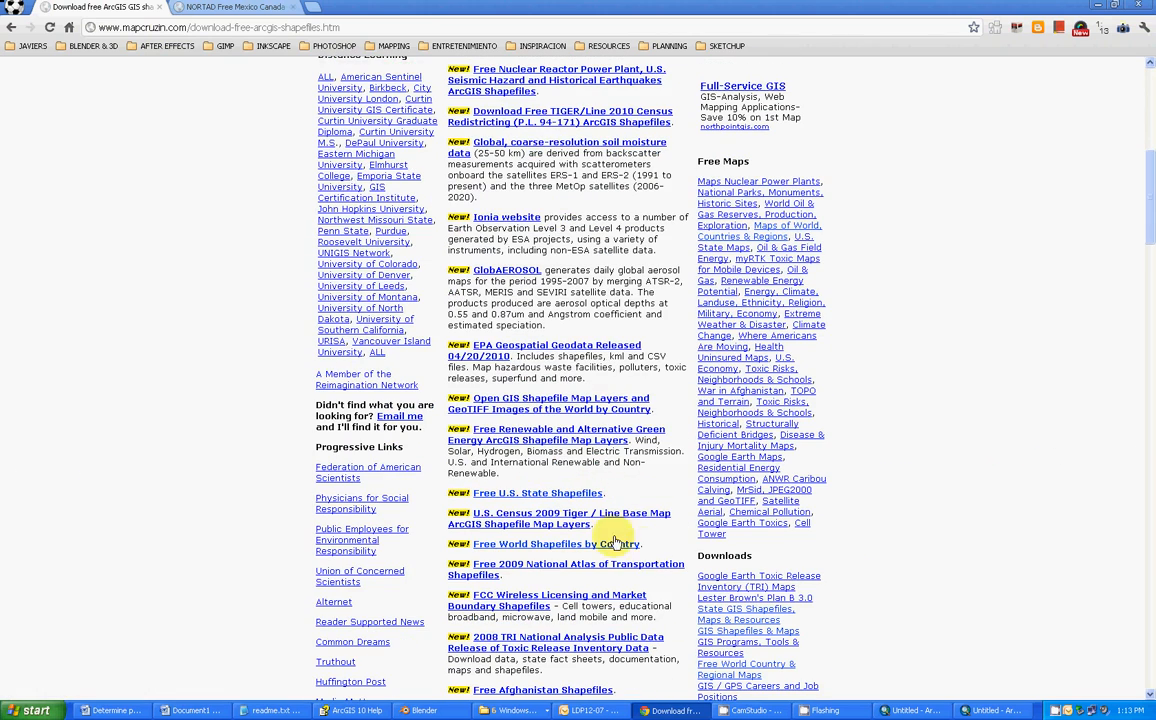
{"action": "scroll", "scroll_direction": "down", "scroll_amount": 3}
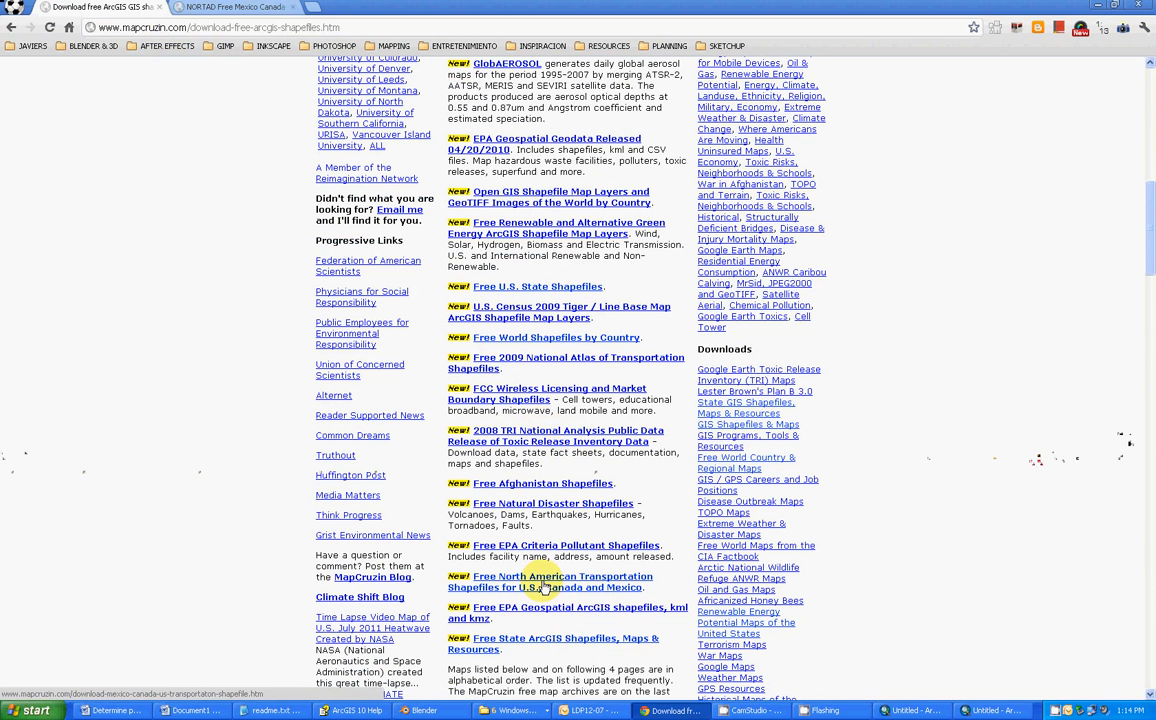
- Download the U.S. Ports shapefile from the North American transportation page and return to ArcMap
{"action": "left_click", "coordinate": [550, 582]}
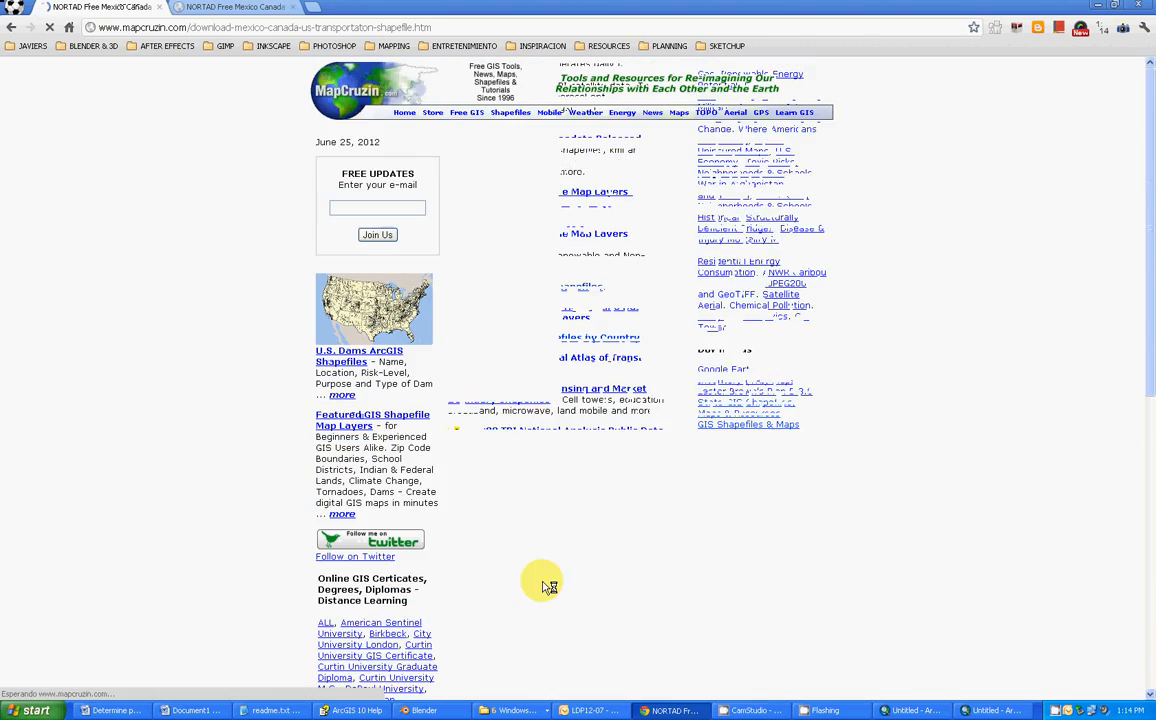
{"action": "scroll", "scroll_direction": "down", "scroll_amount": 3}
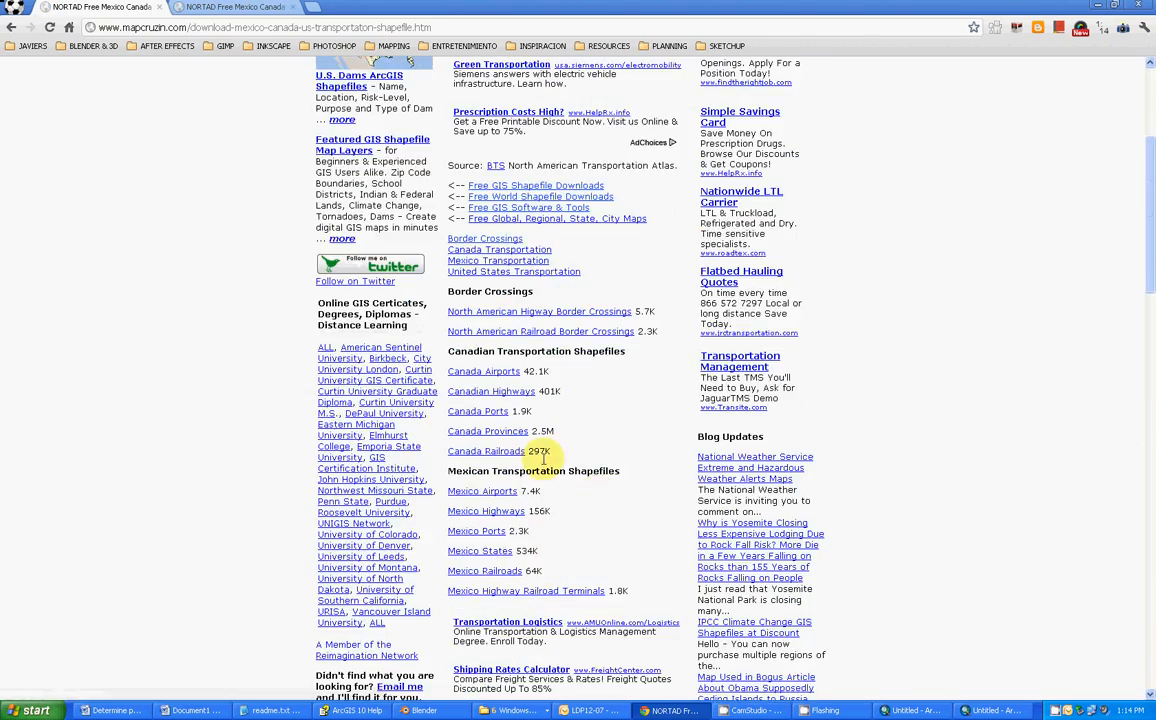
{"action": "scroll", "scroll_direction": "down", "scroll_amount": 3}
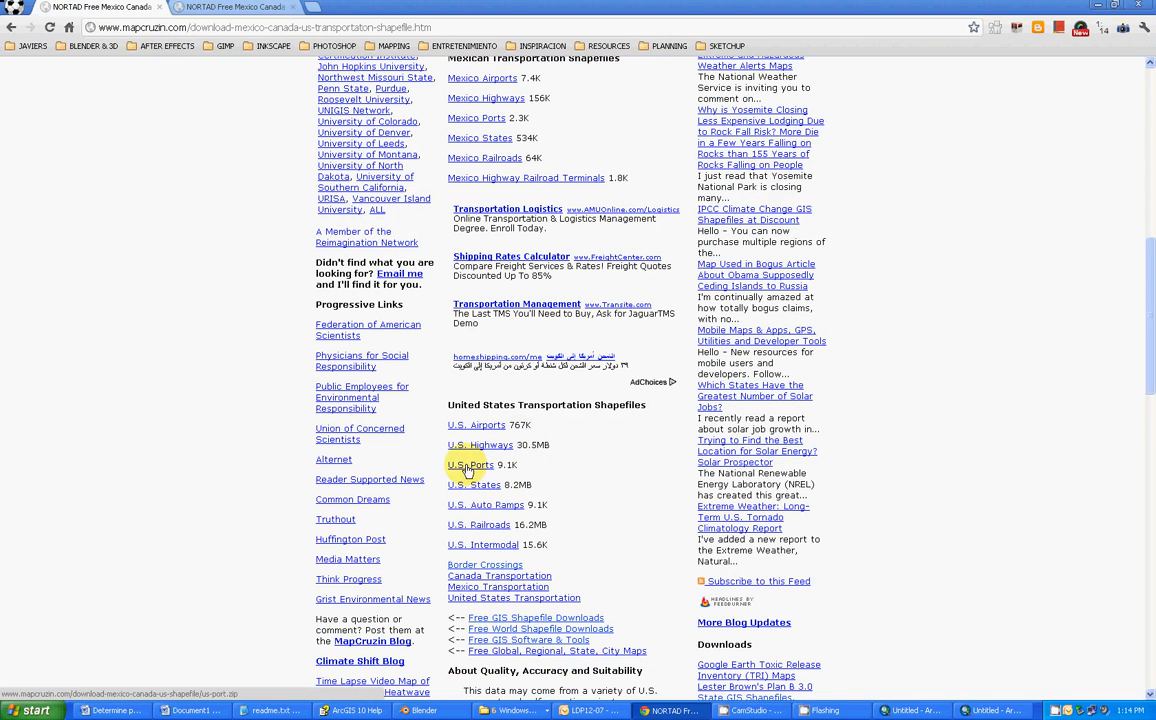
{"action": "left_click", "coordinate": [470, 464]}
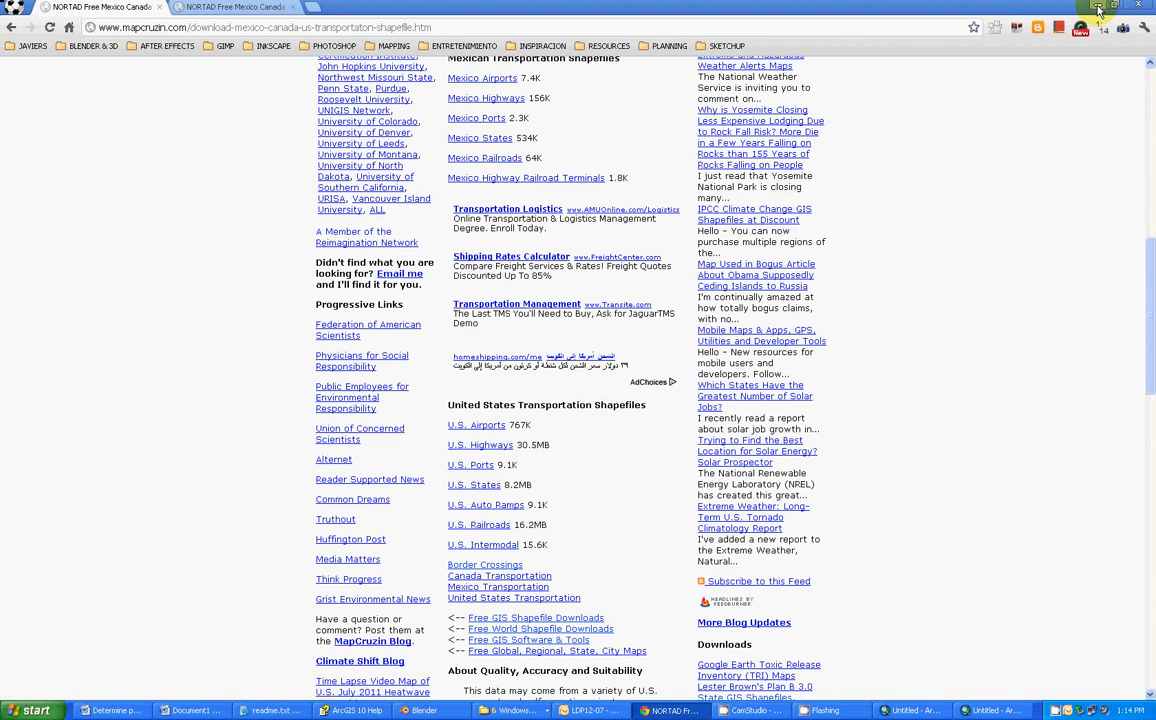
{"action": "left_click", "coordinate": [674, 710]}
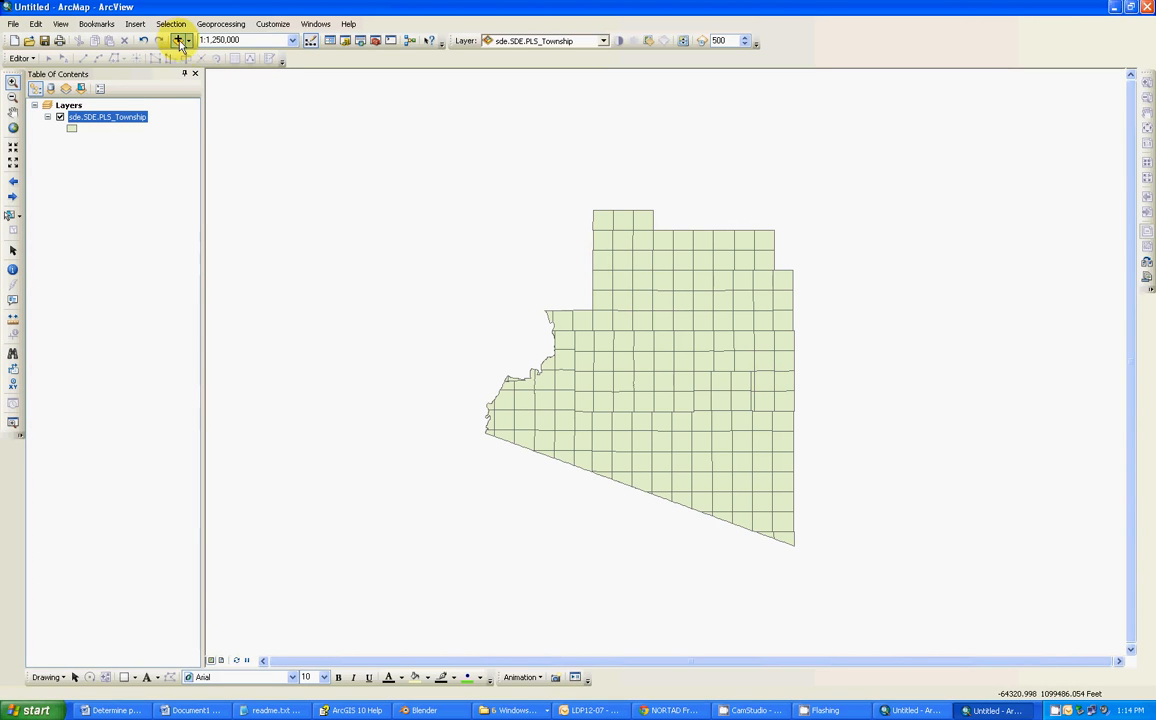
{"action": "left_click", "coordinate": [178, 40]}
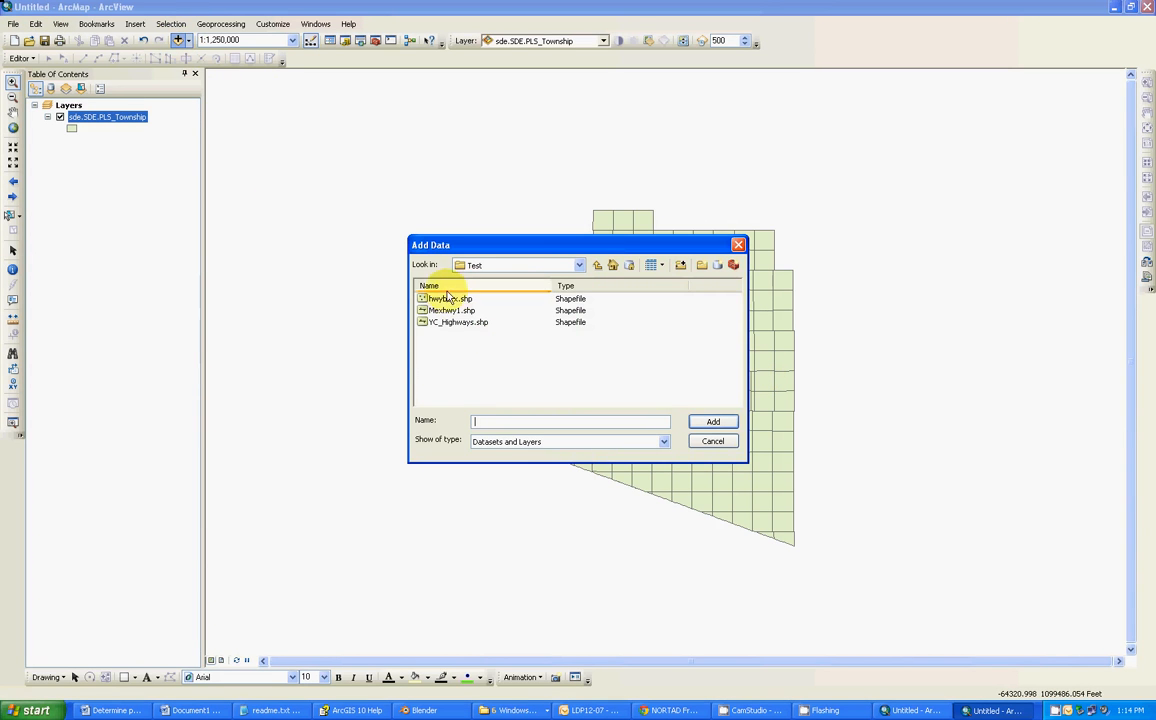
{"action": "left_click", "coordinate": [450, 298]}
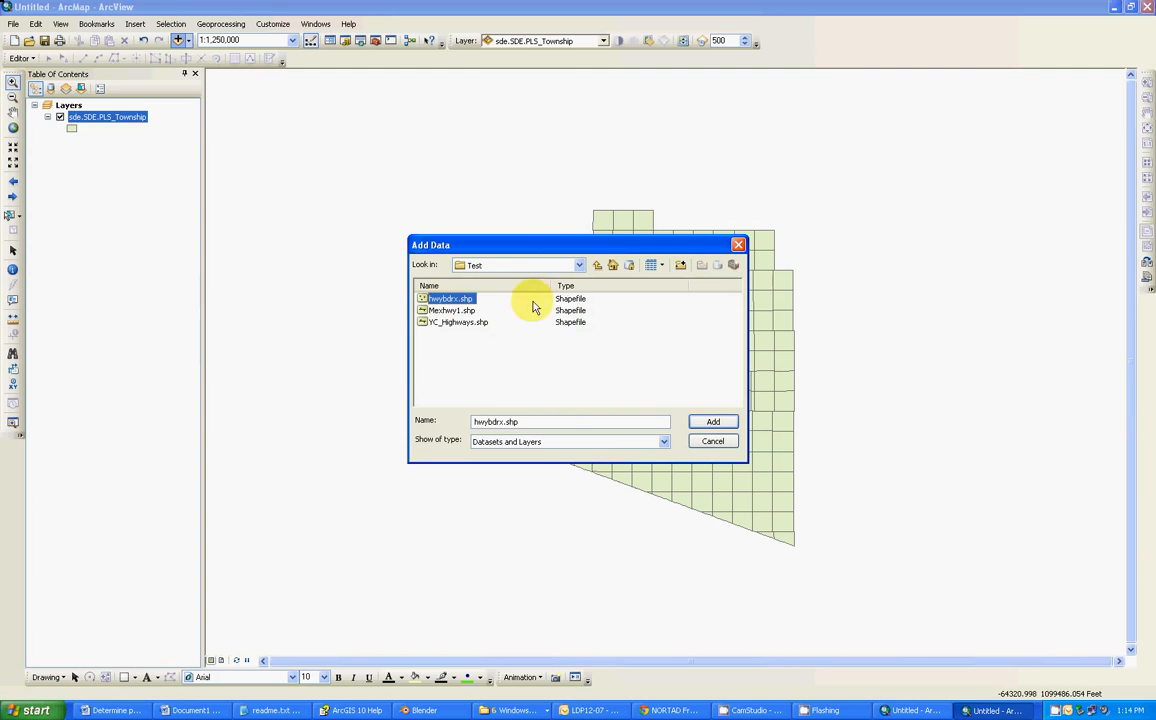
{"action": "left_click", "coordinate": [712, 420]}
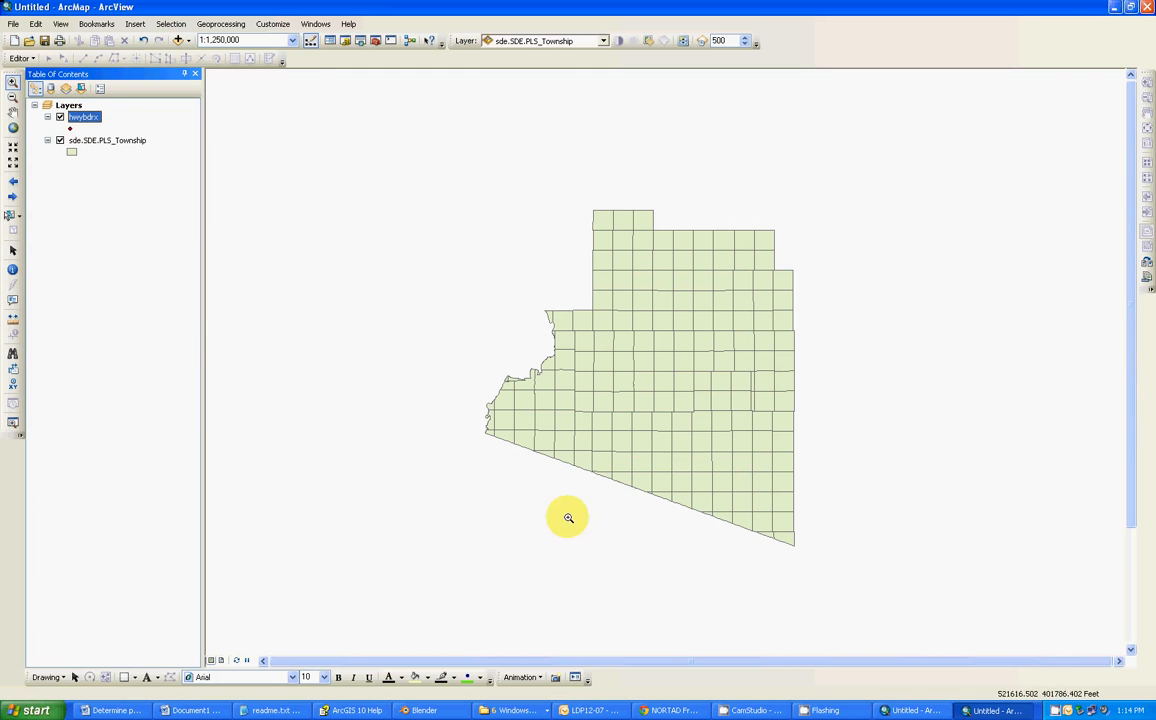
{"action": "mouse_move", "coordinate": [494, 446]}
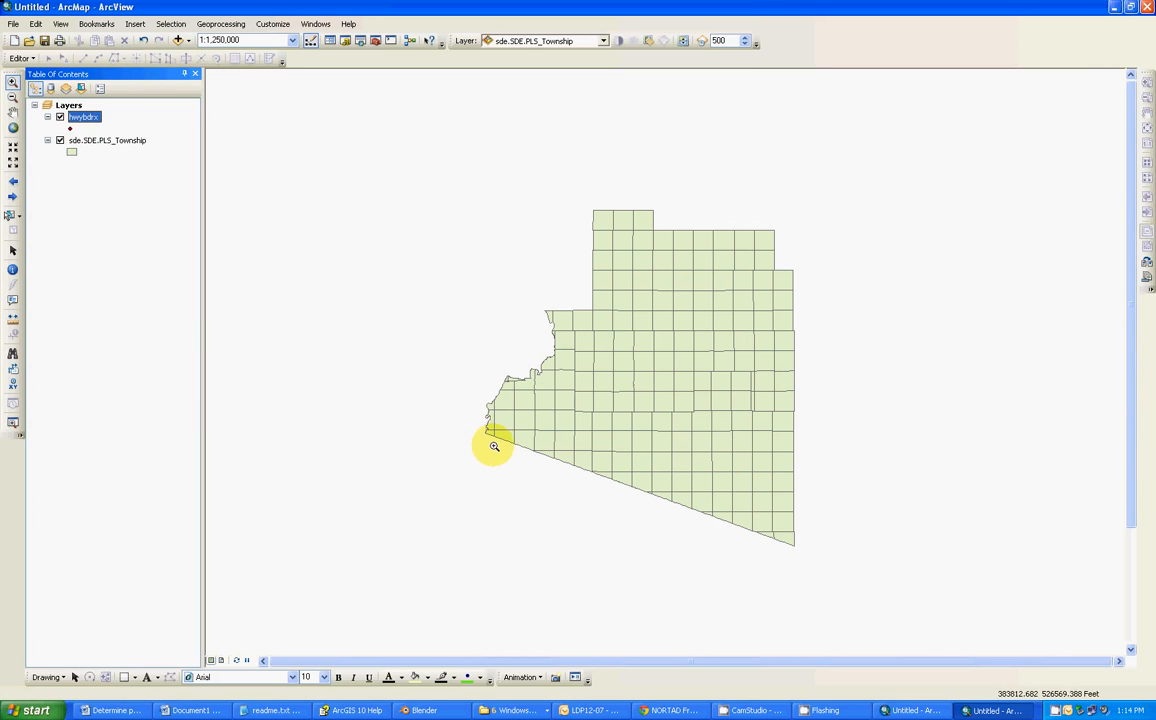
{"action": "mouse_move", "coordinate": [500, 376]}
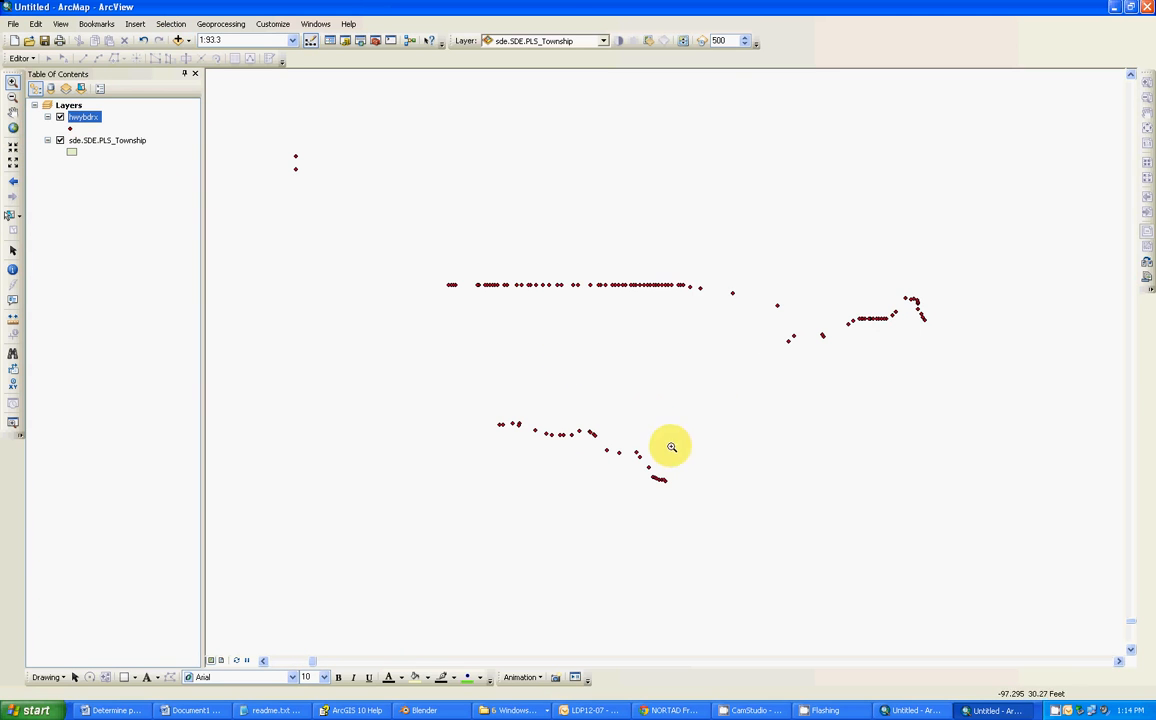
{"action": "mouse_move", "coordinate": [652, 402]}
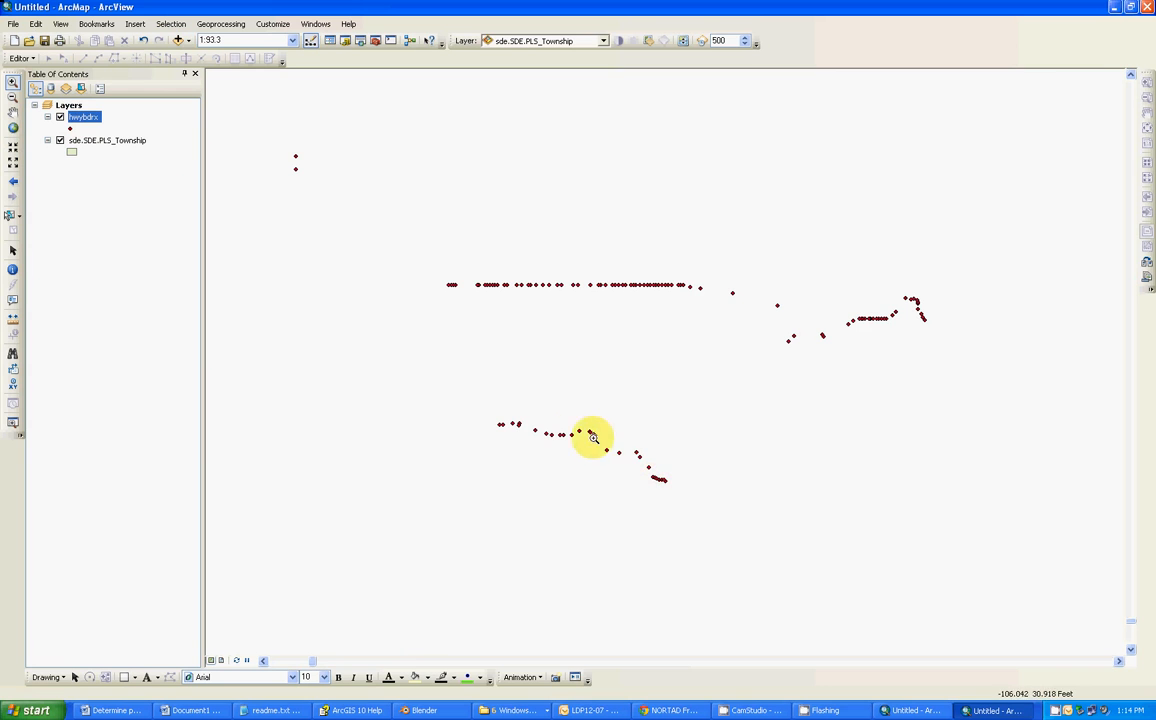
{"action": "mouse_move", "coordinate": [550, 432]}
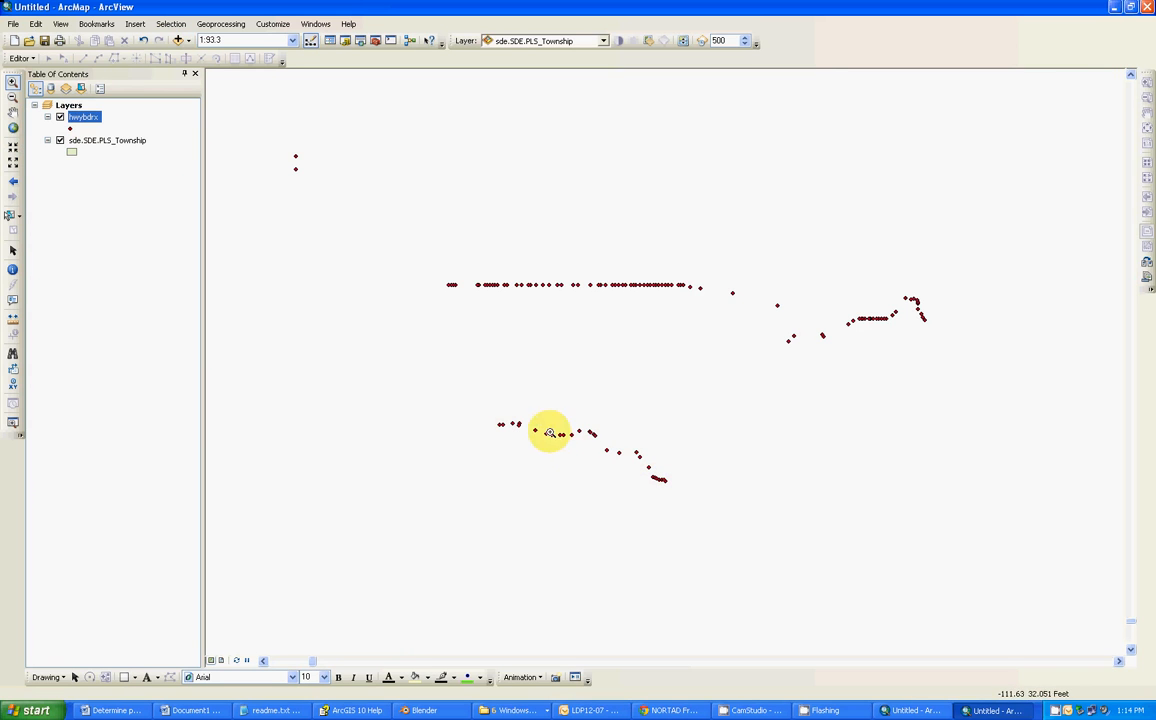
{"action": "mouse_move", "coordinate": [784, 336]}
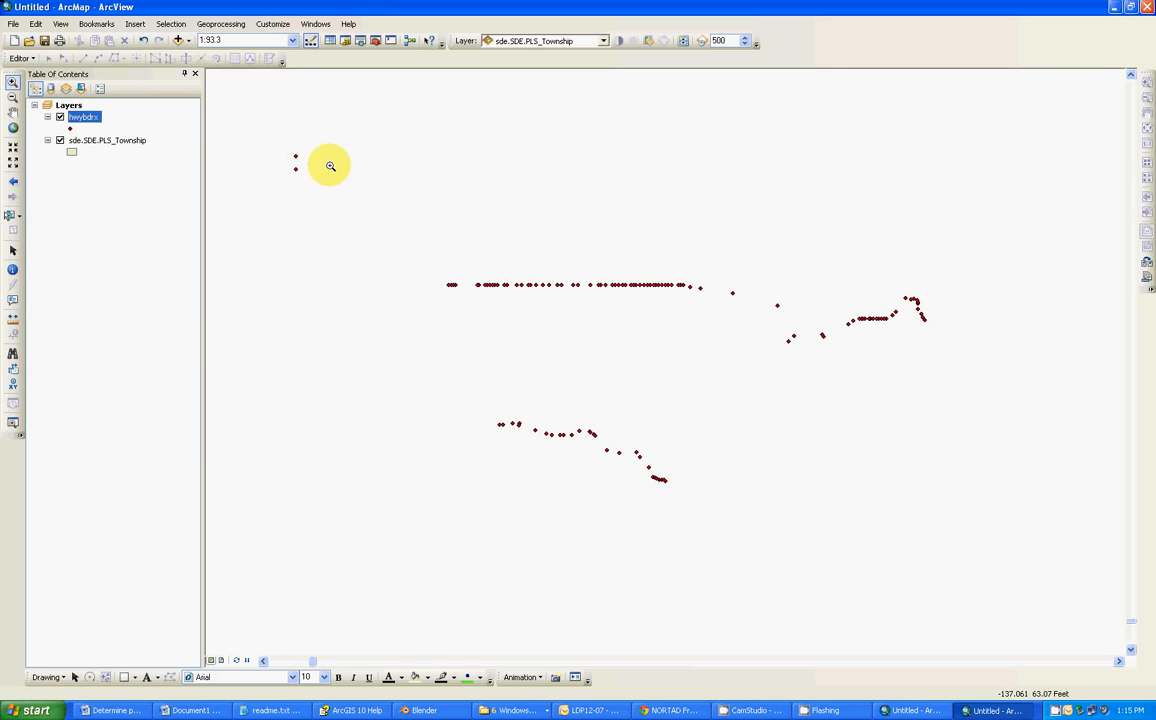
{"action": "mouse_move", "coordinate": [556, 278]}
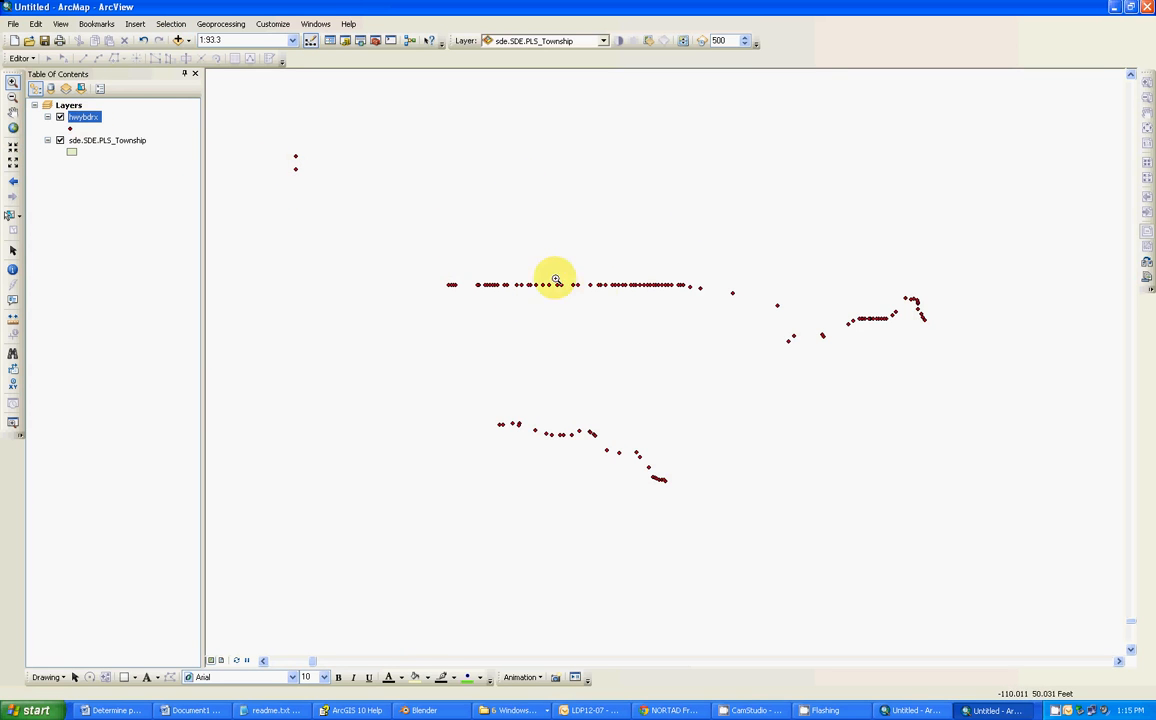
{"action": "mouse_move", "coordinate": [764, 306]}
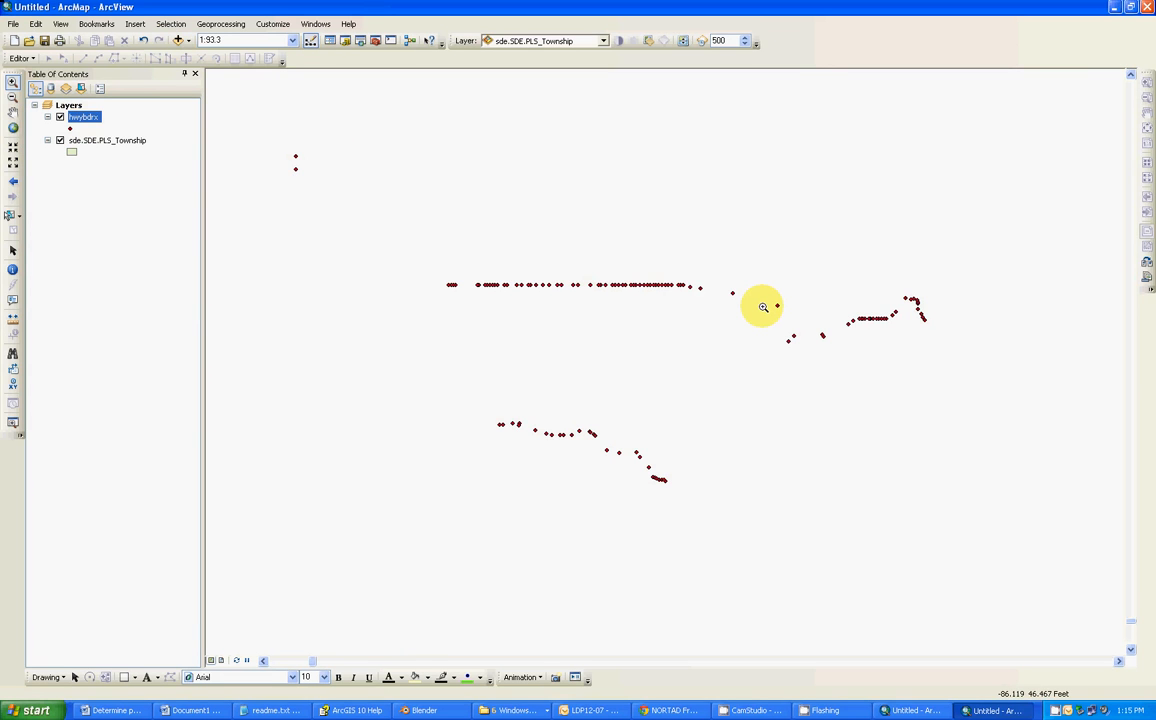
{"action": "mouse_move", "coordinate": [752, 296]}
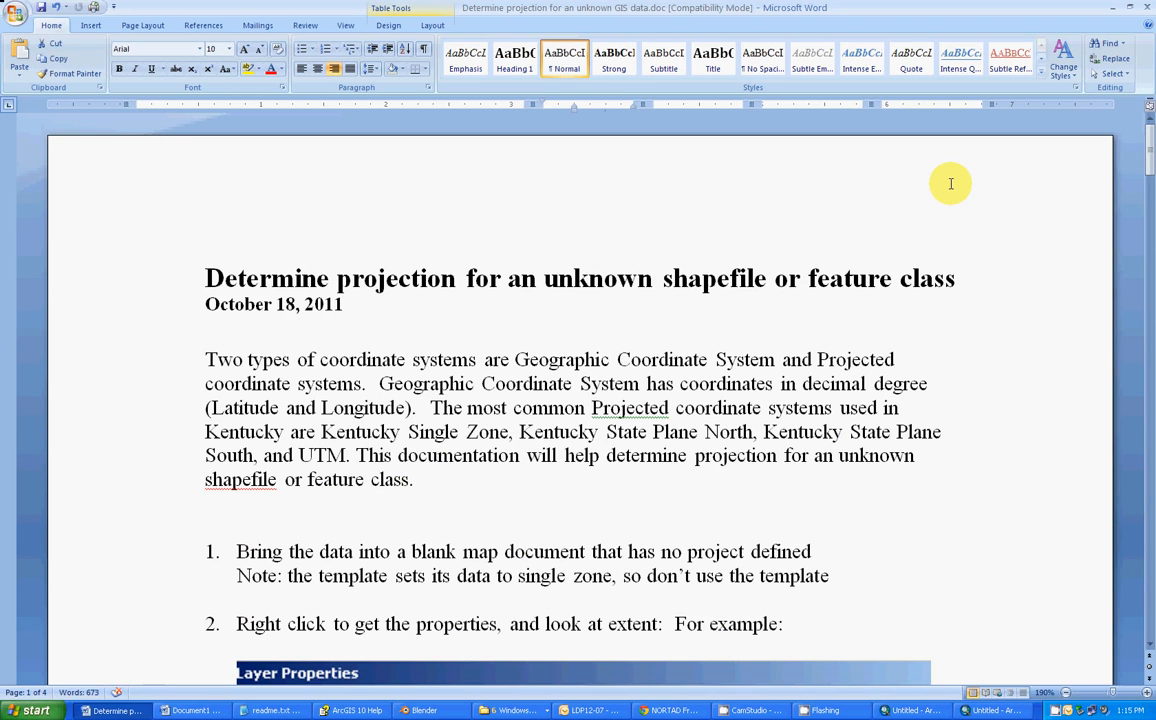
{"action": "mouse_move", "coordinate": [220, 280]}
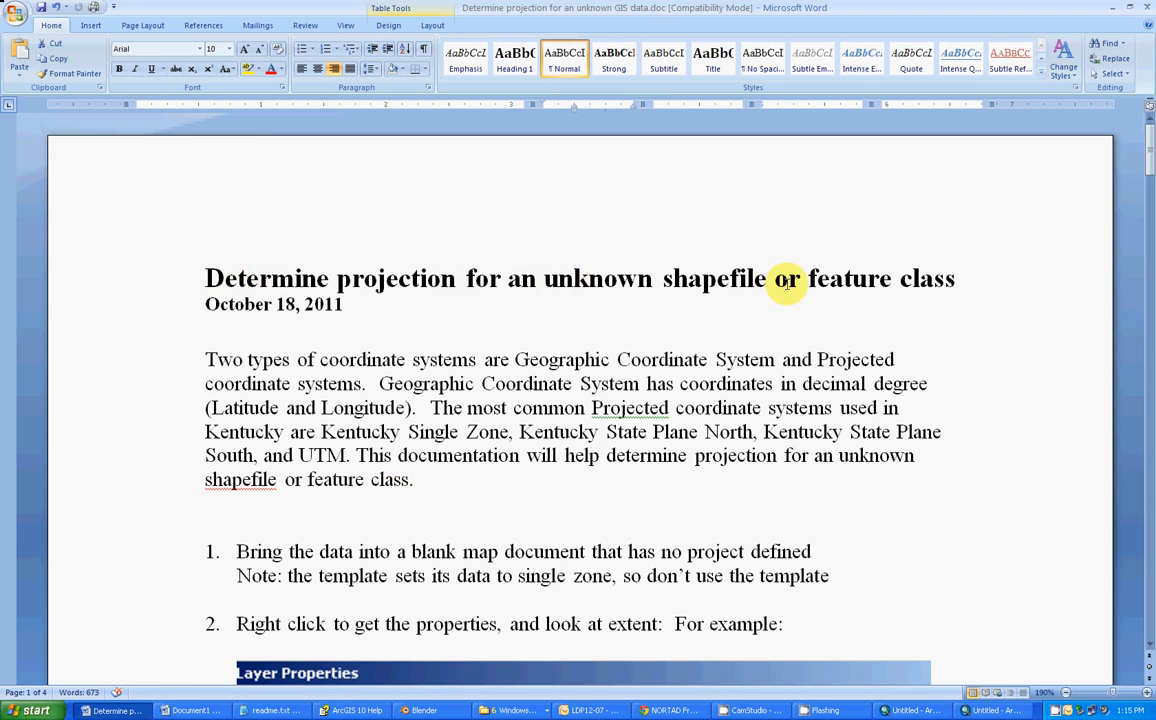
{"action": "mouse_move", "coordinate": [688, 304]}
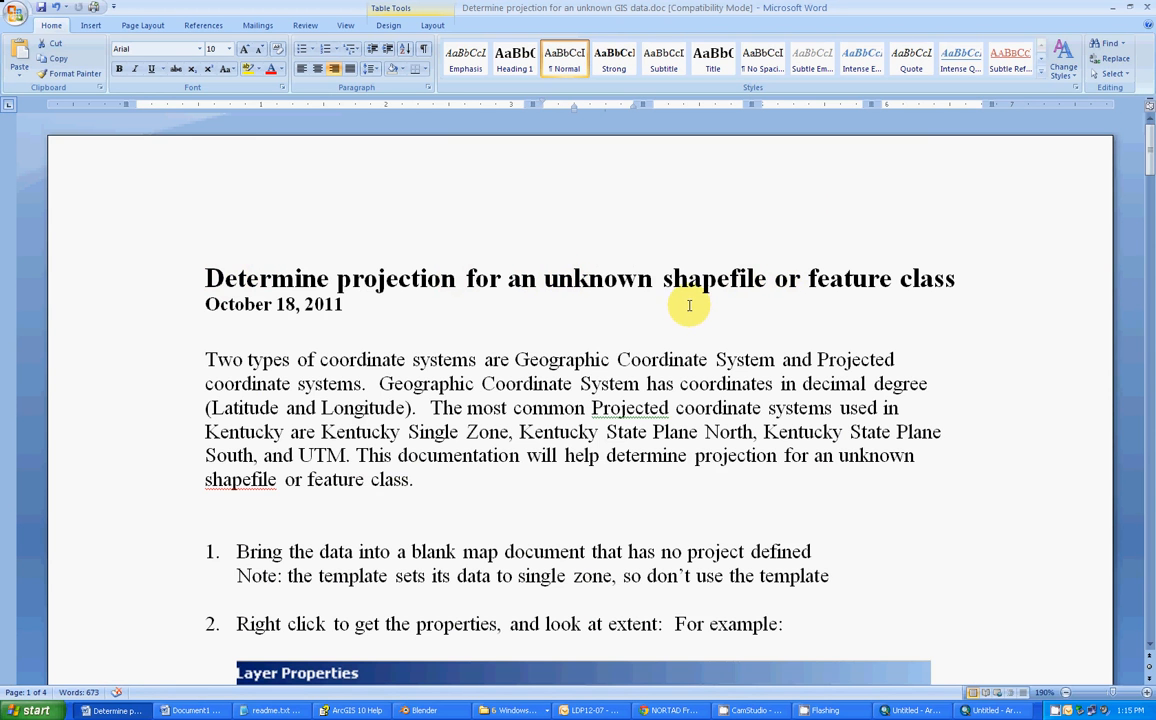
- Scroll the unknown-projection guide to its coordinate range table, then return to the map
{"action": "scroll", "scroll_direction": "down", "scroll_amount": 3}
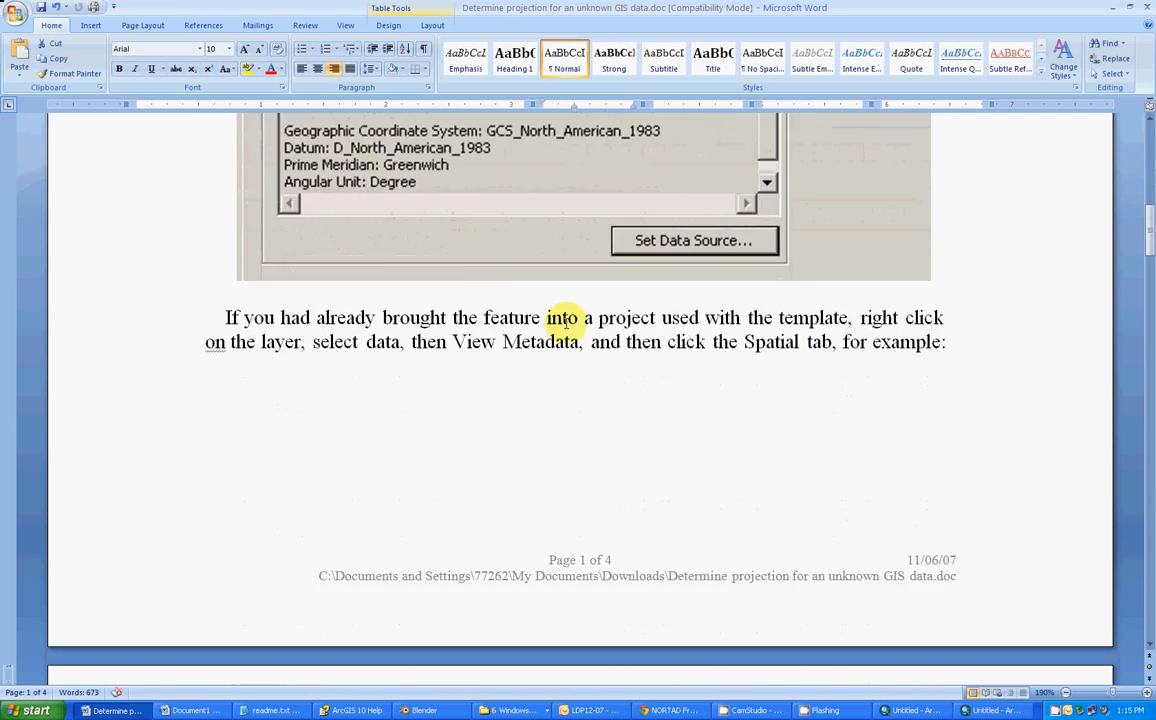
{"action": "scroll", "scroll_direction": "down", "scroll_amount": 3}
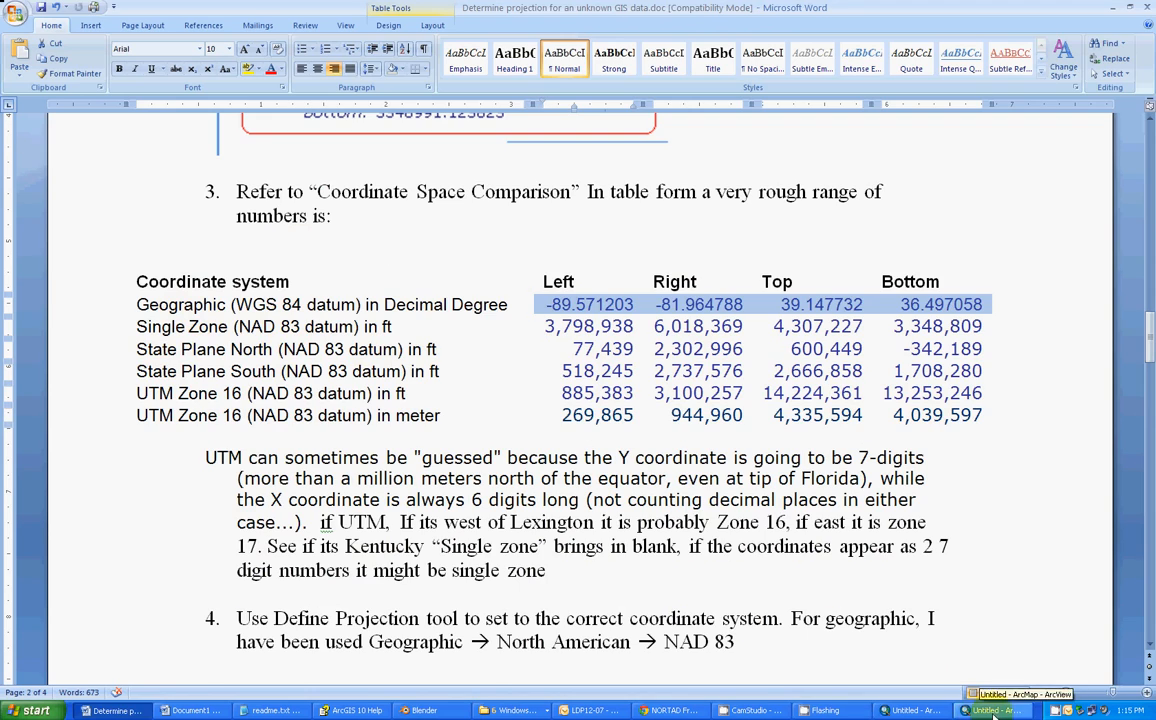
{"action": "left_click", "coordinate": [994, 710]}
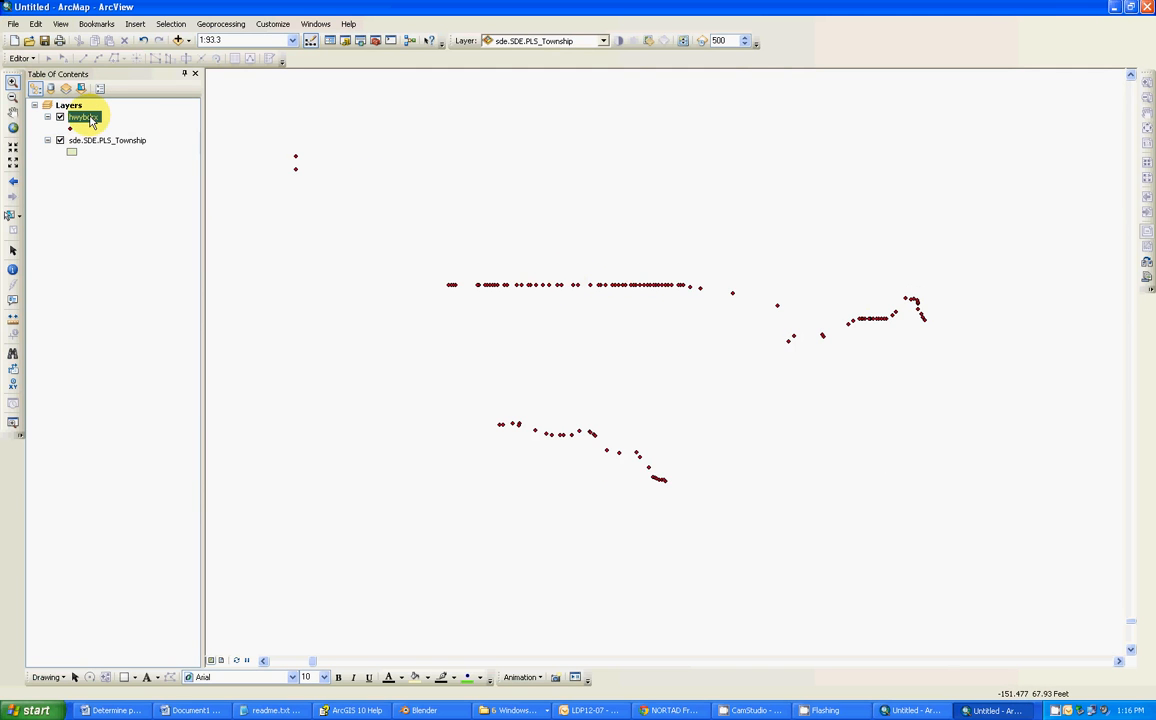
- Show the ports layer's Source properties with its extent and undefined coordinate system
{"action": "right_click", "coordinate": [84, 116]}
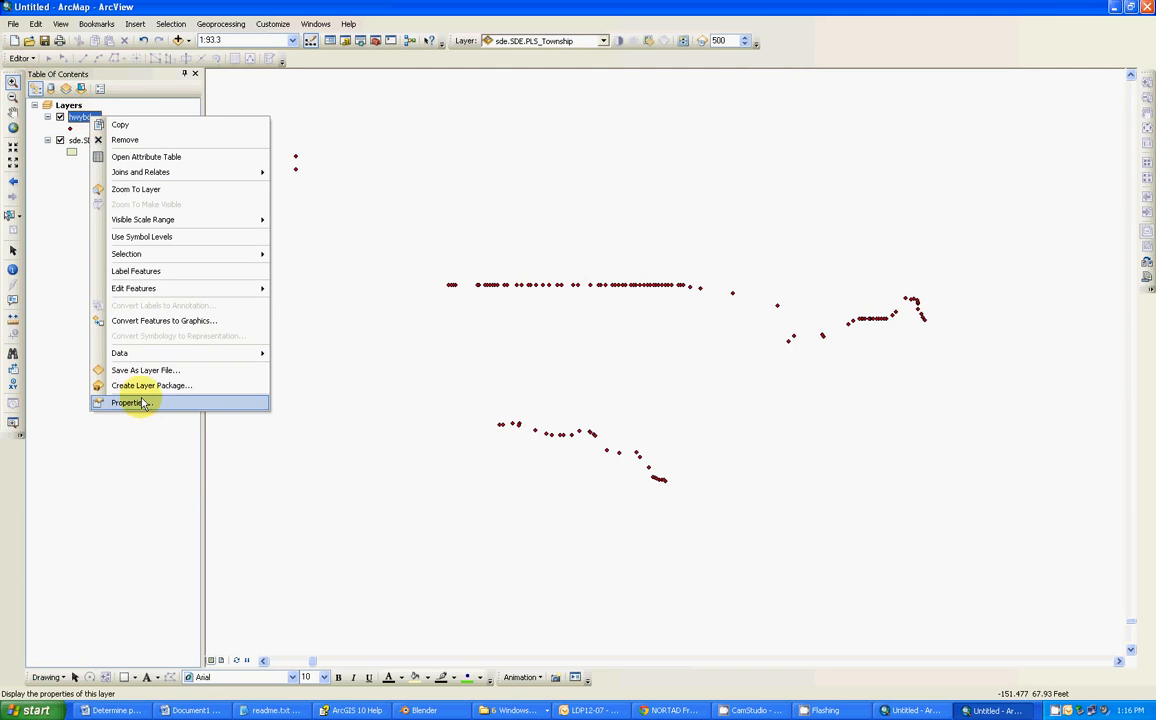
{"action": "left_click", "coordinate": [128, 402]}
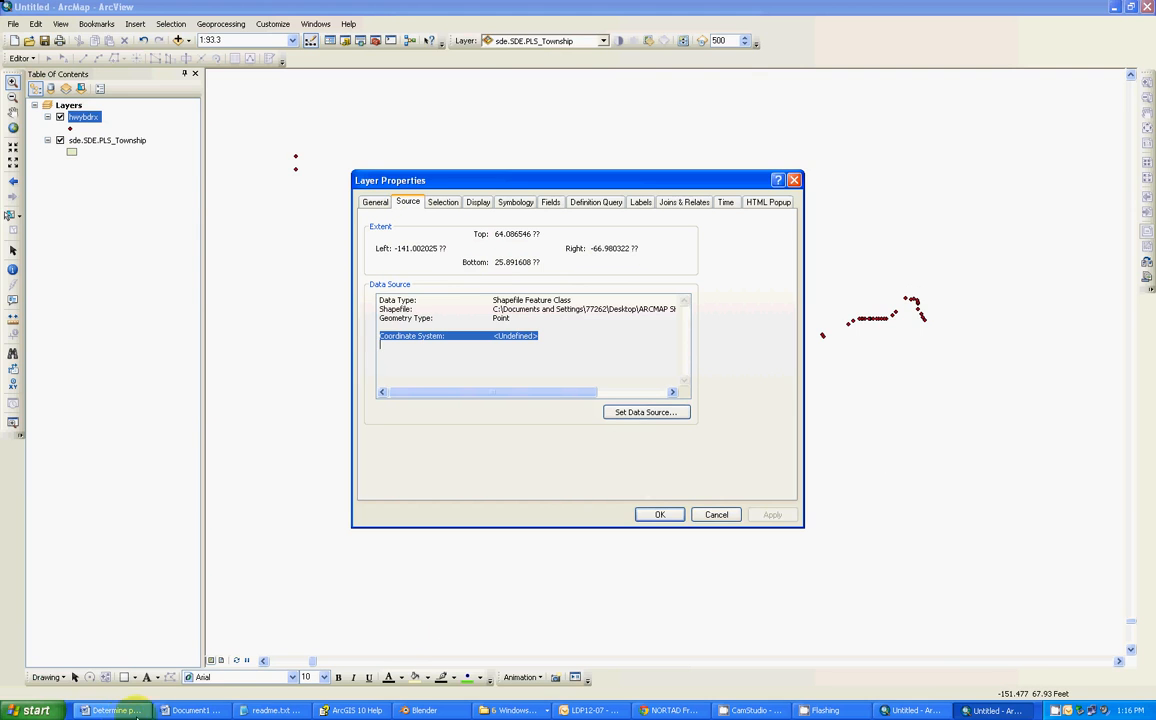
{"action": "left_click", "coordinate": [110, 710]}
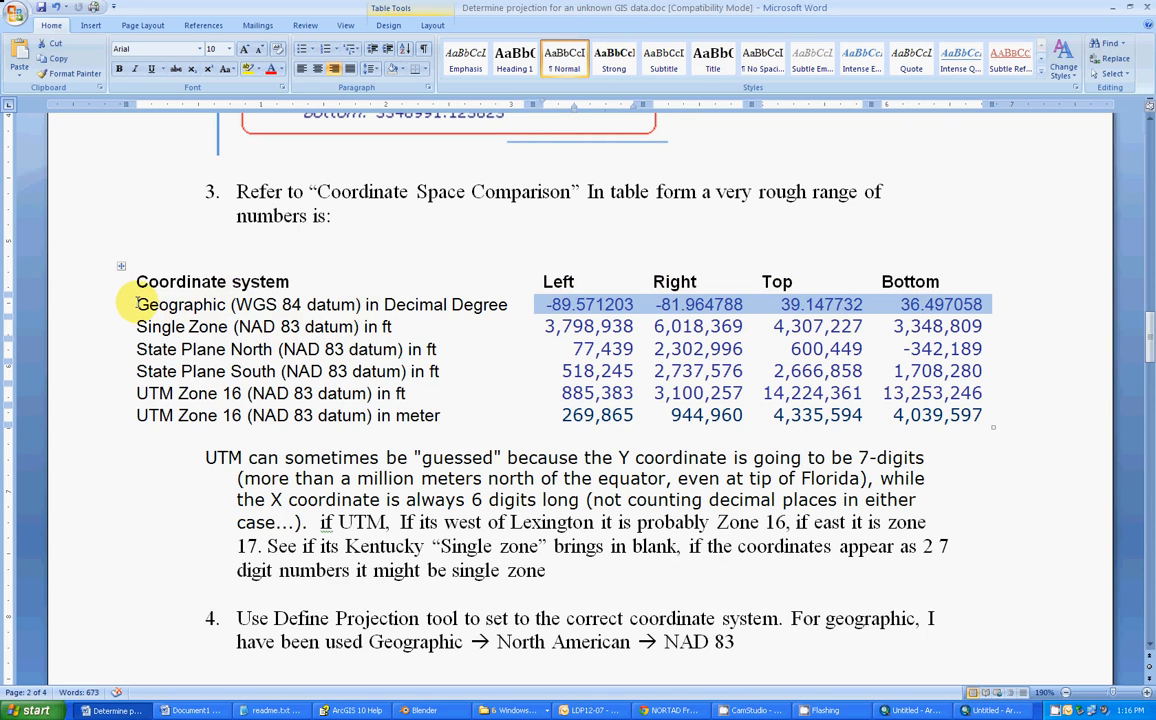
- Highlight the 'Geographic (WGS 84 datum) in Decimal Degree' row in the coordinate range table
{"action": "left_click_drag", "start_coordinate": [136, 304], "coordinate": [476, 304]}
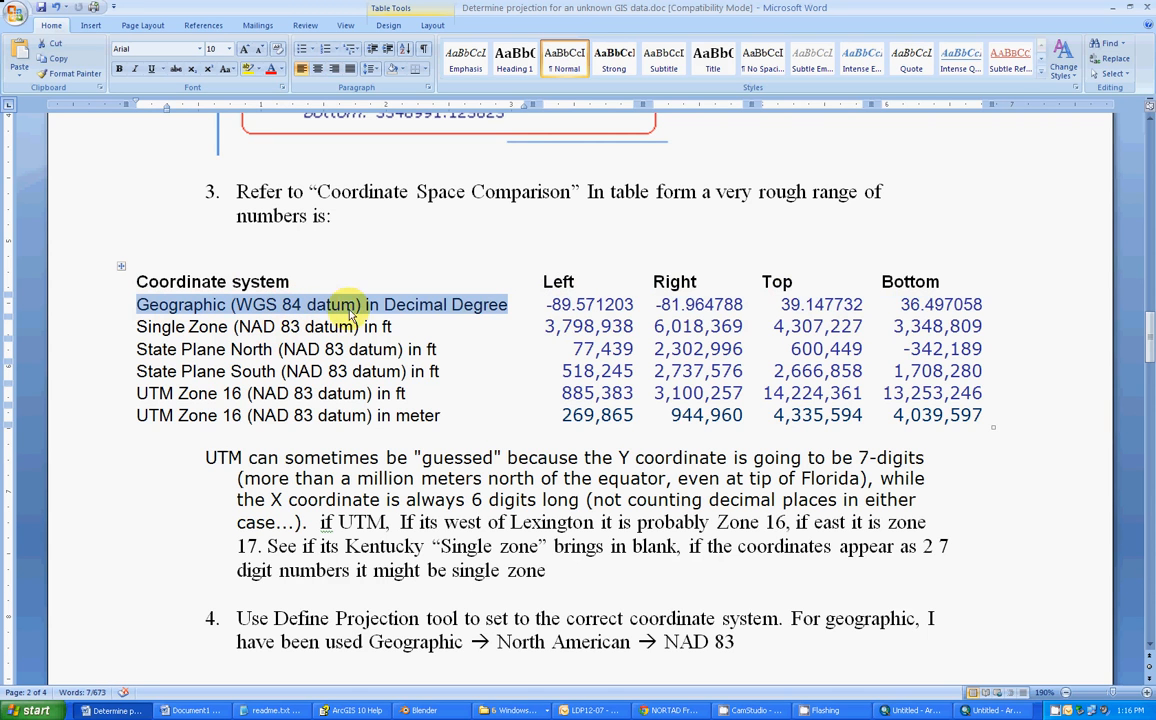
{"action": "mouse_move", "coordinate": [430, 328]}
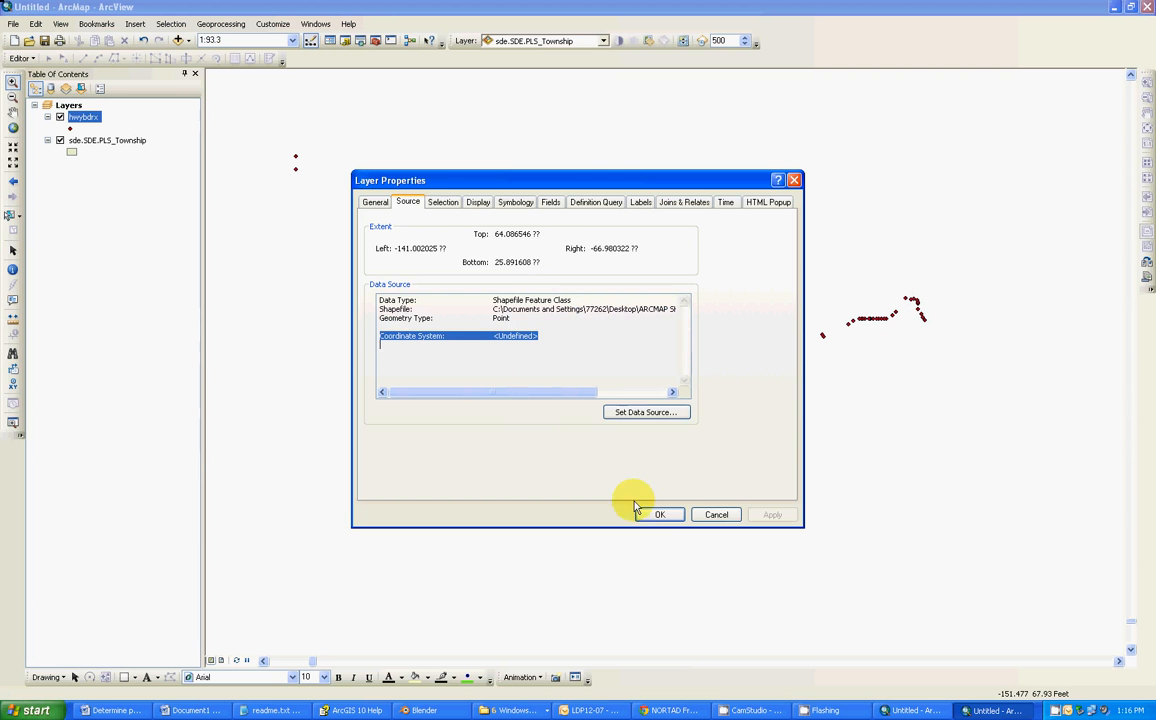
- Launch Define Projection from Data Management Tools > Projections and Transformations
{"action": "left_click", "coordinate": [660, 514]}
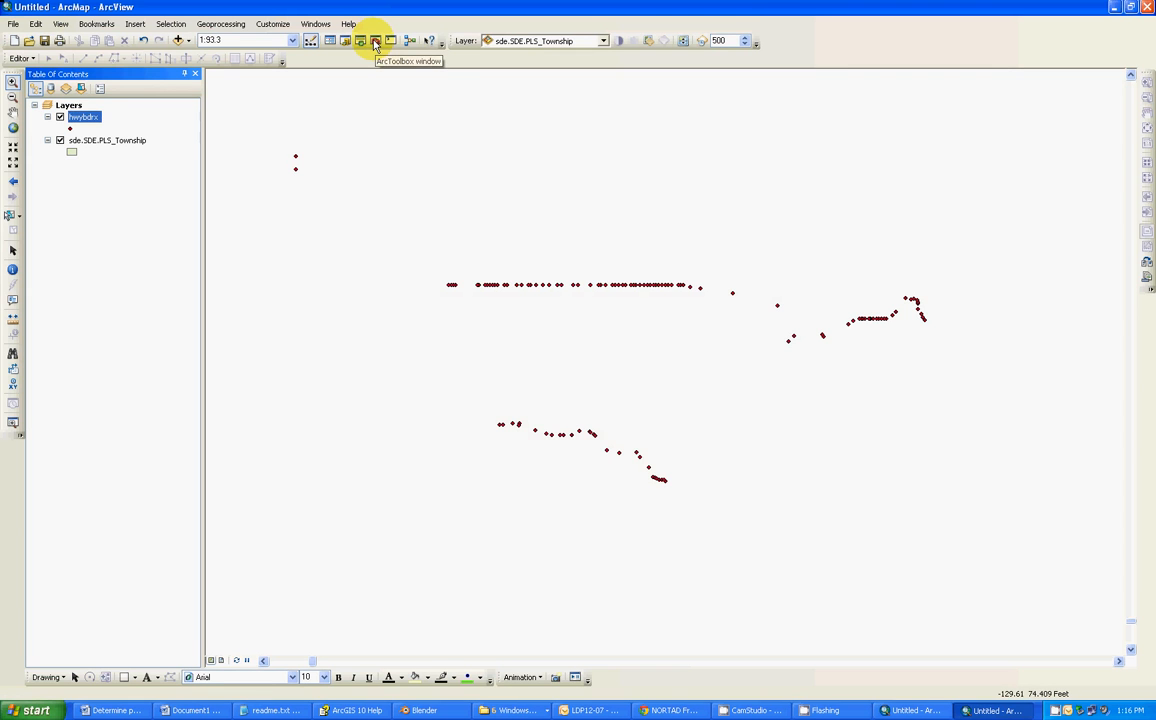
{"action": "left_click", "coordinate": [374, 40]}
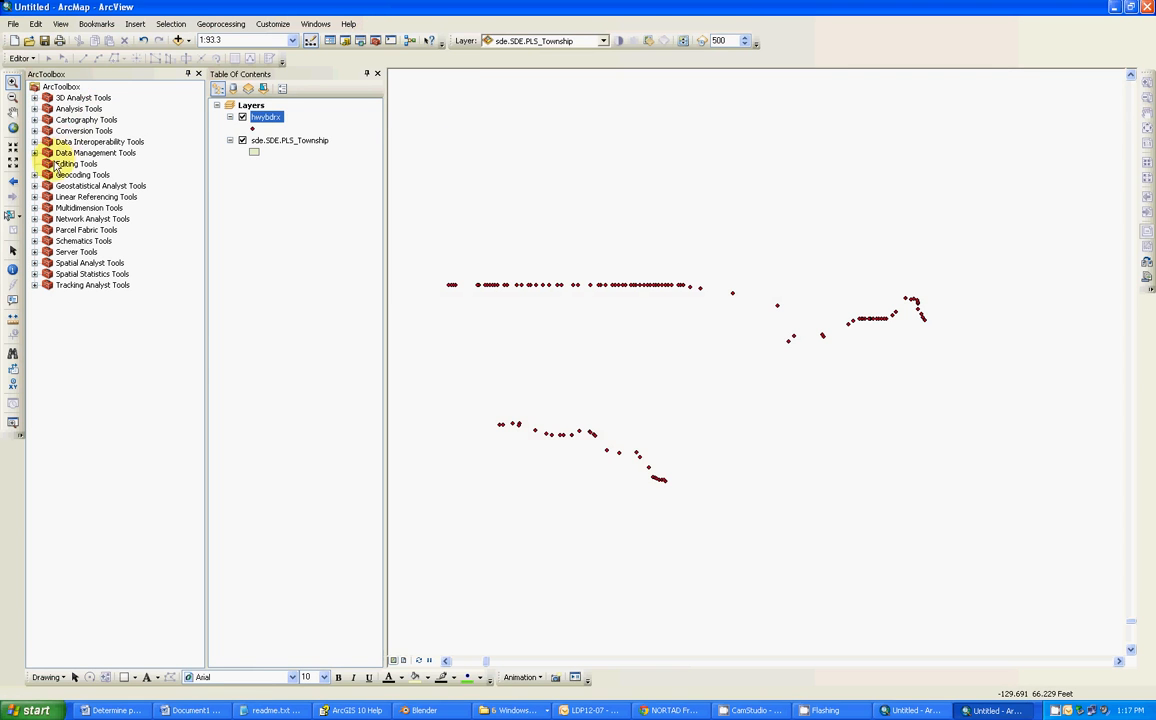
{"action": "left_click", "coordinate": [34, 152]}
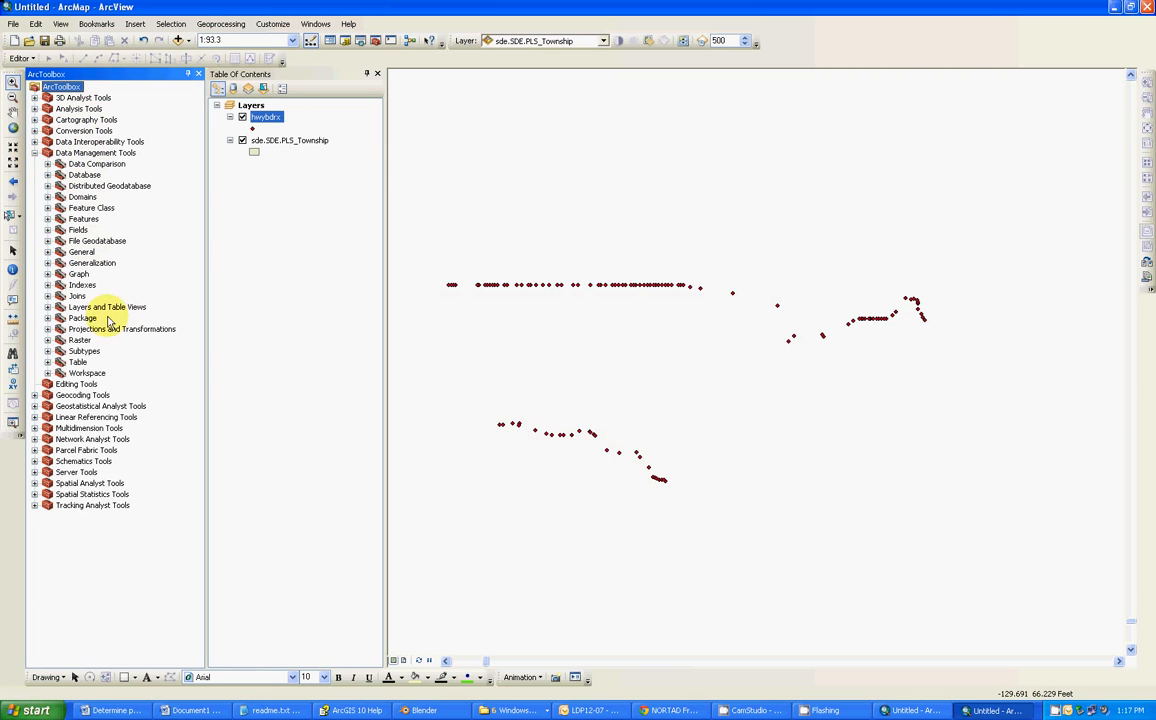
{"action": "mouse_move", "coordinate": [84, 340]}
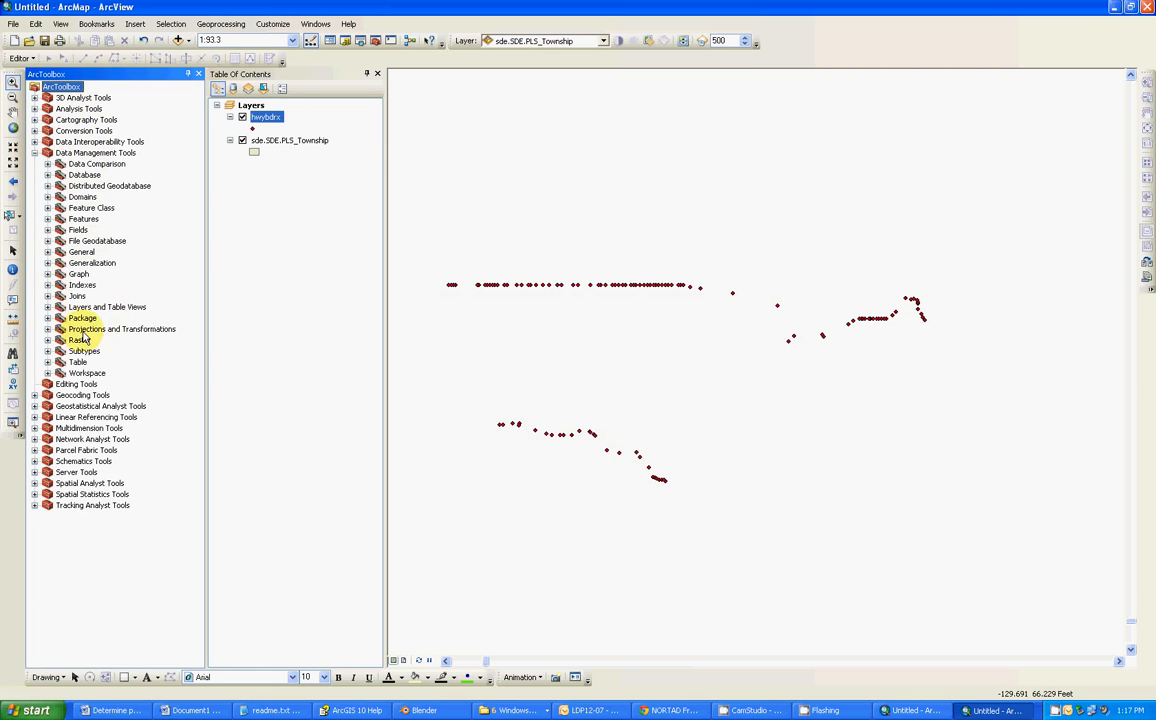
{"action": "left_click", "coordinate": [48, 328]}
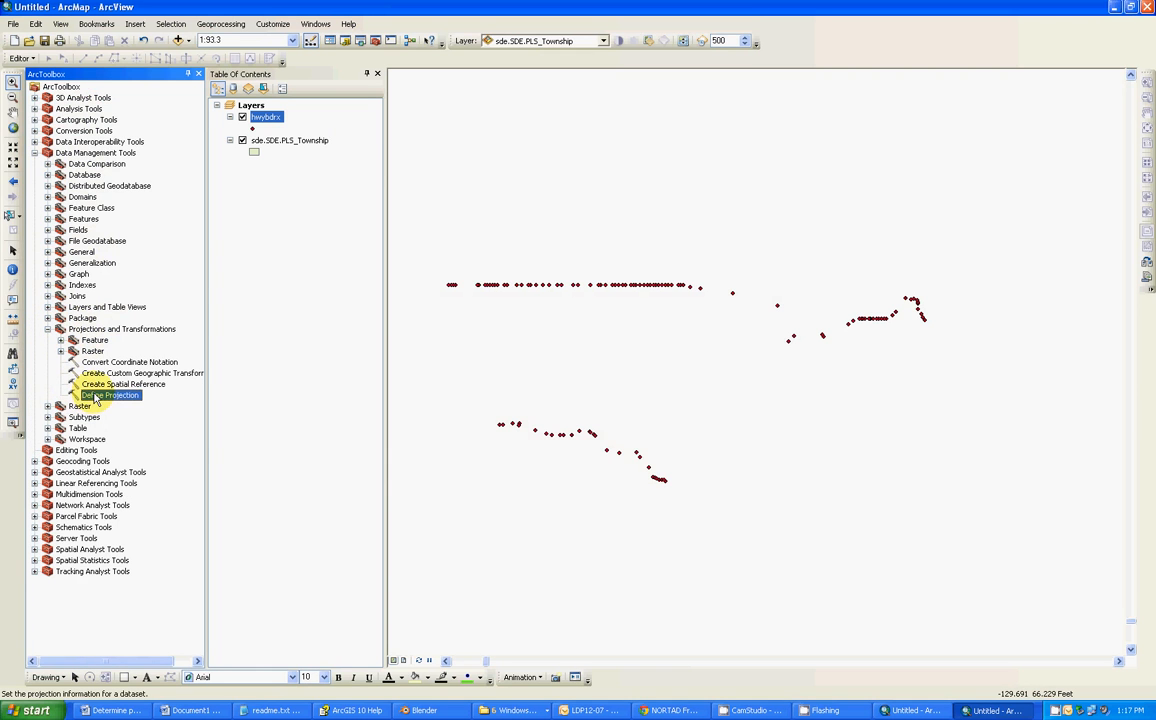
{"action": "double_click", "coordinate": [108, 396]}
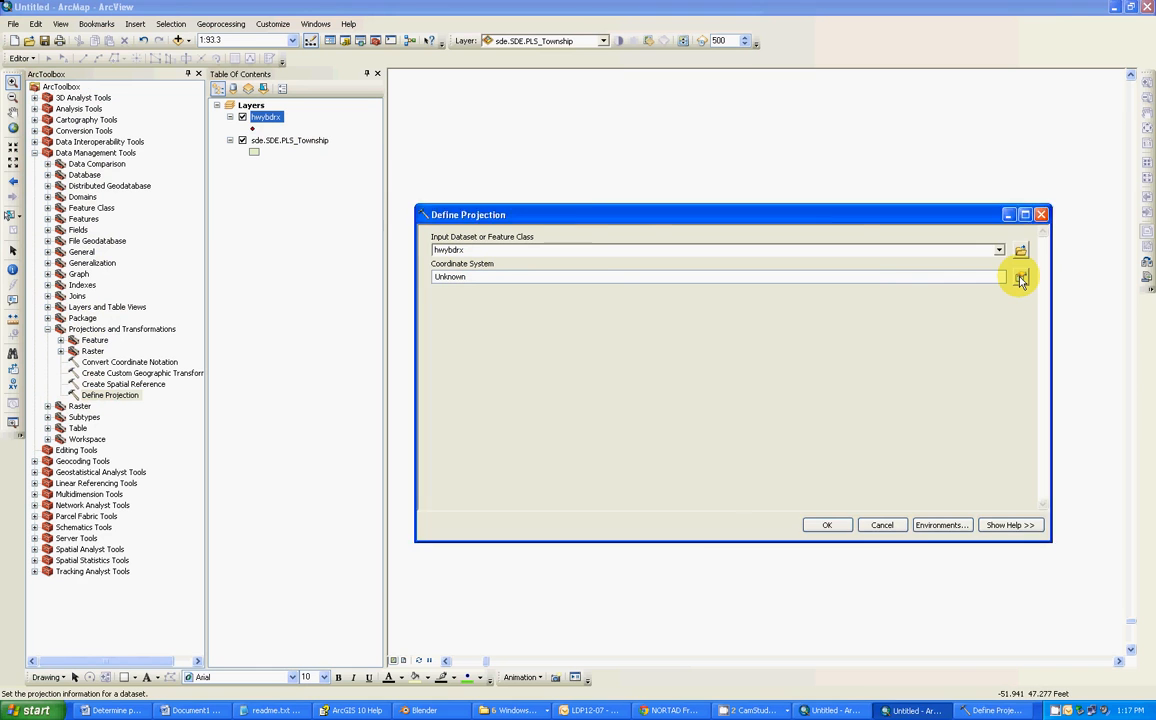
- Assign geographic WGS 1984 as the ports shapefile's coordinate system and run the tool
{"action": "left_click", "coordinate": [1020, 276]}
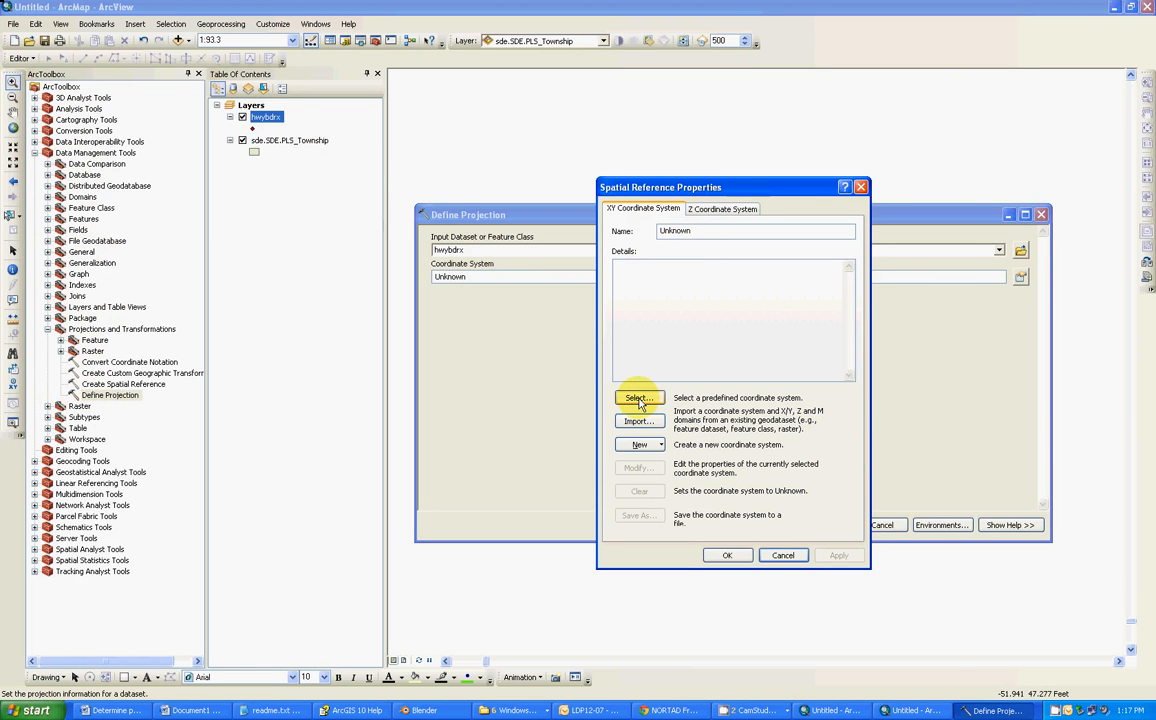
{"action": "left_click", "coordinate": [640, 398]}
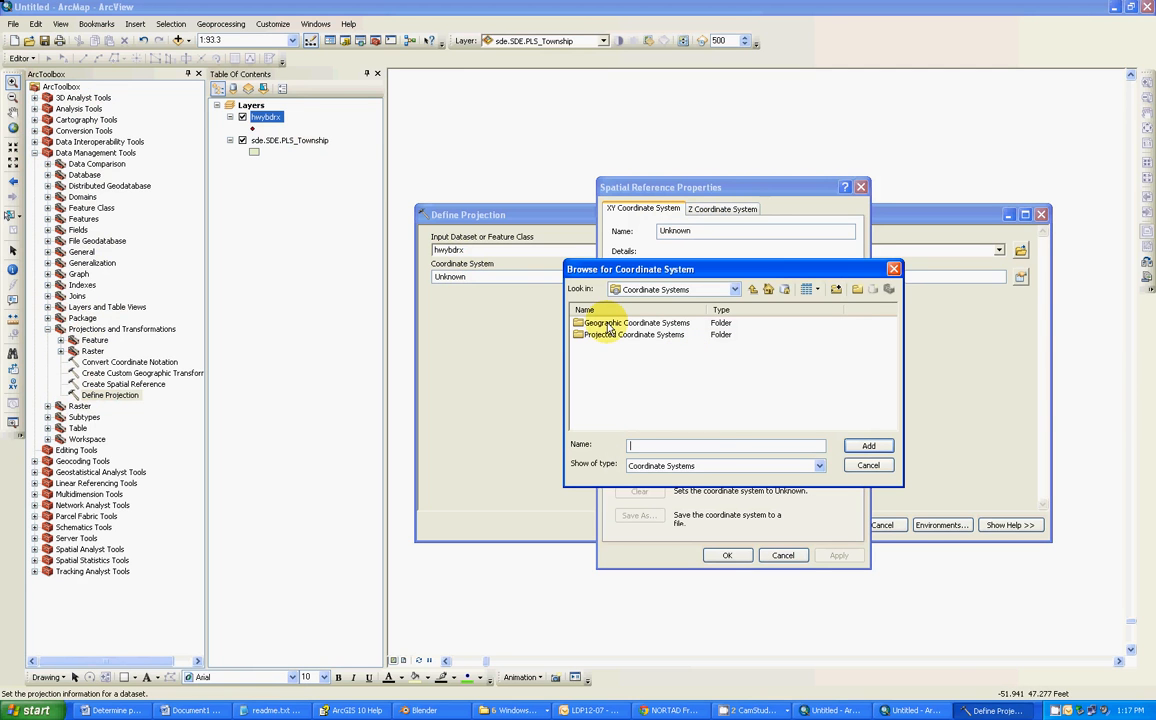
{"action": "double_click", "coordinate": [634, 322]}
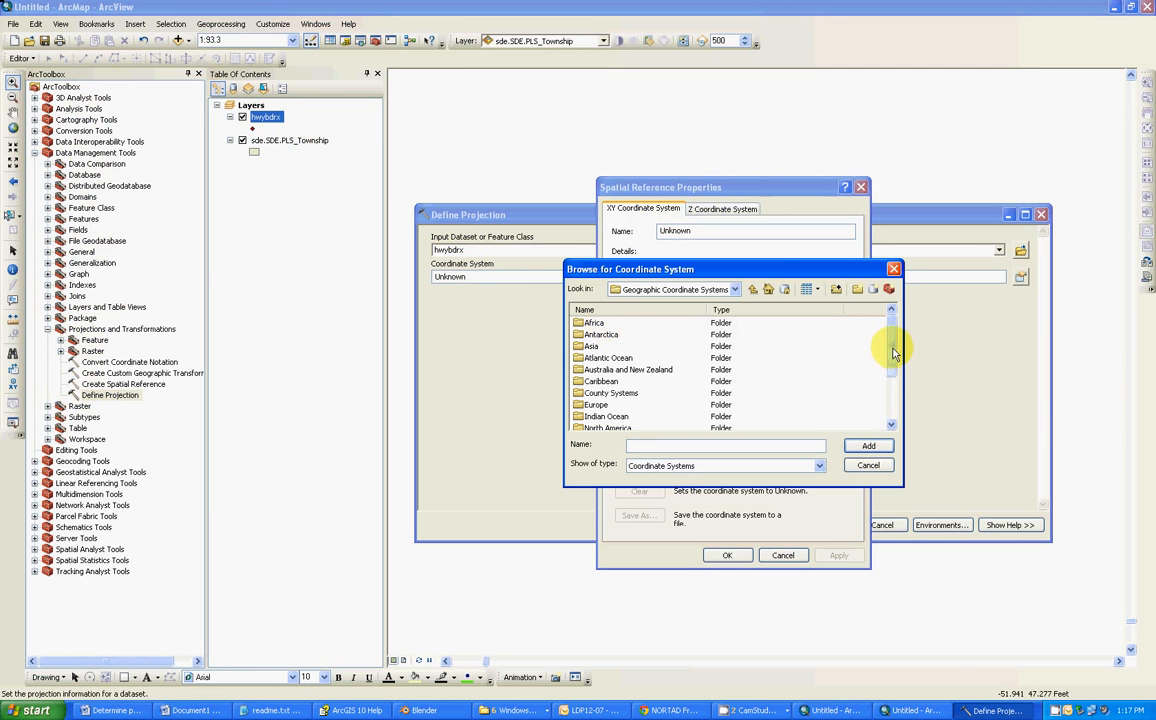
{"action": "scroll", "scroll_direction": "down", "scroll_amount": 3}
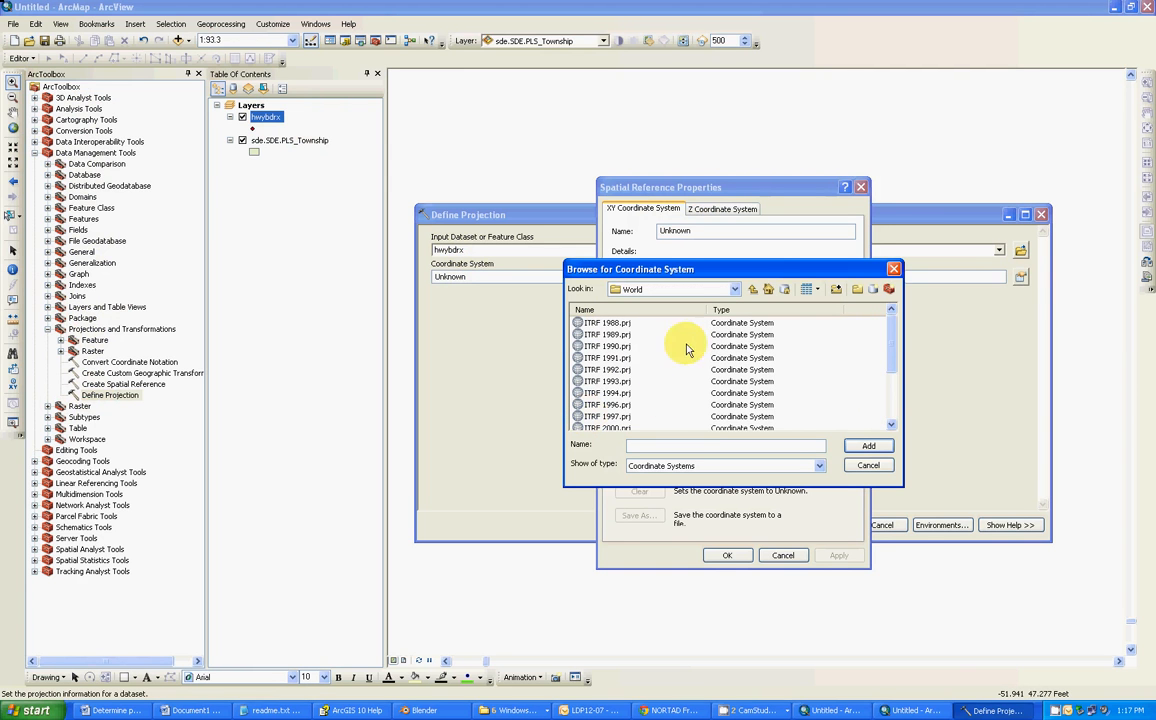
{"action": "scroll", "scroll_direction": "down", "scroll_amount": 3}
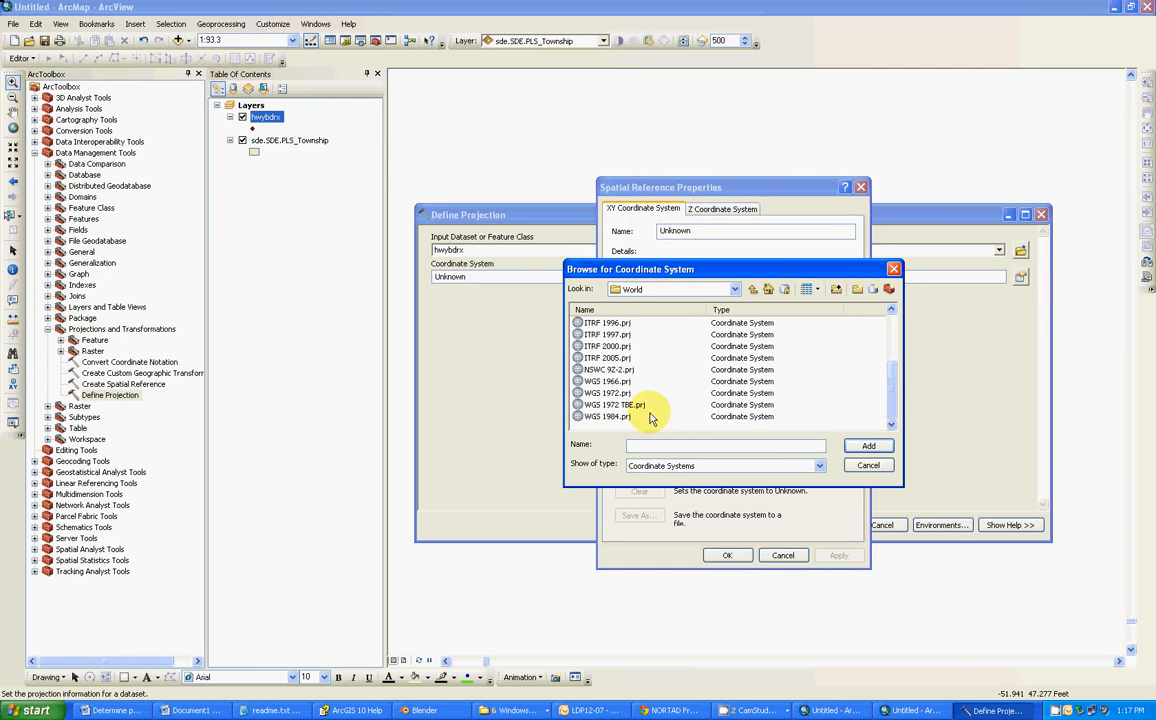
{"action": "left_click", "coordinate": [608, 416]}
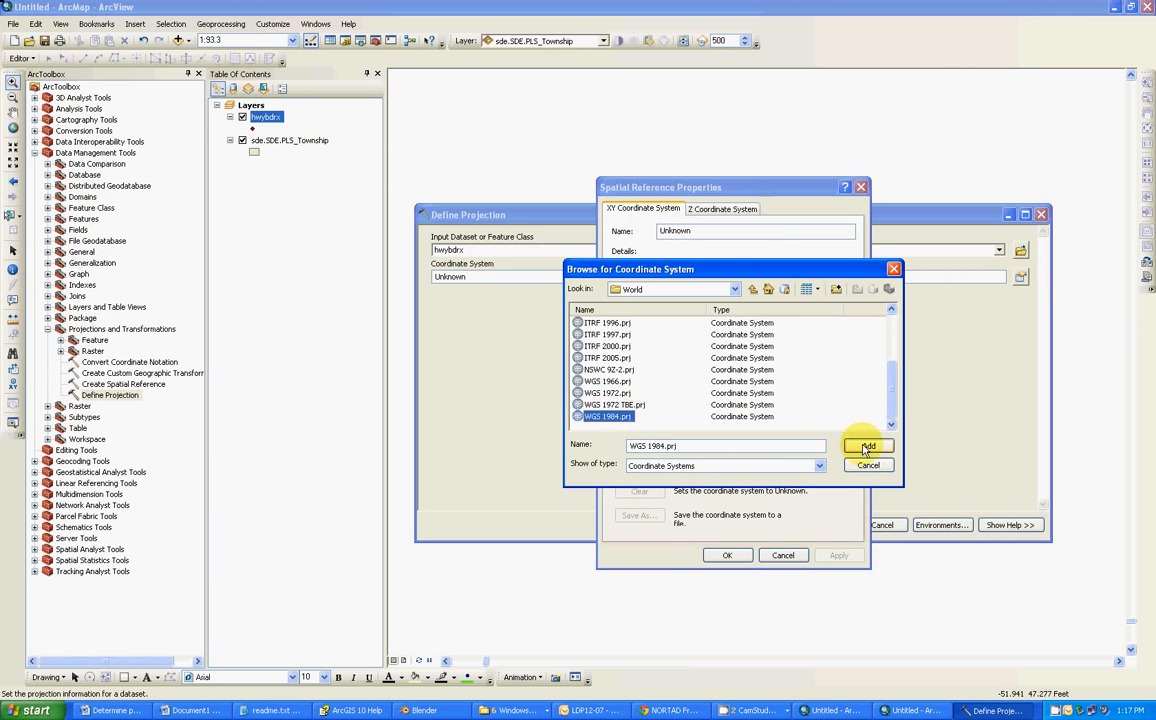
{"action": "left_click", "coordinate": [866, 444]}
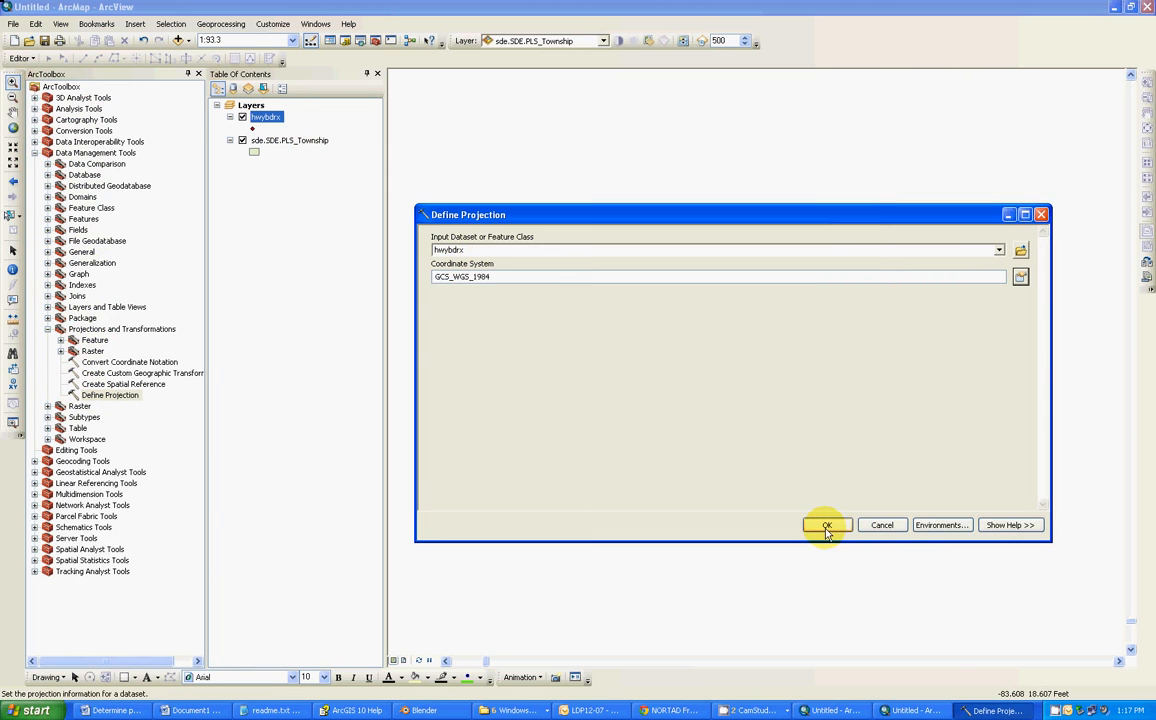
{"action": "left_click", "coordinate": [826, 524]}
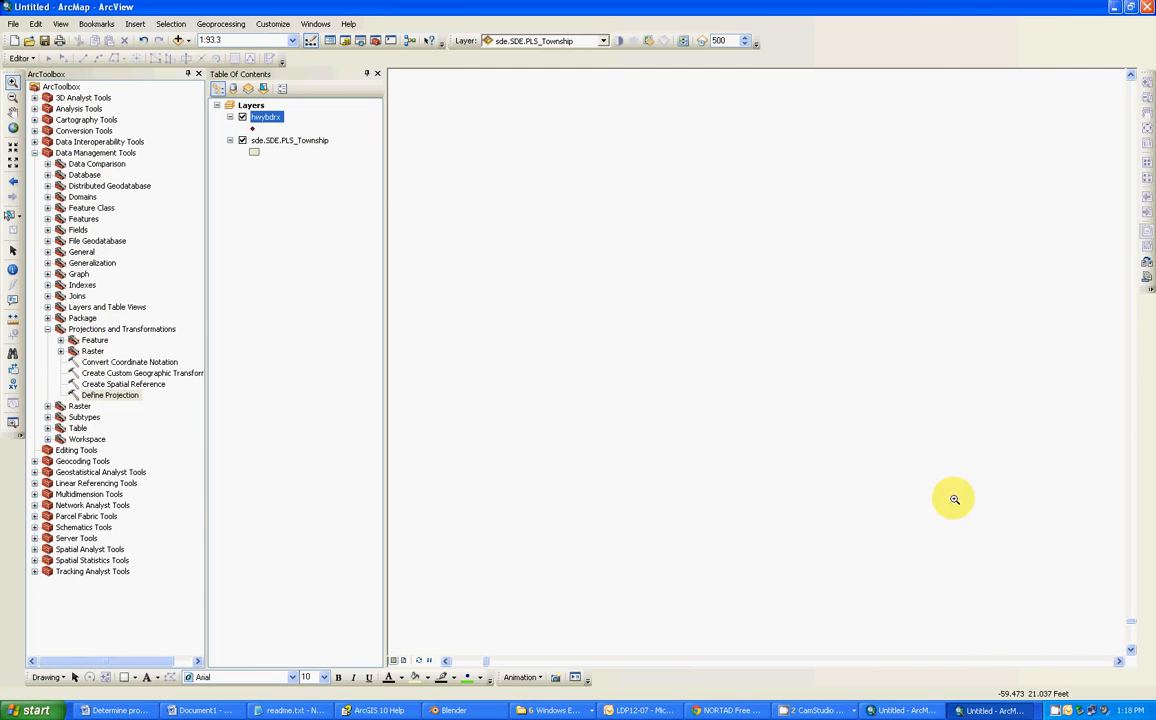
{"action": "mouse_move", "coordinate": [682, 312]}
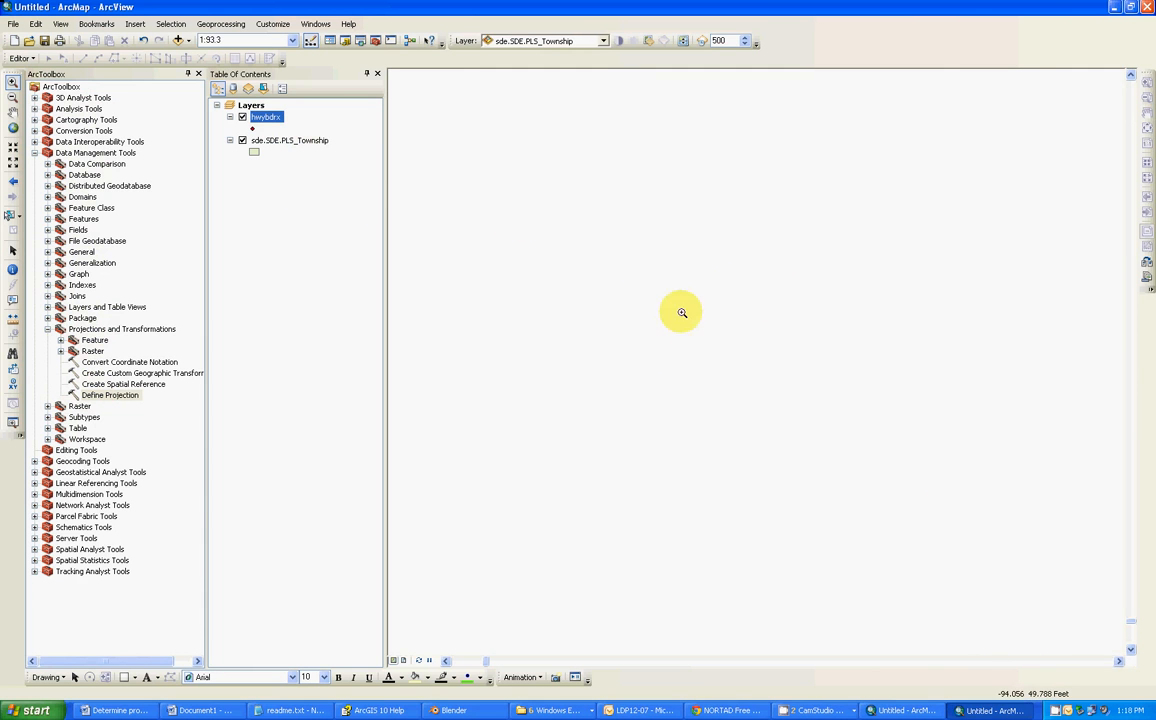
{"action": "mouse_move", "coordinate": [776, 288]}
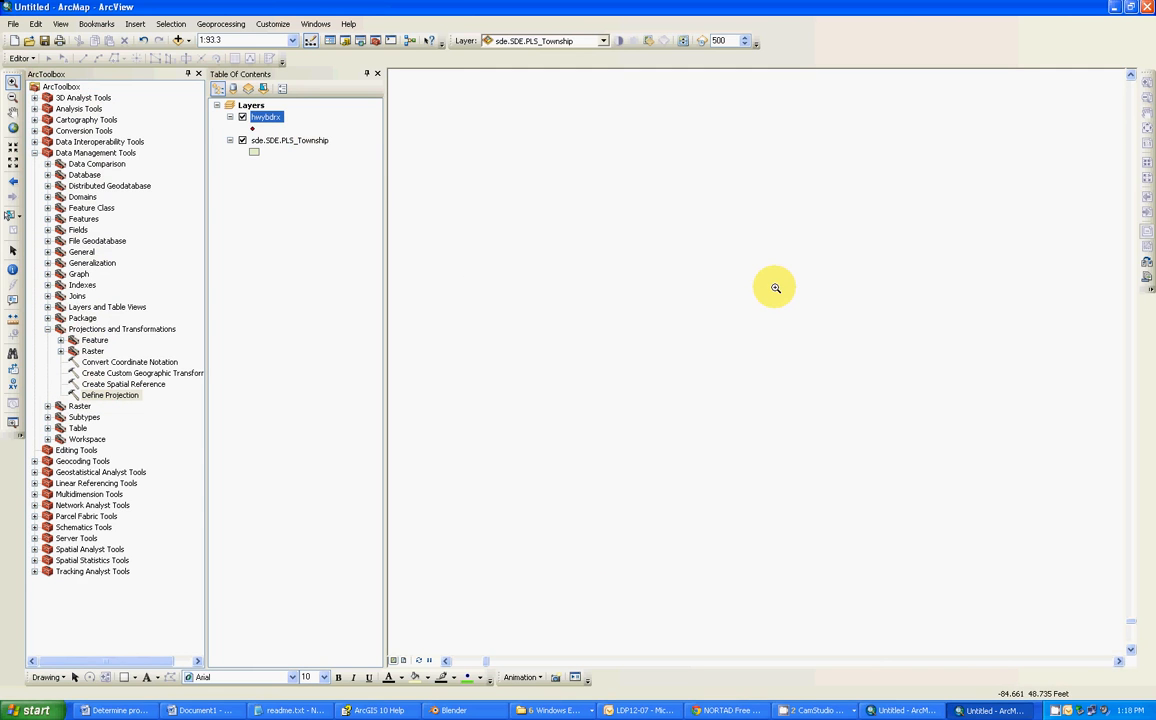
{"action": "mouse_move", "coordinate": [744, 356]}
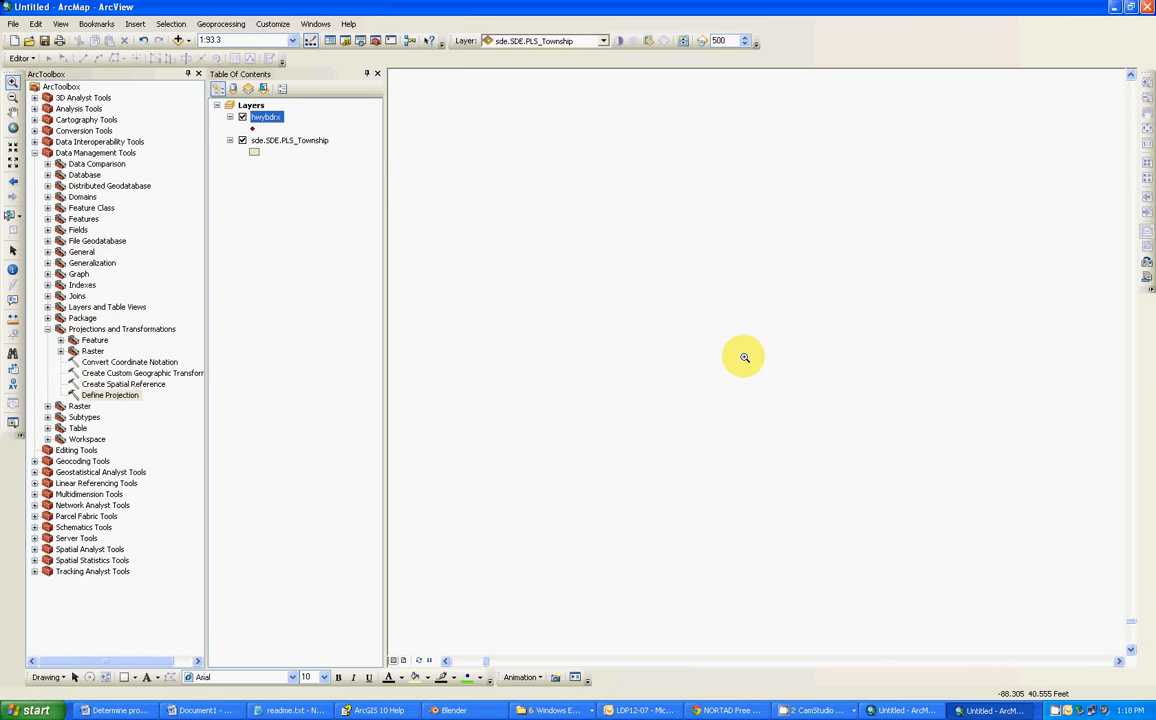
{"action": "mouse_move", "coordinate": [626, 292]}
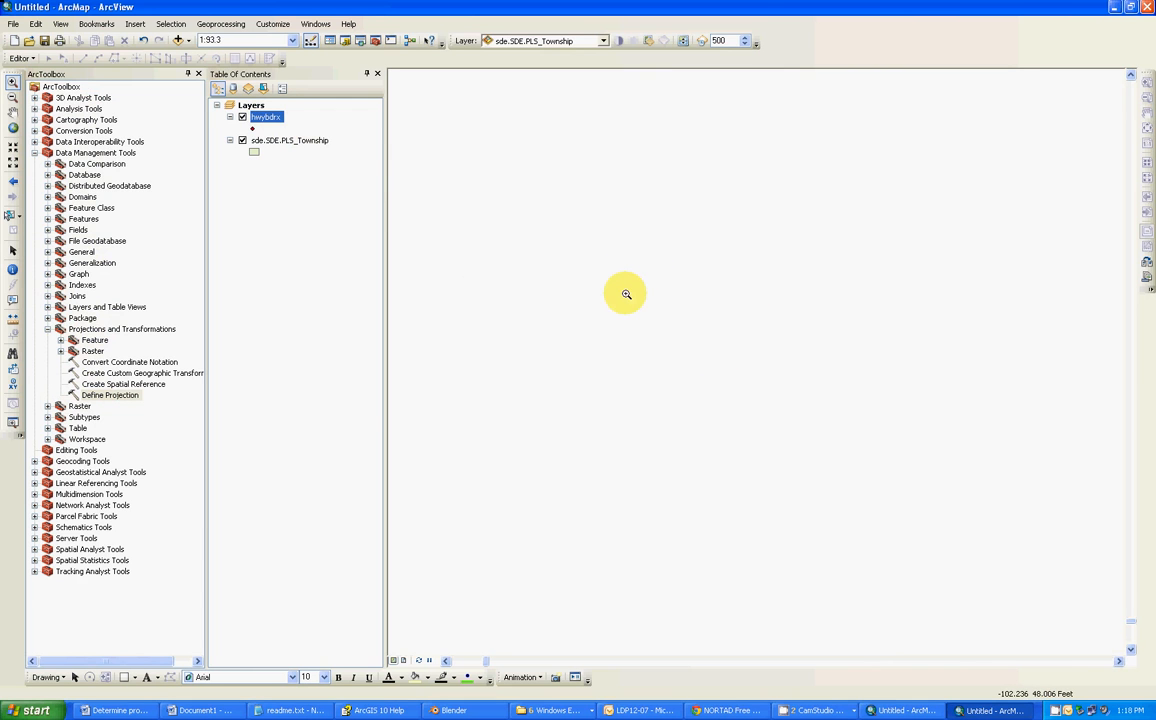
- Bring up the township layer's context menu after Define Projection finishes on a blank map
{"action": "right_click", "coordinate": [264, 116]}
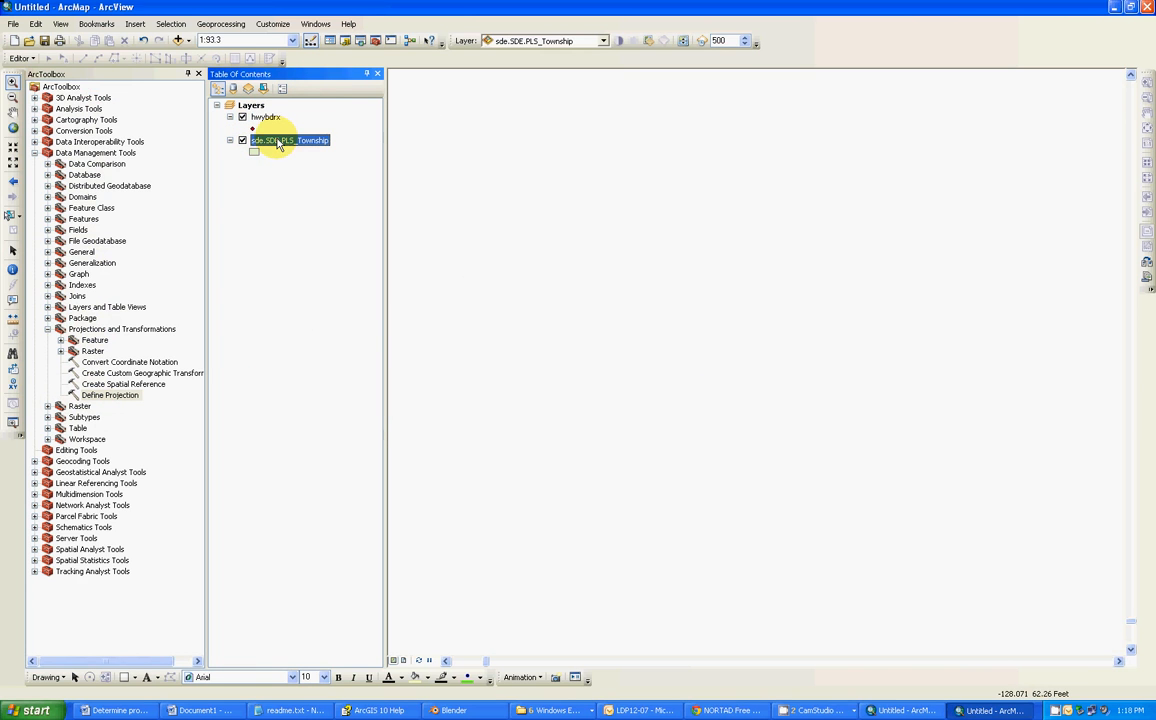
- Zoom to the township layer's extent and draw the townbdrs ports as red circles
{"action": "right_click", "coordinate": [284, 140]}
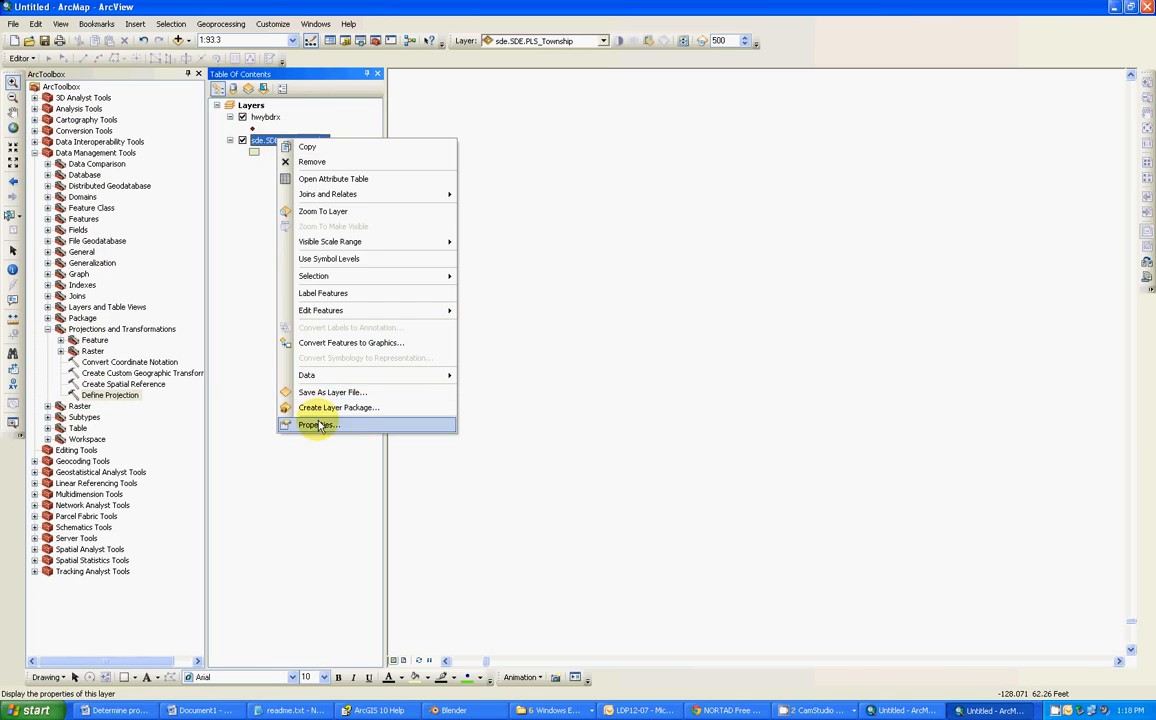
{"action": "mouse_move", "coordinate": [322, 212]}
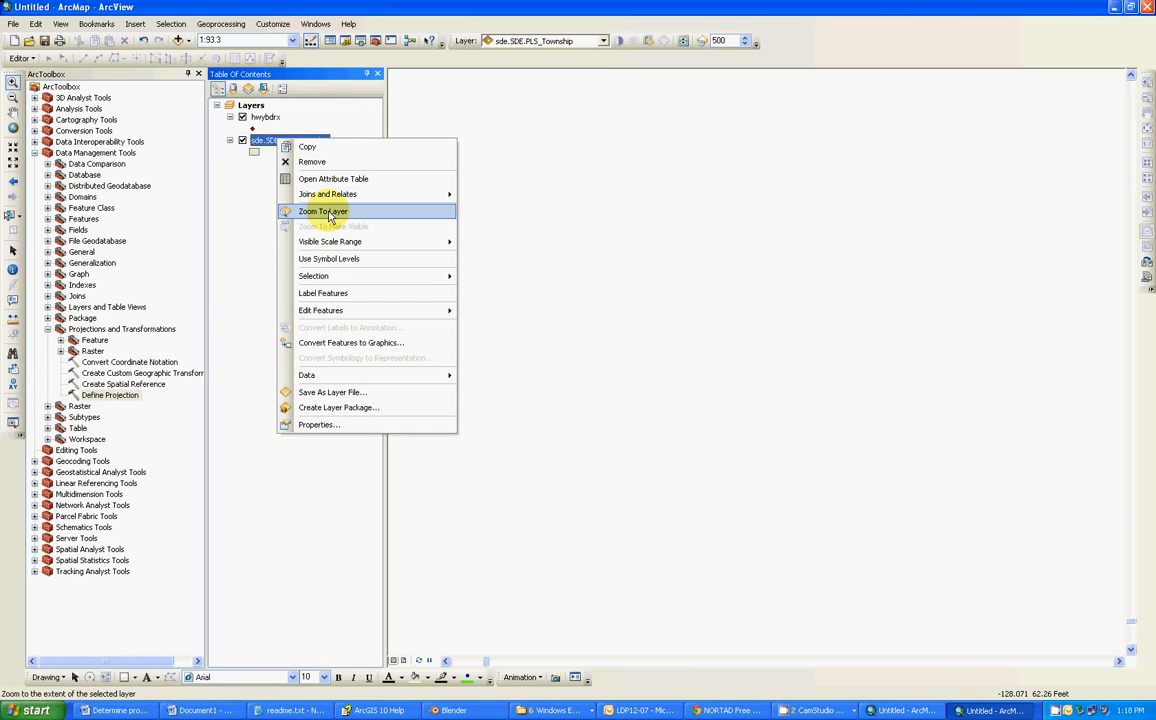
{"action": "left_click", "coordinate": [322, 212]}
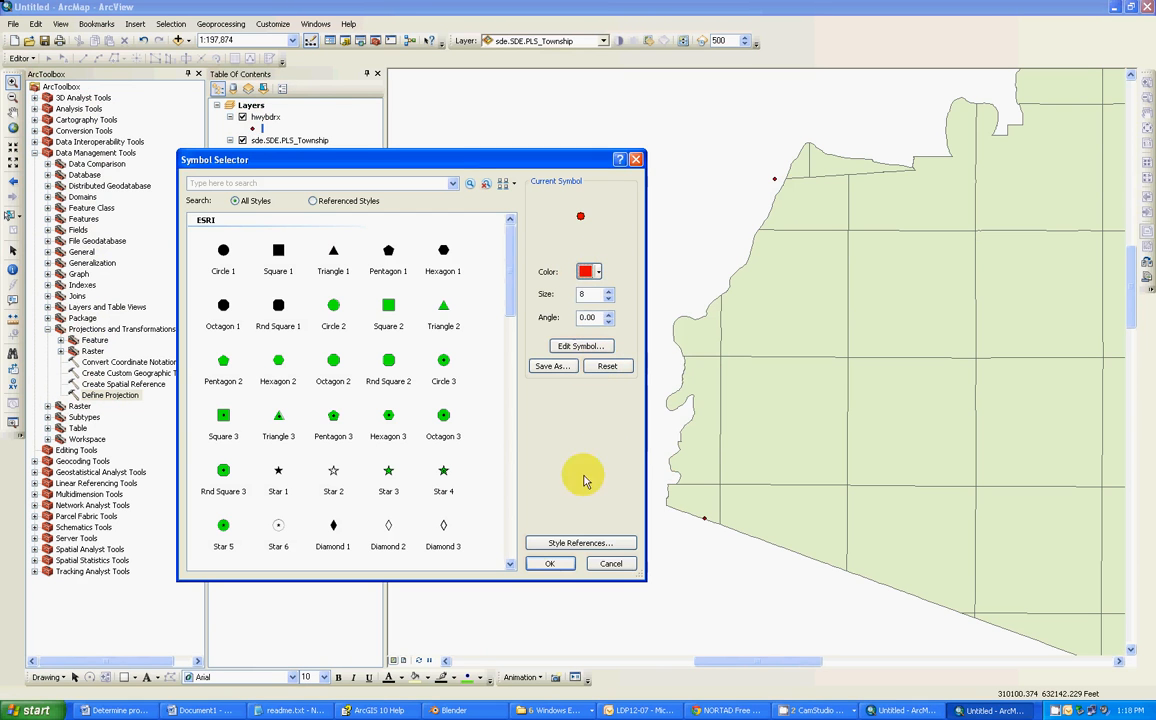
{"action": "left_click", "coordinate": [548, 564]}
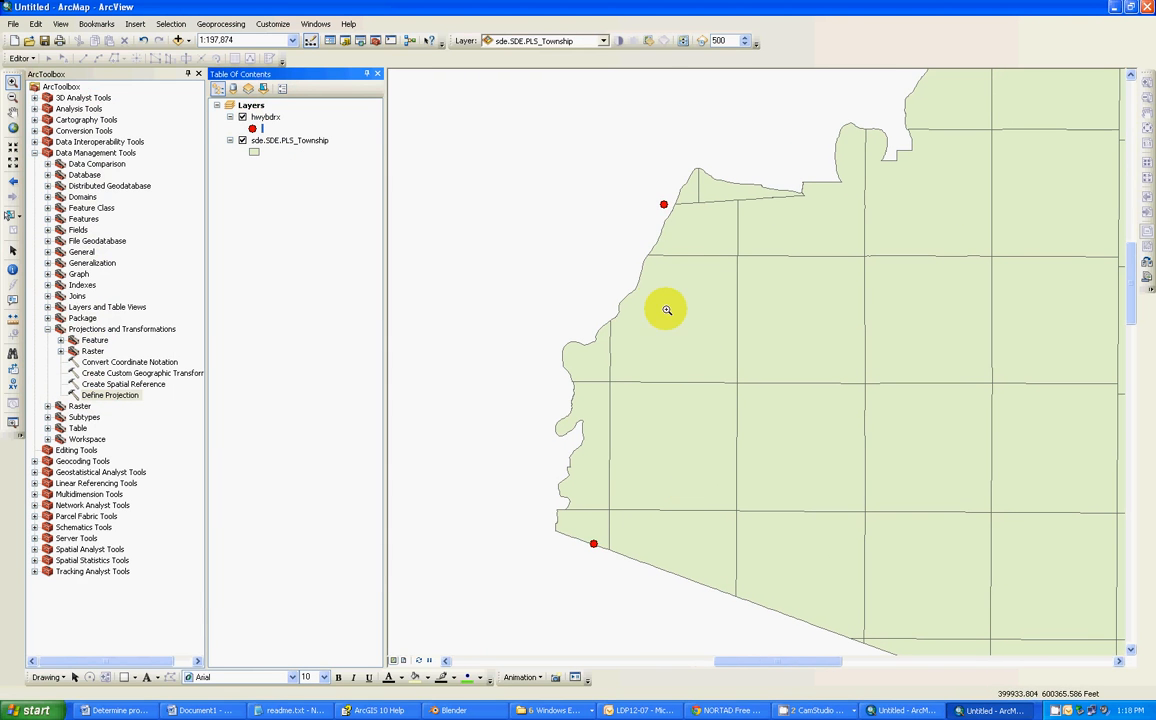
{"action": "mouse_move", "coordinate": [592, 548]}
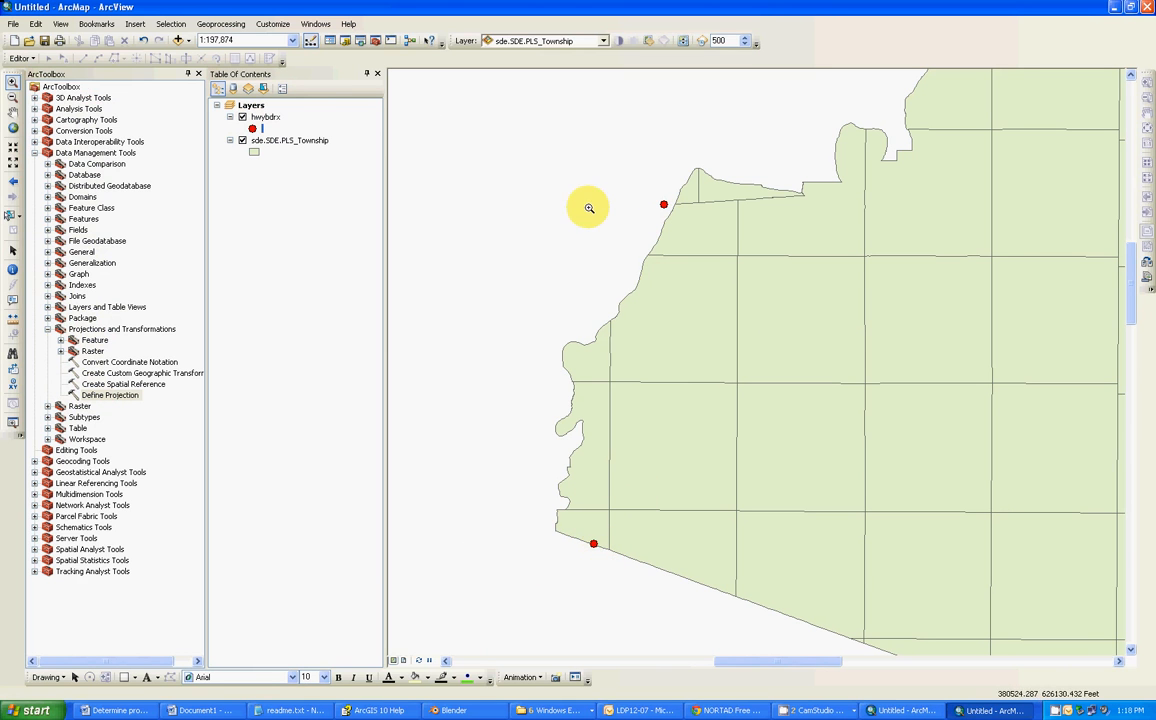
{"action": "mouse_move", "coordinate": [450, 492]}
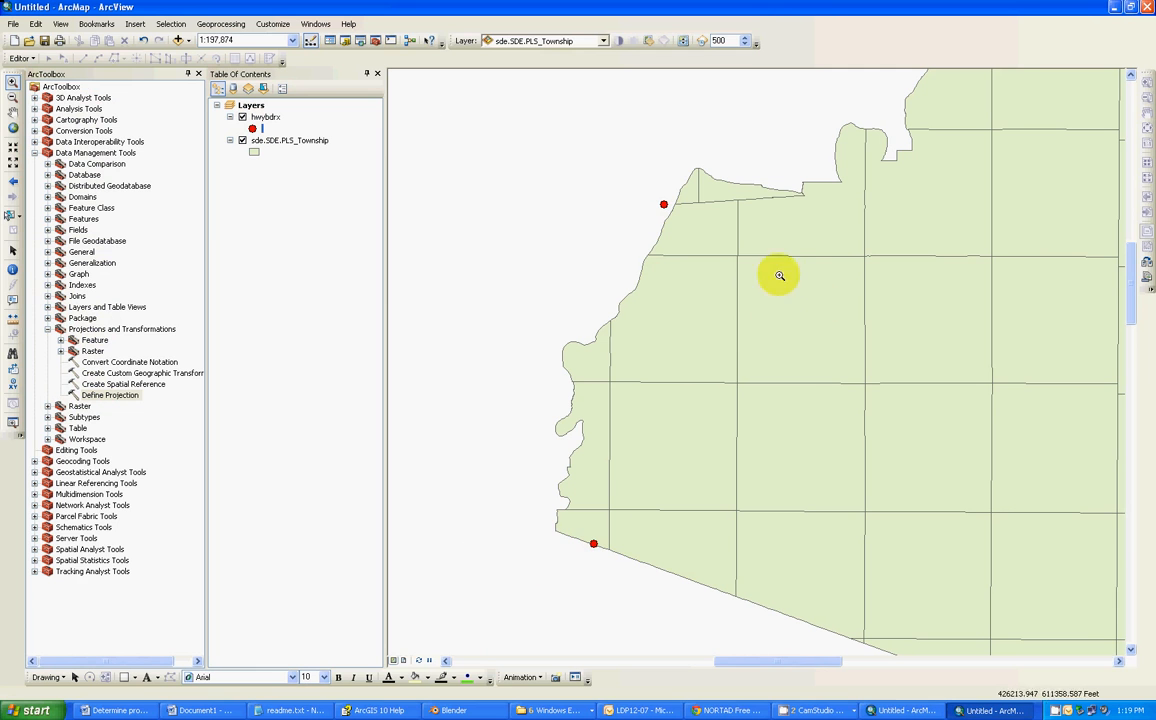
{"action": "mouse_move", "coordinate": [684, 212]}
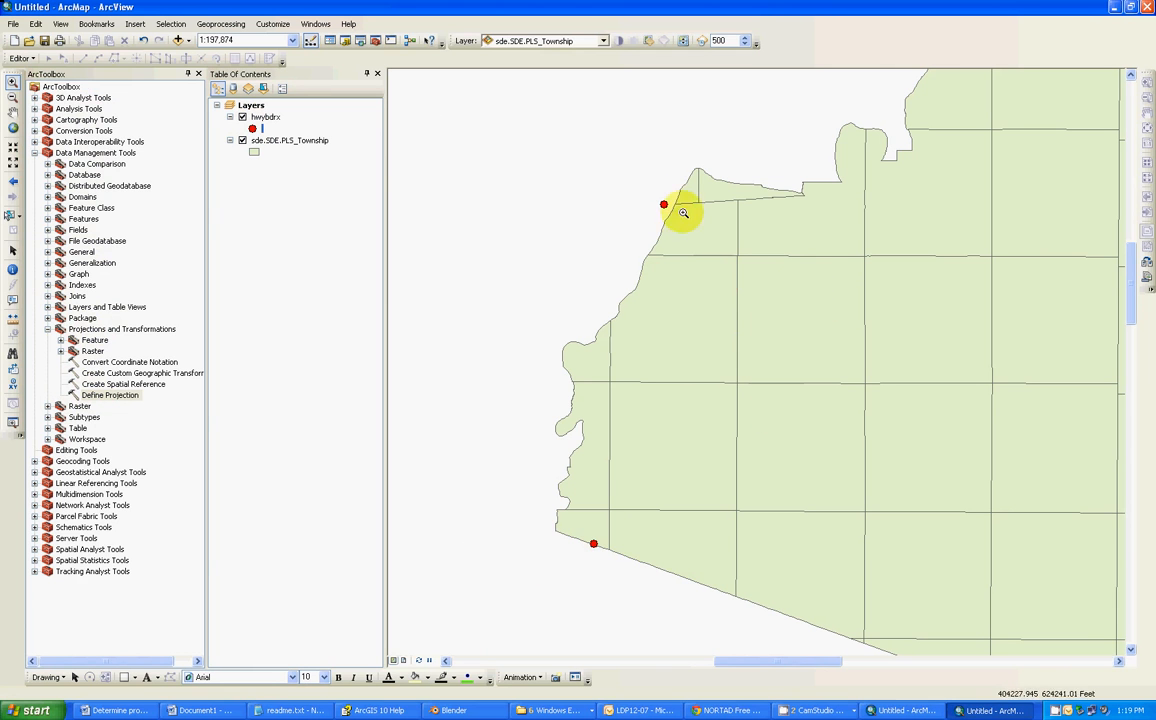
{"action": "mouse_move", "coordinate": [598, 532]}
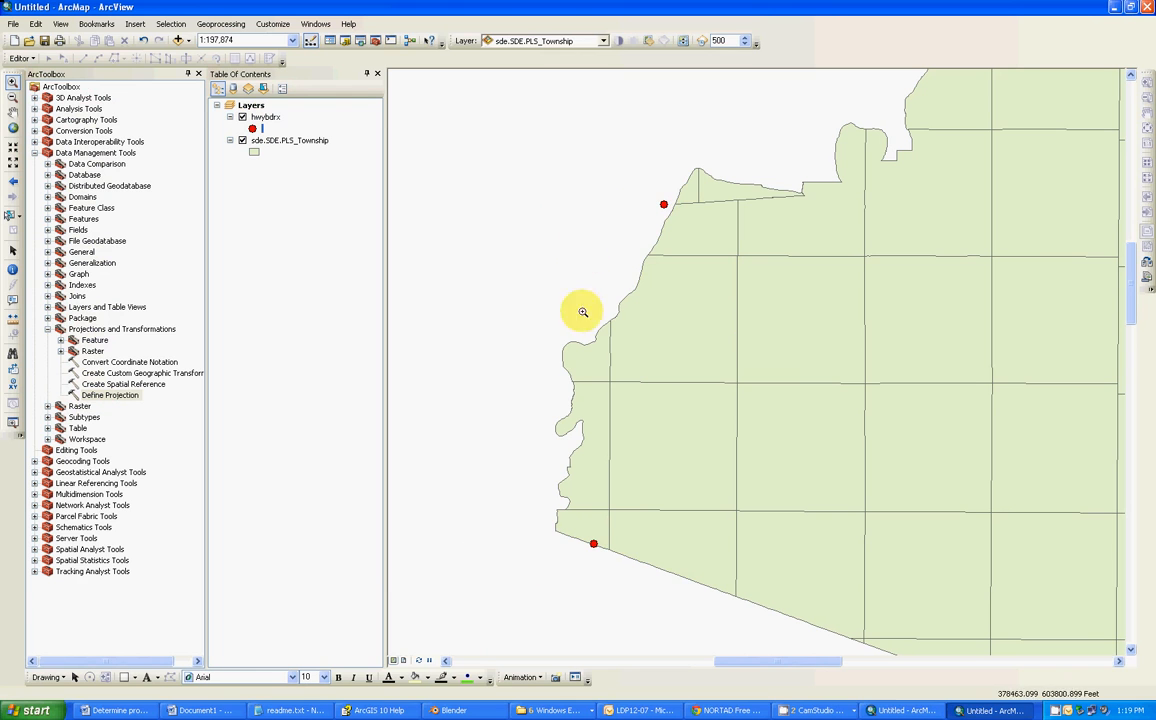
{"action": "mouse_move", "coordinate": [600, 260]}
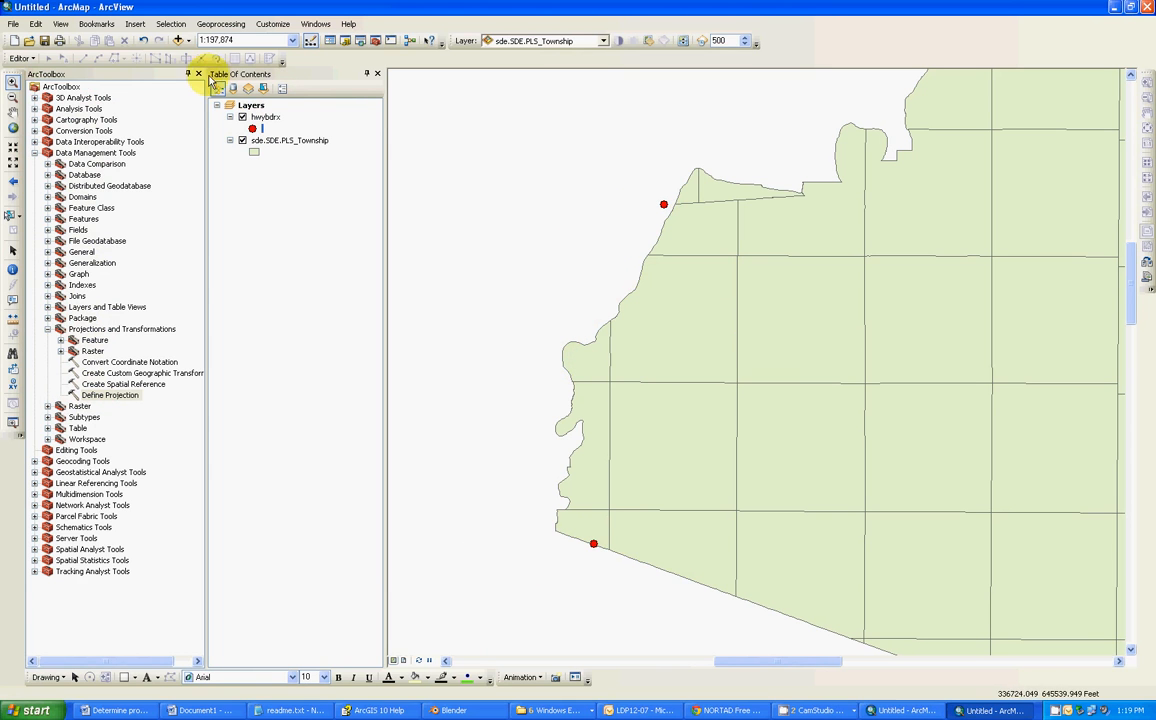
- Hide the ArcToolbox window and bring up the basemap gallery from Add Data
{"action": "left_click", "coordinate": [200, 74]}
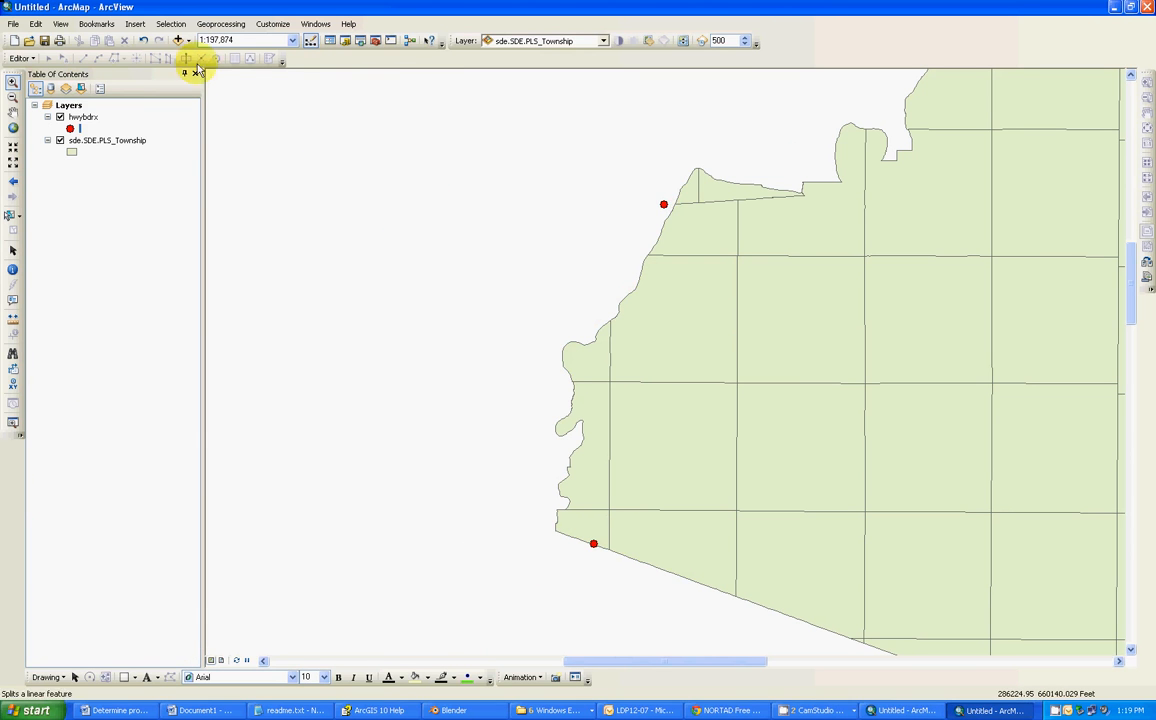
{"action": "left_click", "coordinate": [180, 40]}
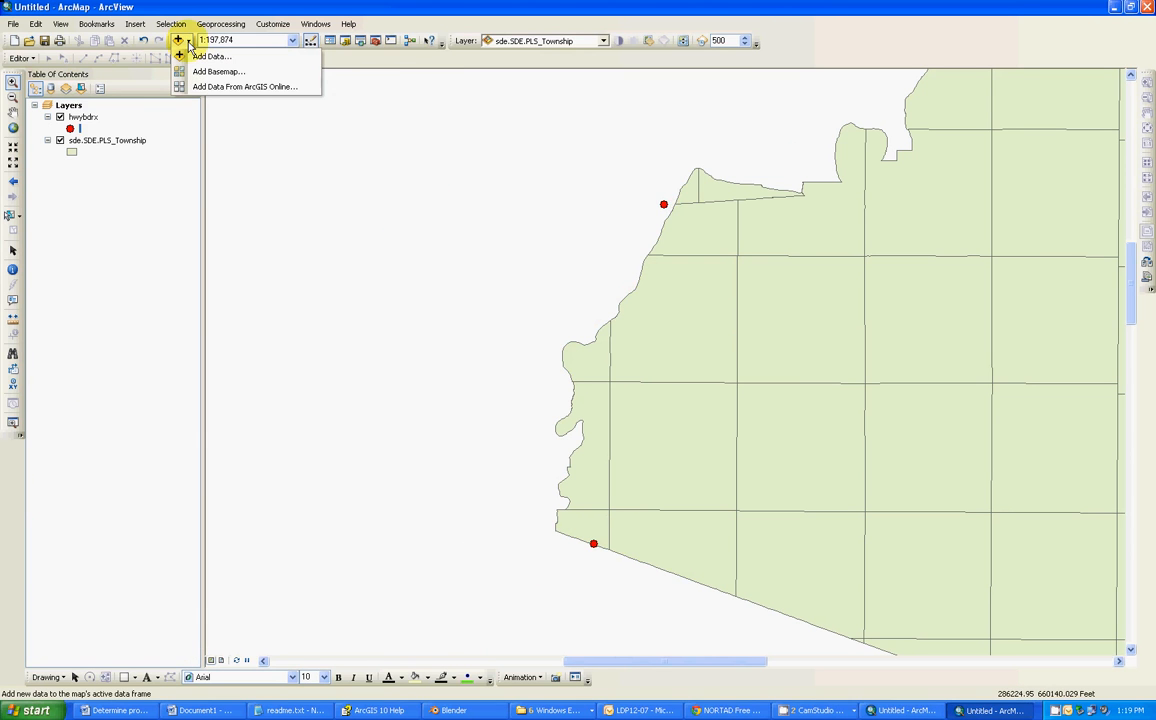
{"action": "left_click", "coordinate": [218, 72]}
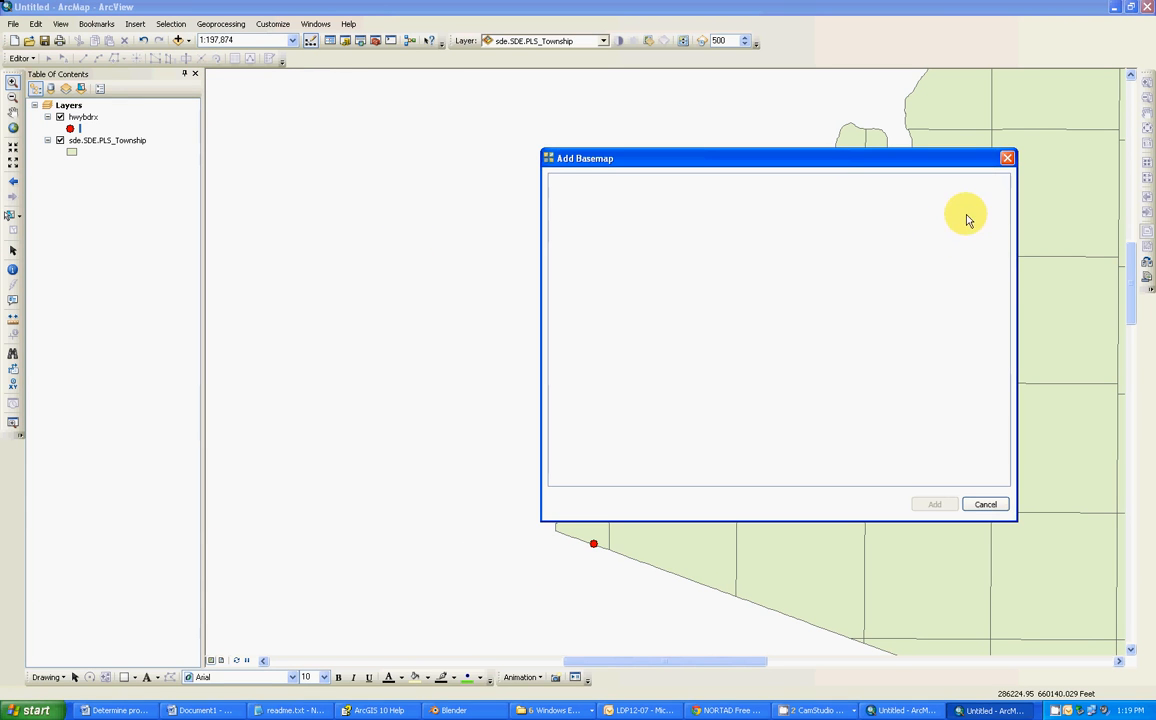
- Add the Imagery basemap beneath the ports and township layers
{"action": "left_click", "coordinate": [938, 212]}
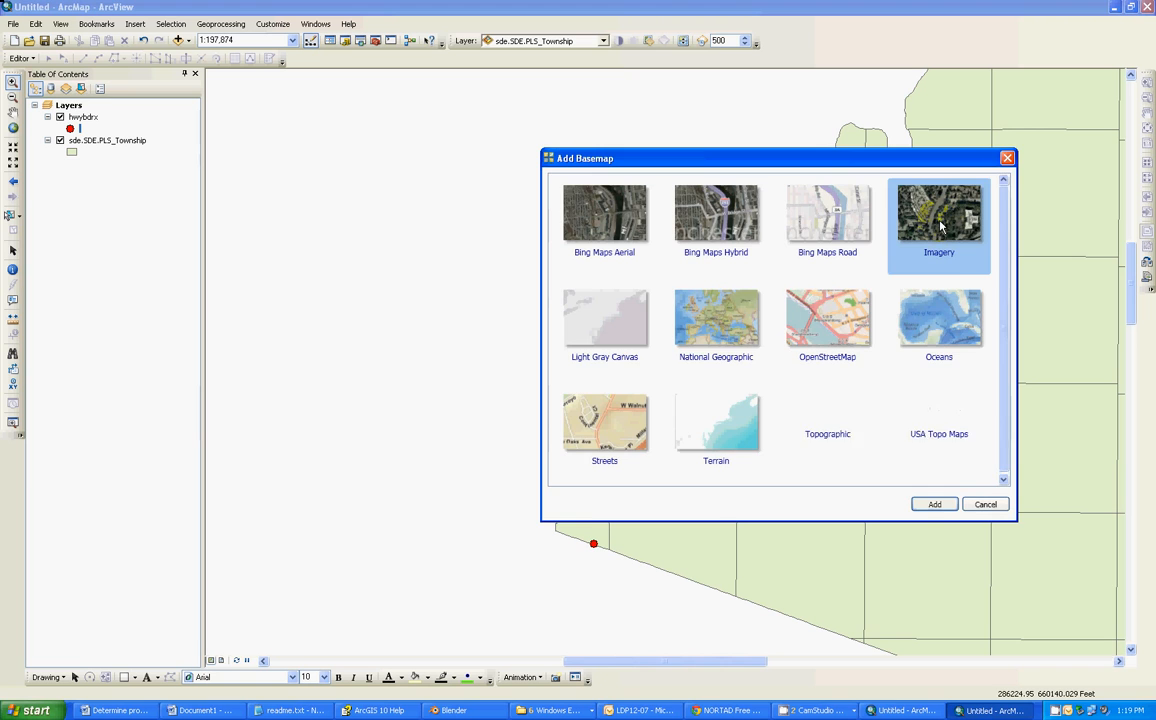
{"action": "left_click", "coordinate": [984, 504]}
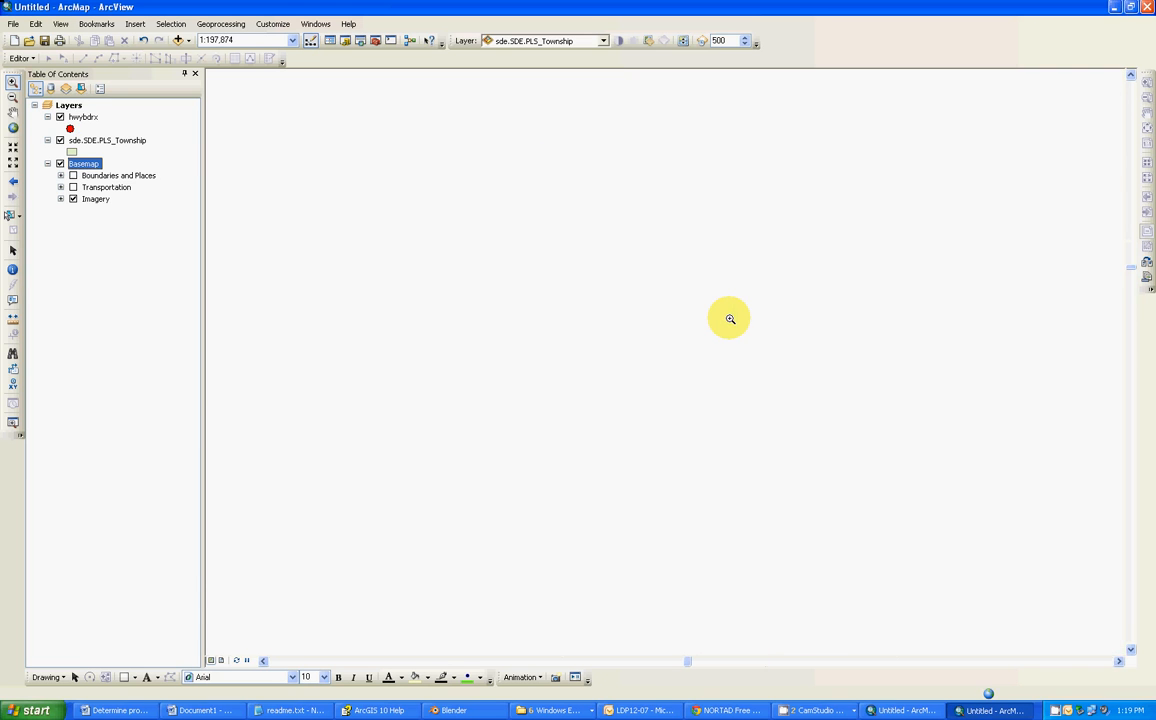
{"action": "mouse_move", "coordinate": [708, 364]}
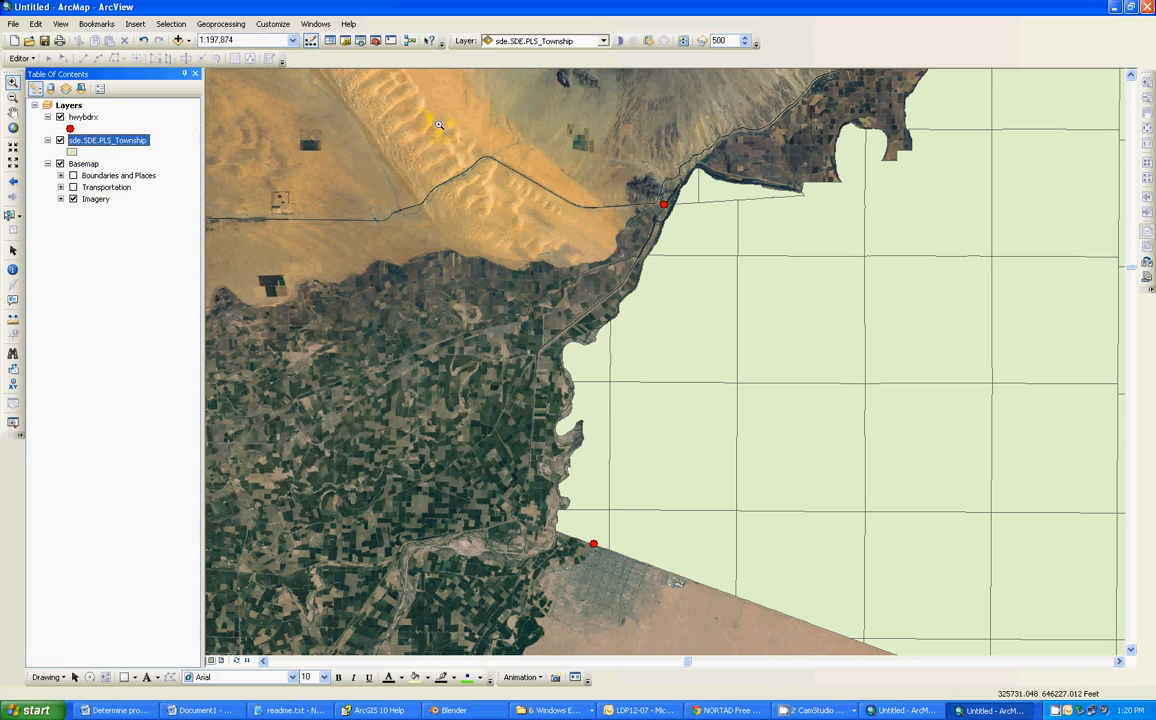
{"action": "left_click", "coordinate": [604, 40]}
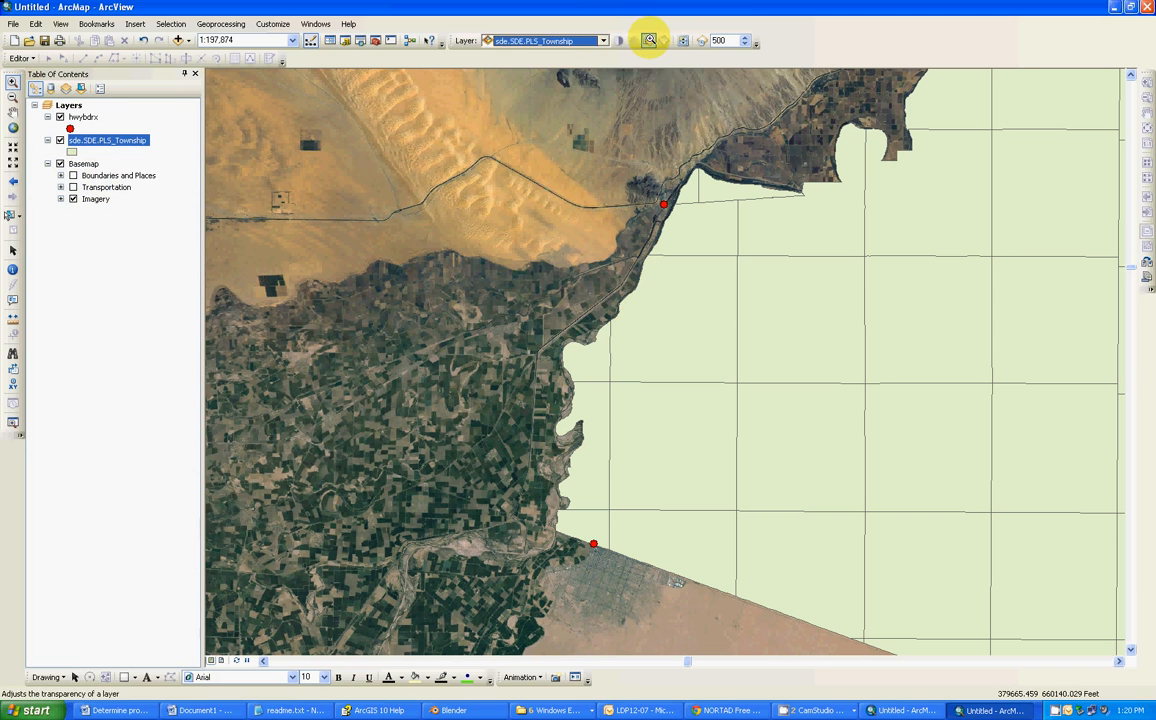
- Lower the township layer's opacity so the satellite imagery shows through its grid
{"action": "left_click", "coordinate": [648, 40]}
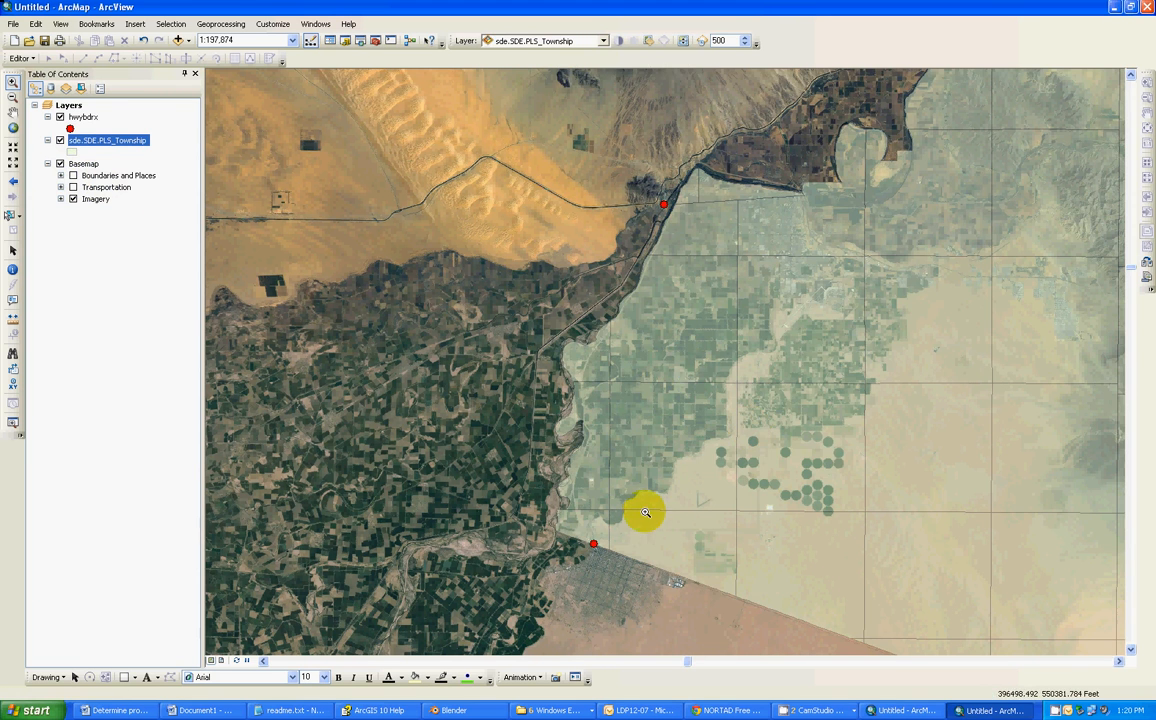
{"action": "mouse_move", "coordinate": [616, 532]}
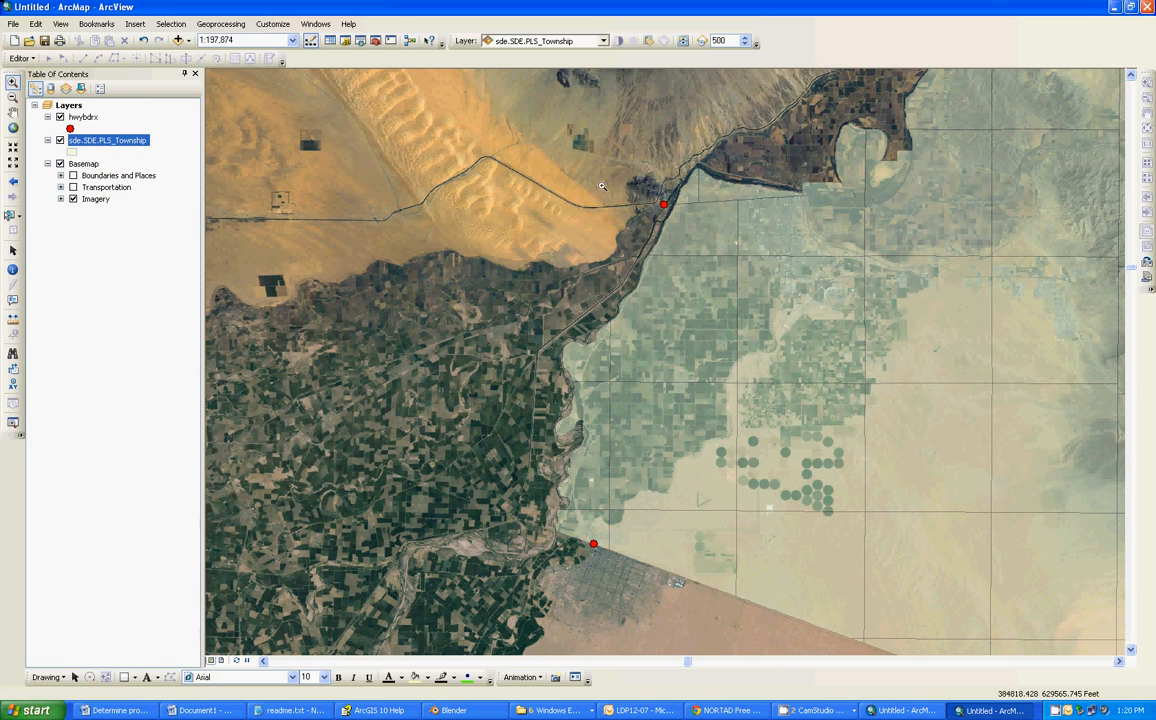
{"action": "mouse_move", "coordinate": [374, 40]}
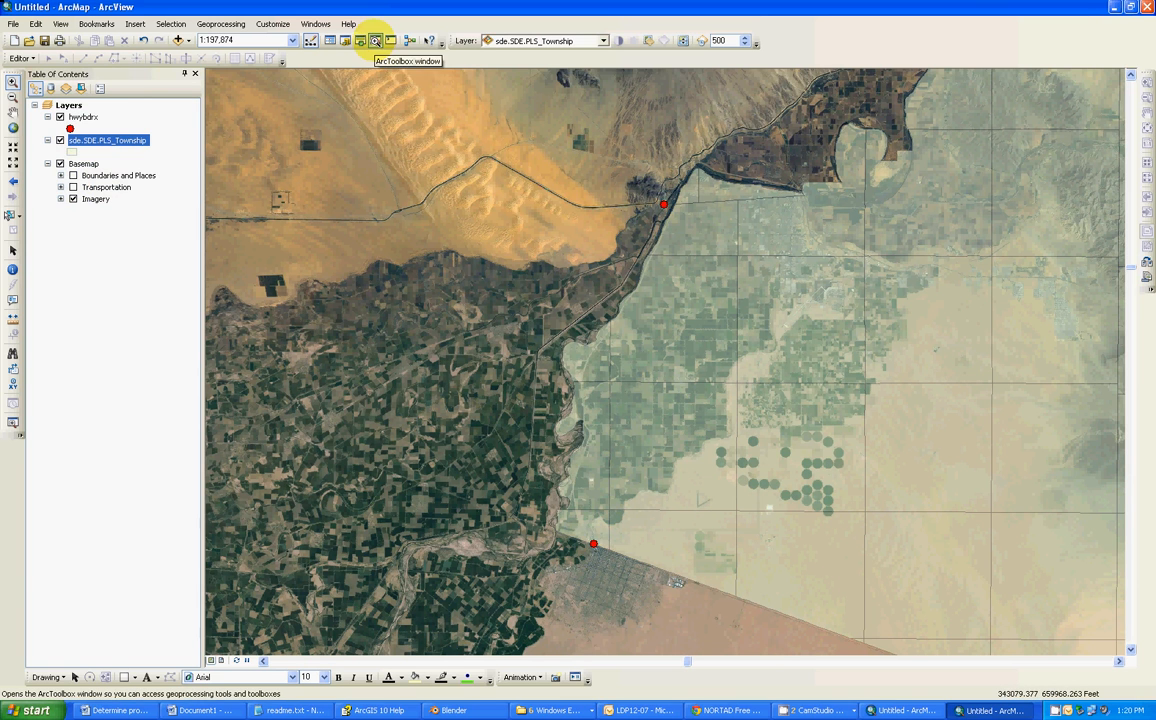
- Start the Project tool on townbdrs and choose to import its output coordinate system
{"action": "left_click", "coordinate": [376, 40]}
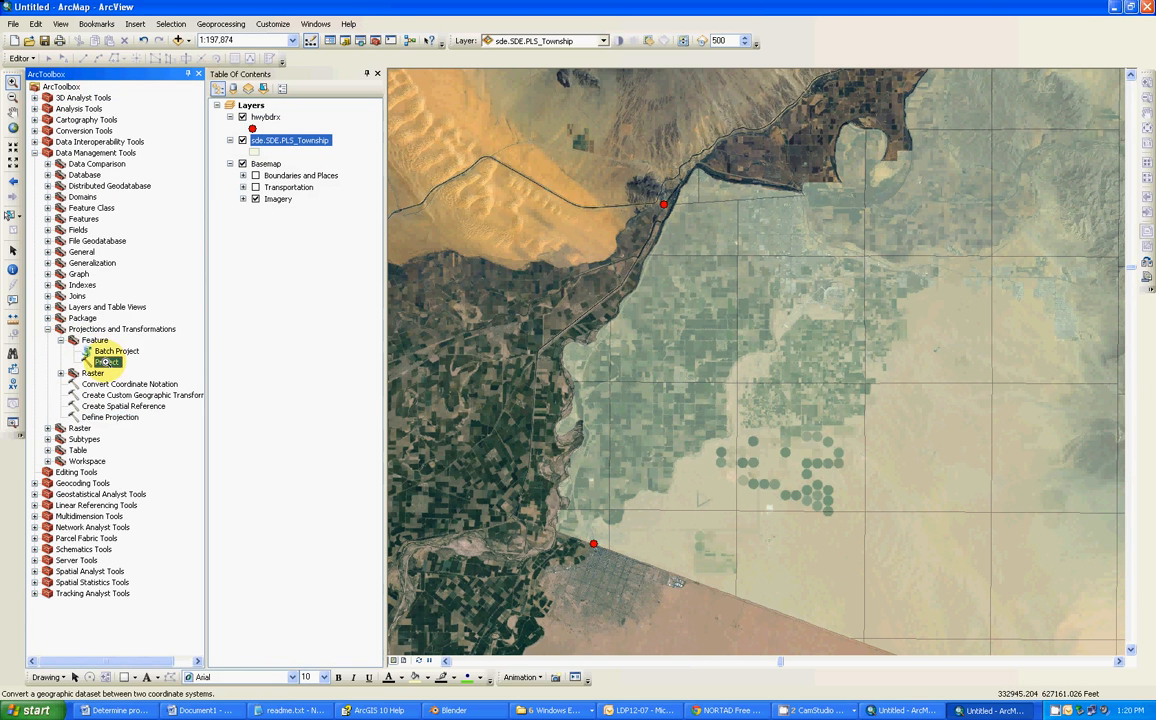
{"action": "double_click", "coordinate": [106, 360]}
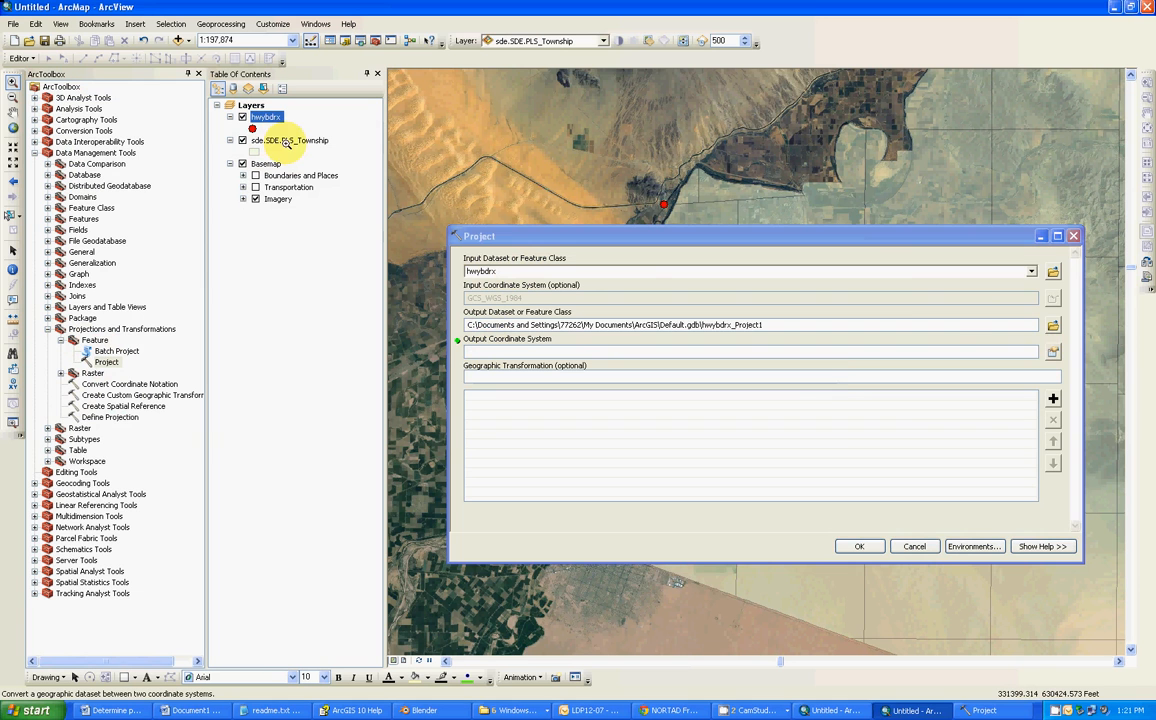
{"action": "left_click", "coordinate": [1052, 352]}
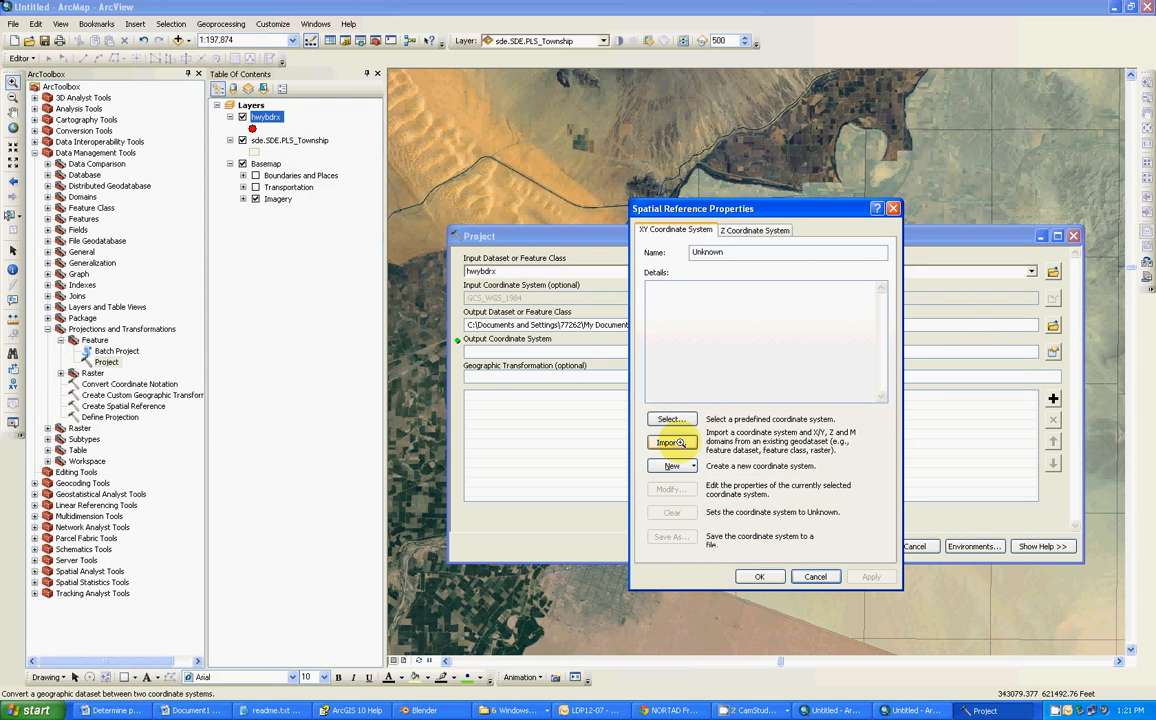
{"action": "left_click", "coordinate": [672, 442]}
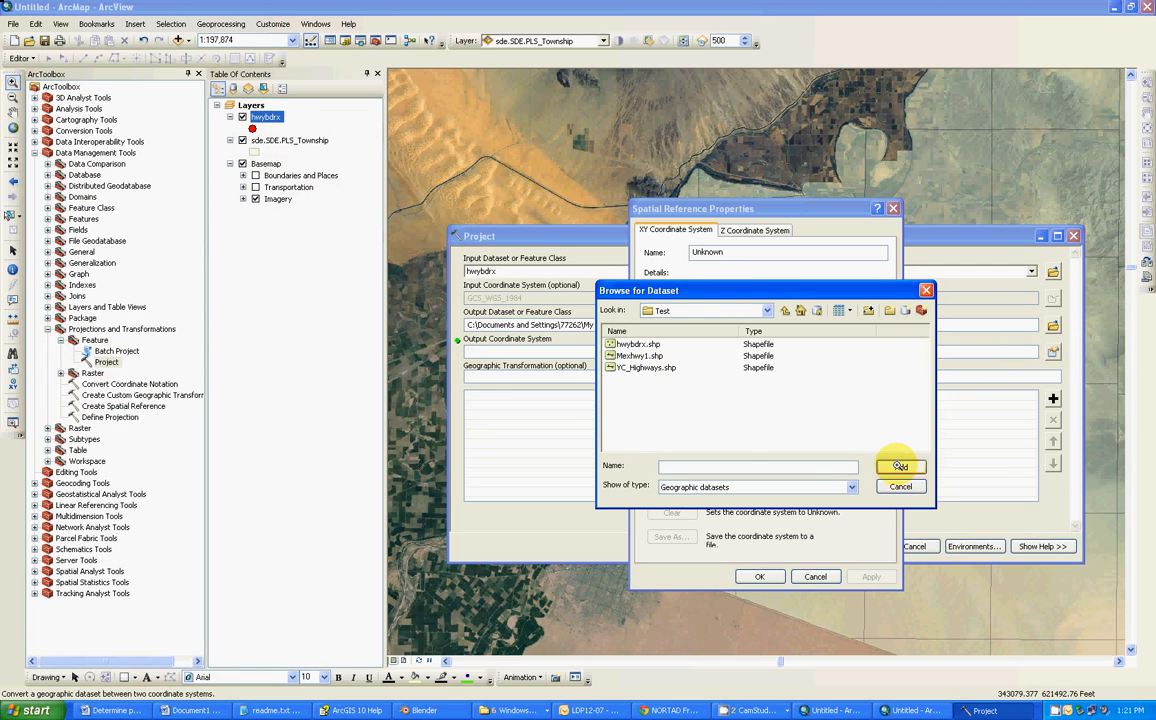
- Browse Database Connections into the spatial database connection's datasets
{"action": "left_click", "coordinate": [764, 310]}
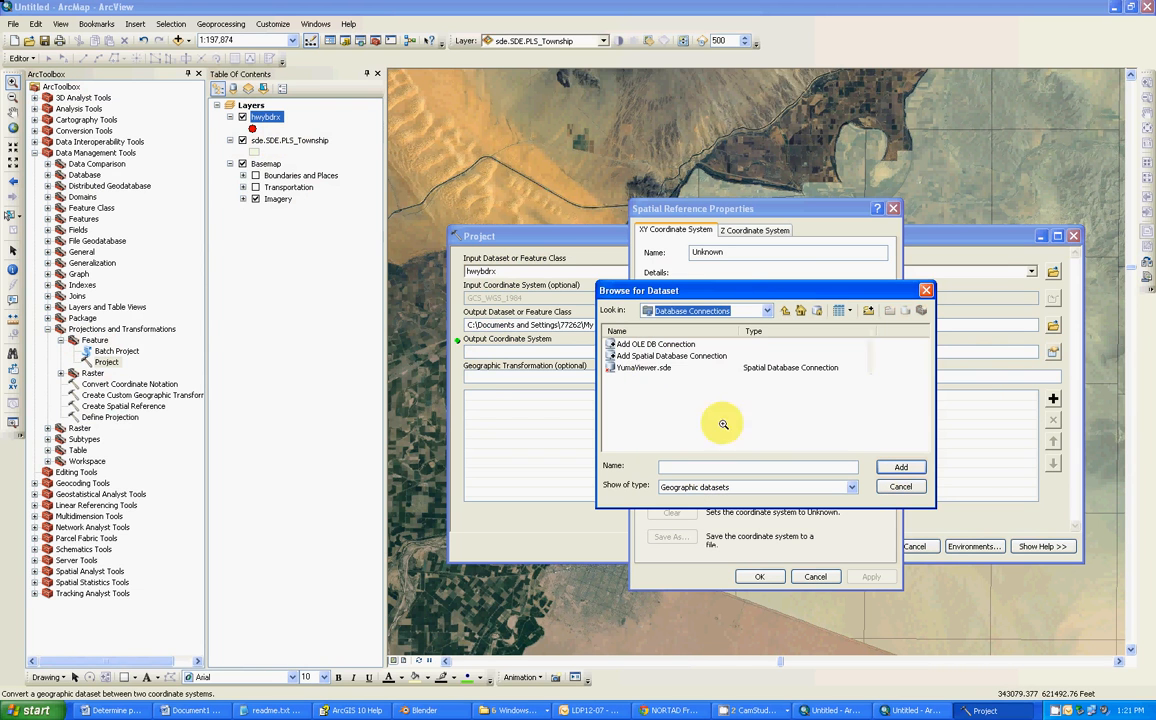
{"action": "left_click", "coordinate": [644, 368]}
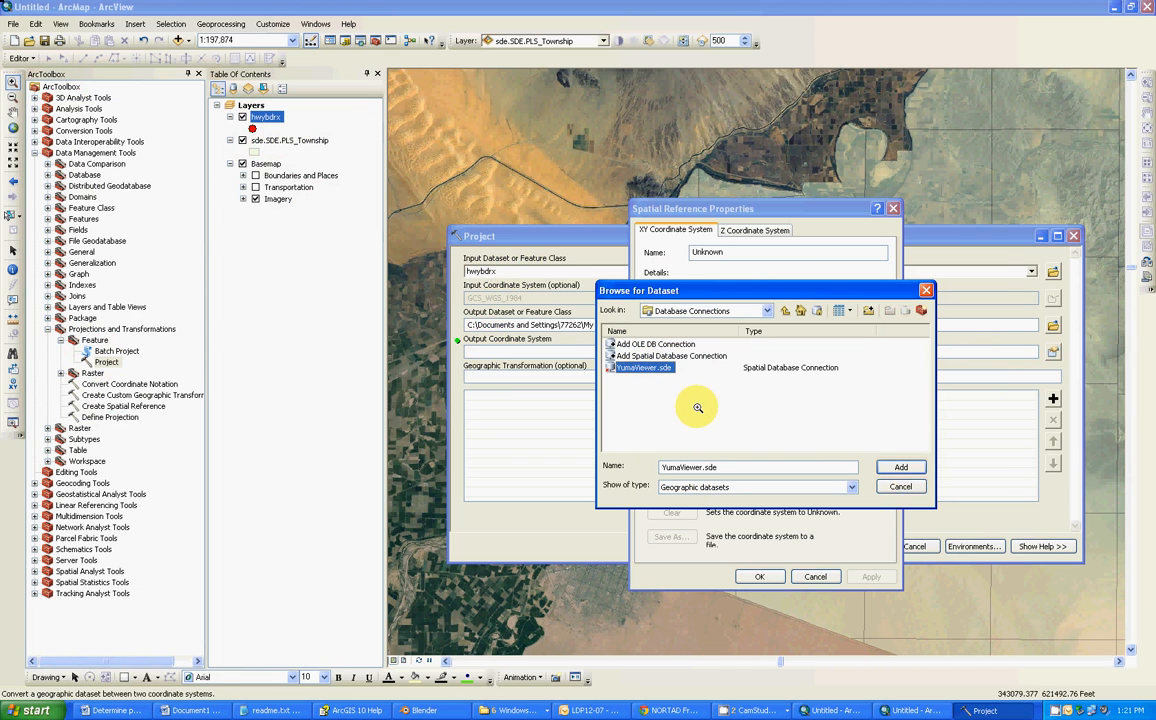
{"action": "double_click", "coordinate": [642, 368]}
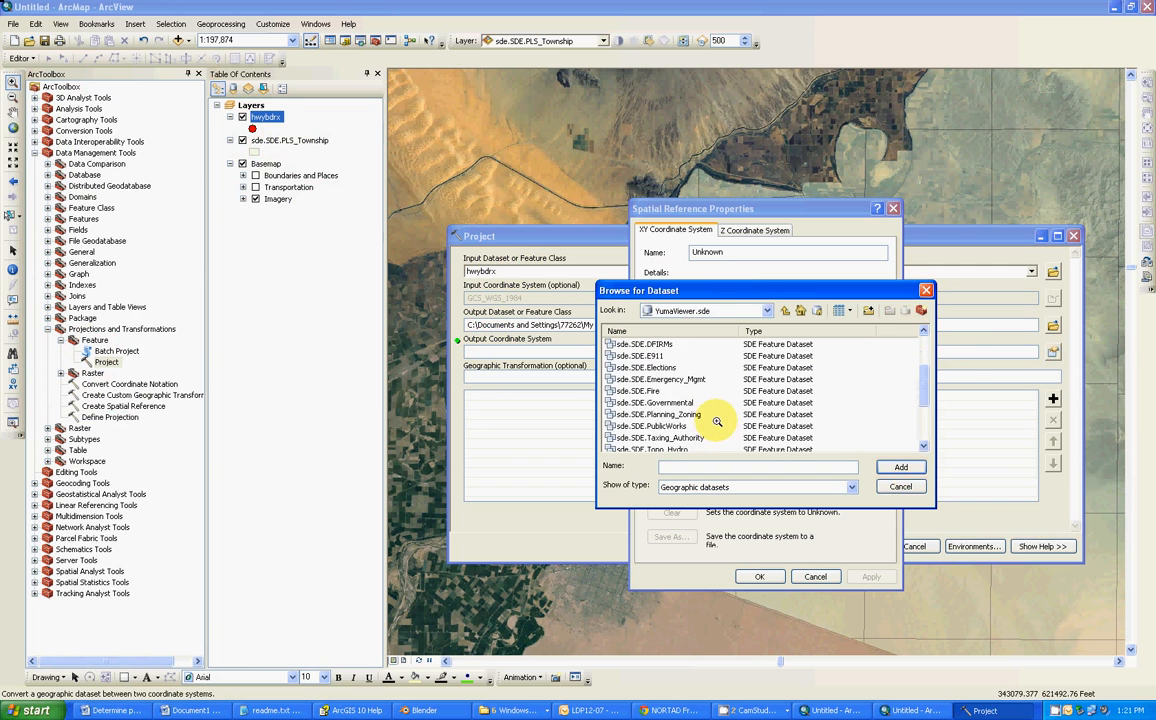
{"action": "scroll", "scroll_direction": "down", "scroll_amount": 3}
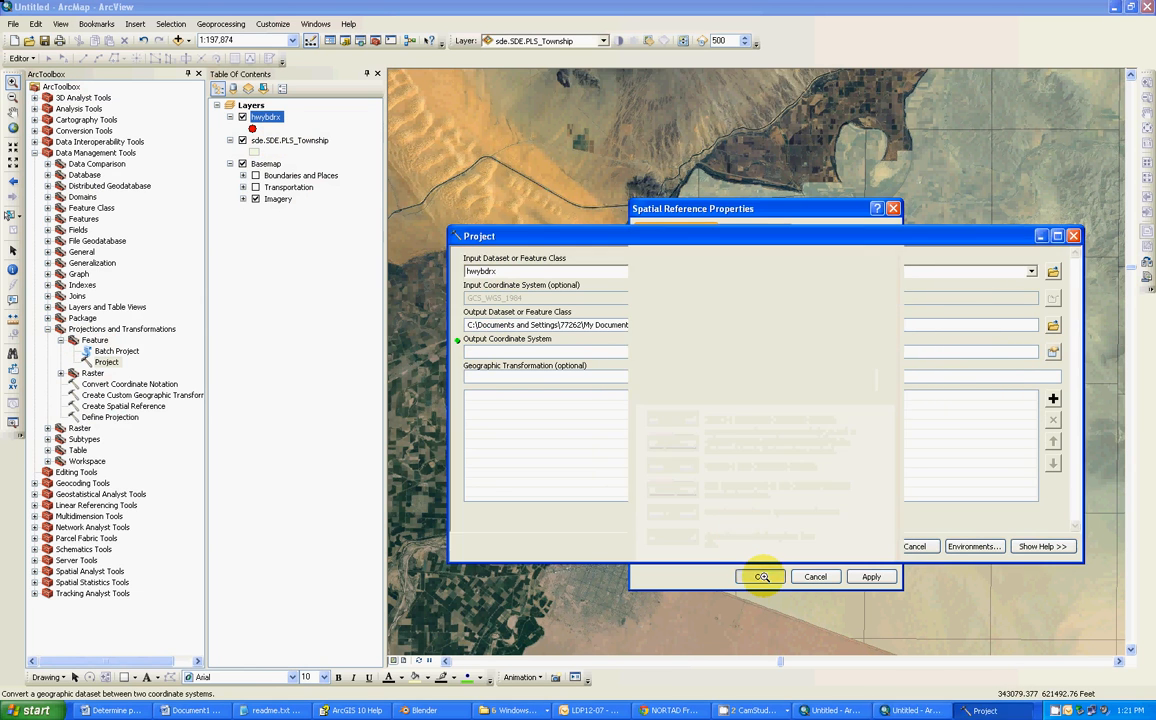
- Accept NAD_1983_StatePlane_Arizona_West_FIPS_0203_Feet with the WGS_1984_(ITRF00)_To_NAD_1983 transformation, then cancel without running
{"action": "left_click", "coordinate": [760, 576]}
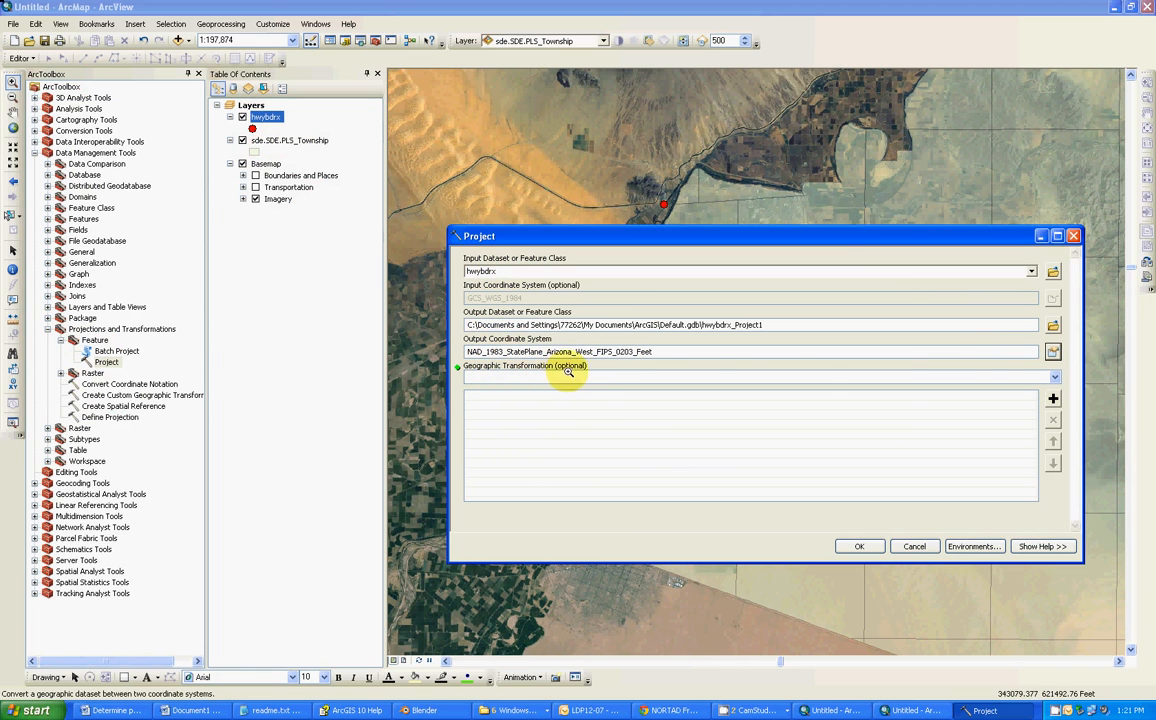
{"action": "left_click", "coordinate": [1052, 376]}
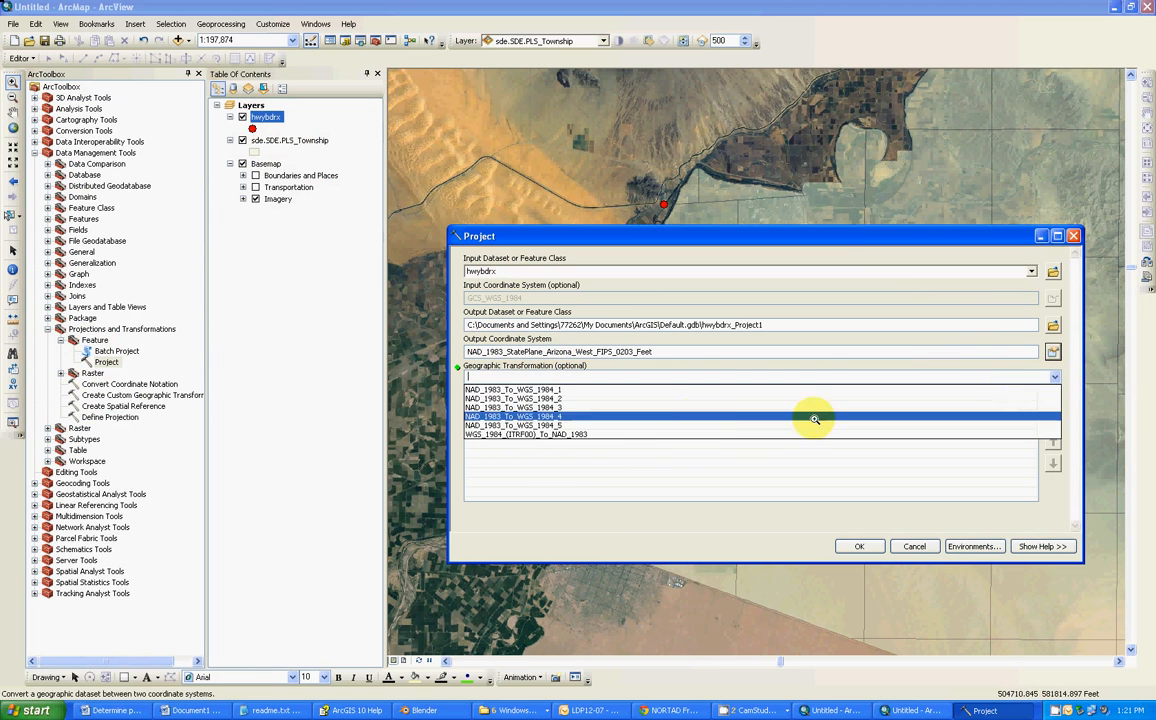
{"action": "left_click", "coordinate": [524, 434]}
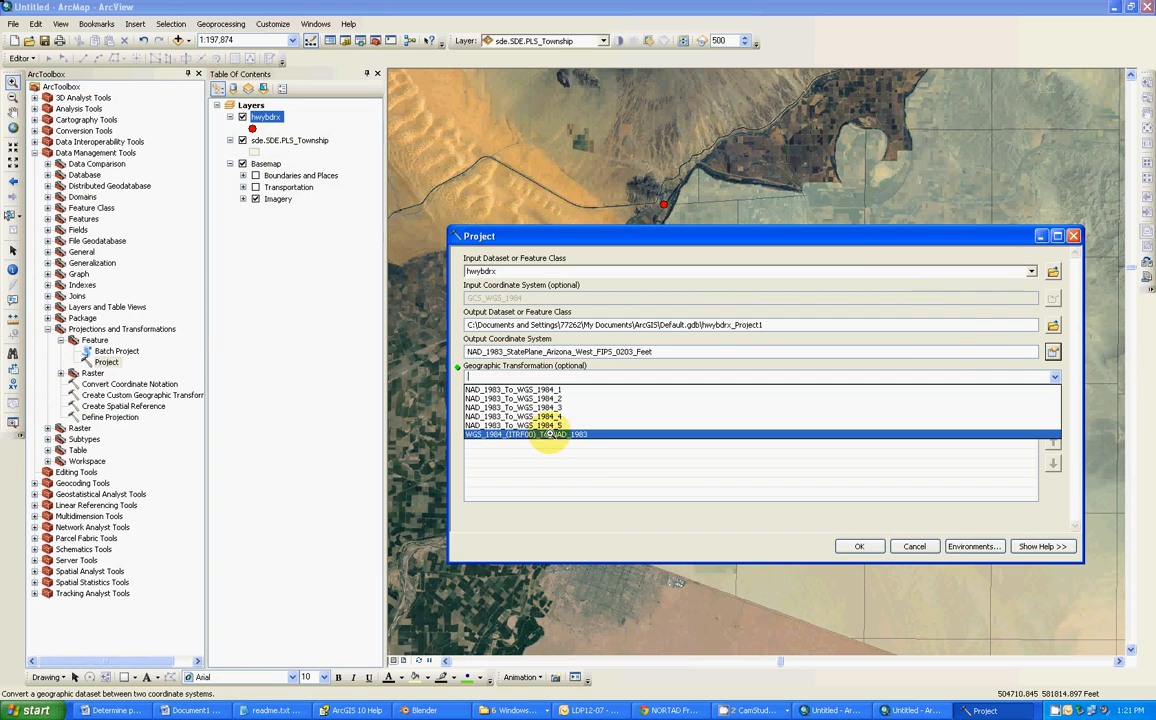
{"action": "left_click", "coordinate": [524, 432]}
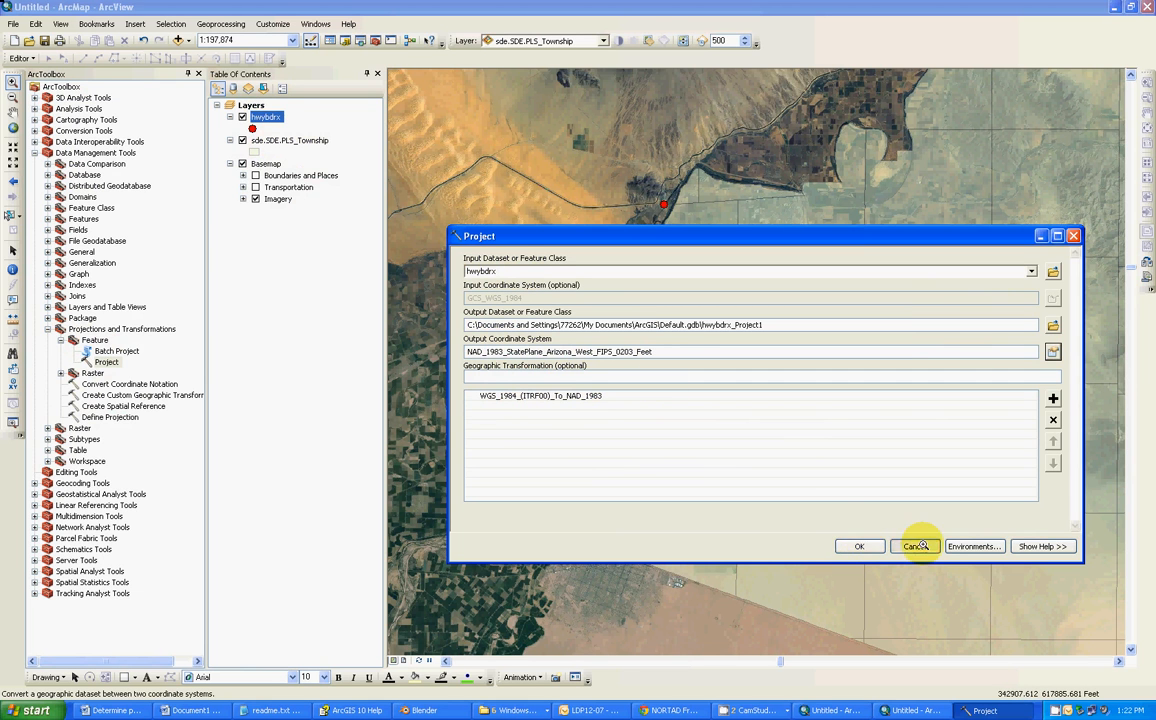
{"action": "left_click", "coordinate": [916, 546]}
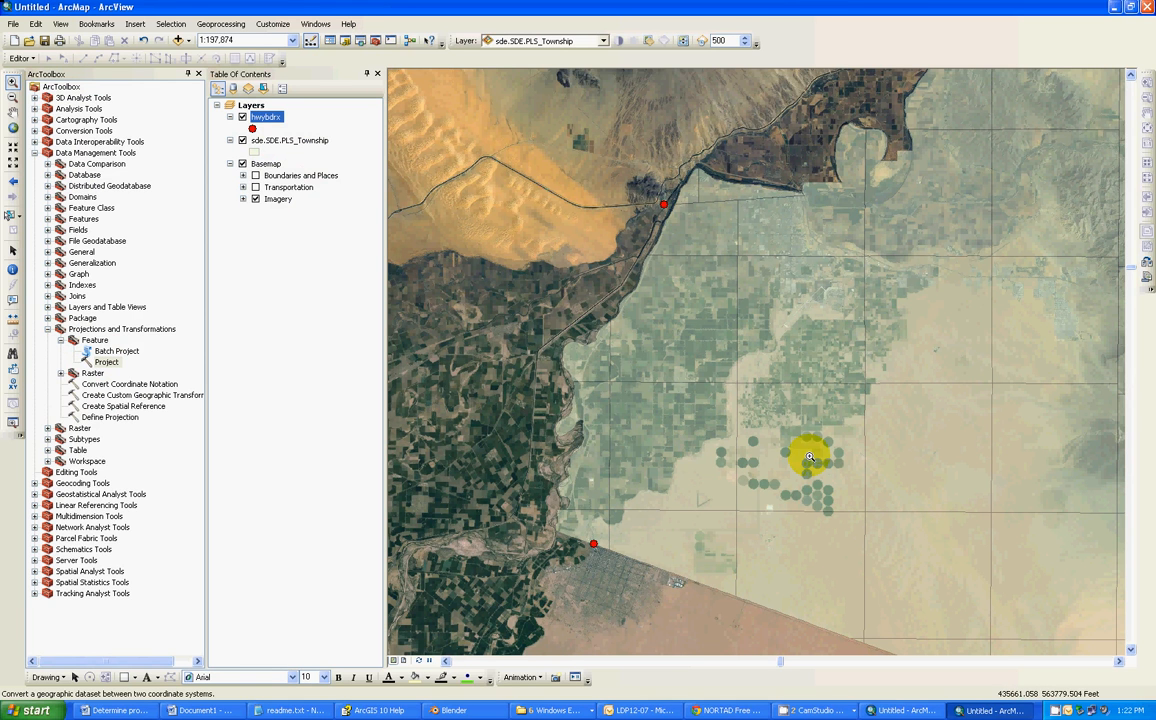